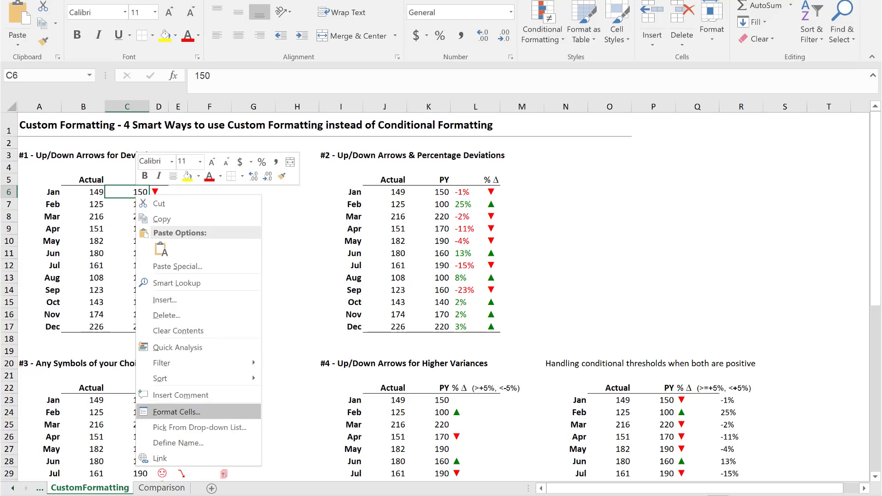
Open the Format Cells number settings for the arrow cell D6
left_click(176, 412)
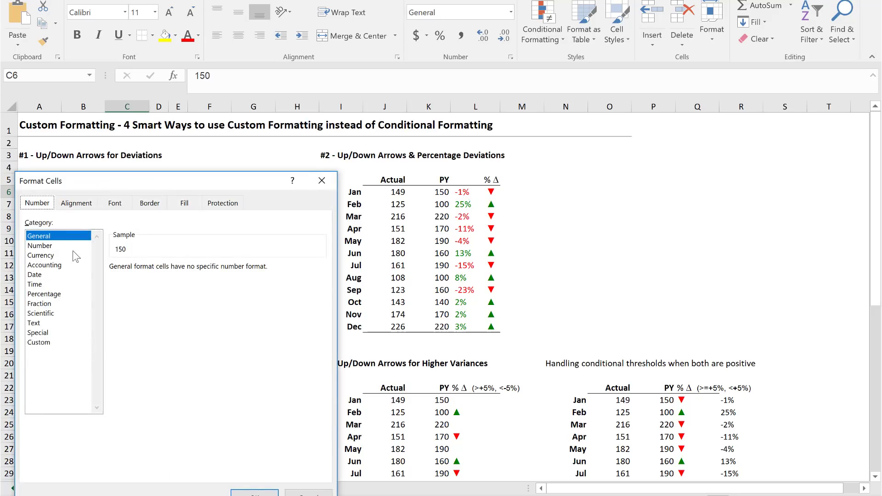
left_click(38, 342)
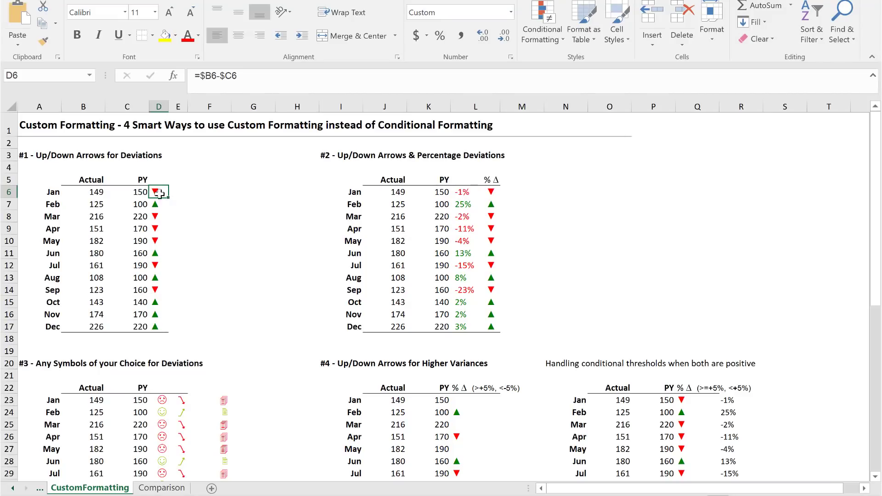
right_click(158, 192)
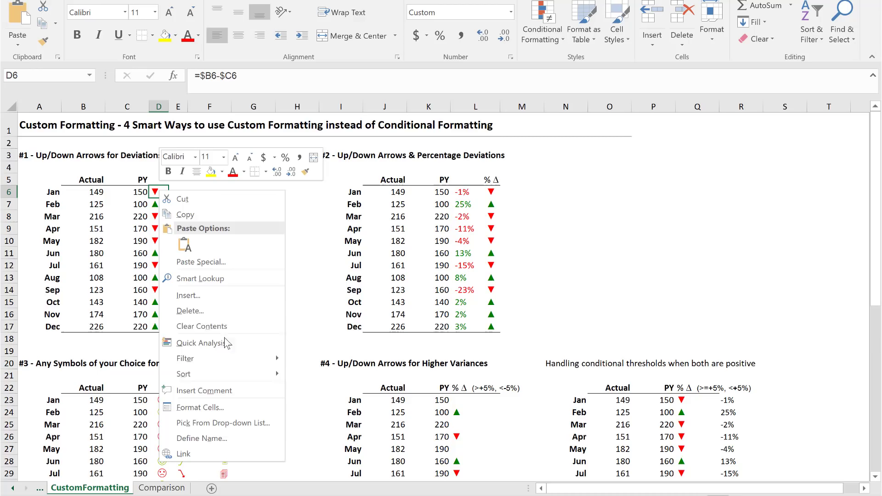
mouse_move(199, 407)
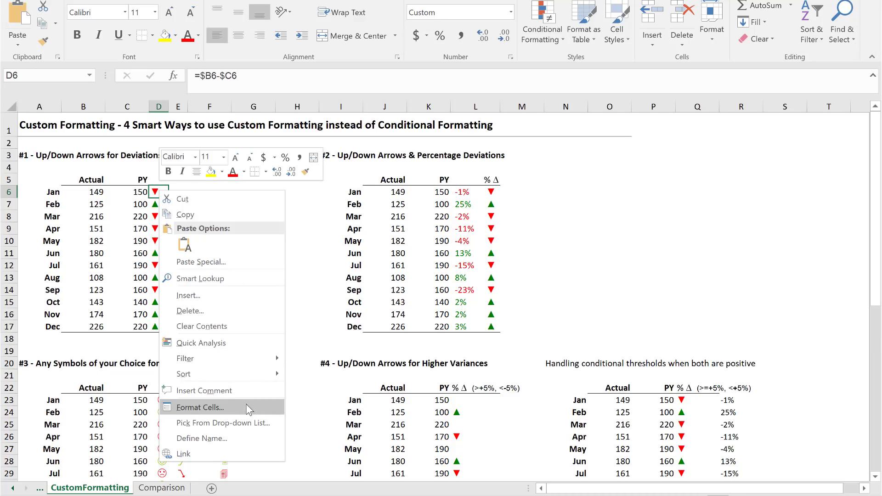
left_click(197, 408)
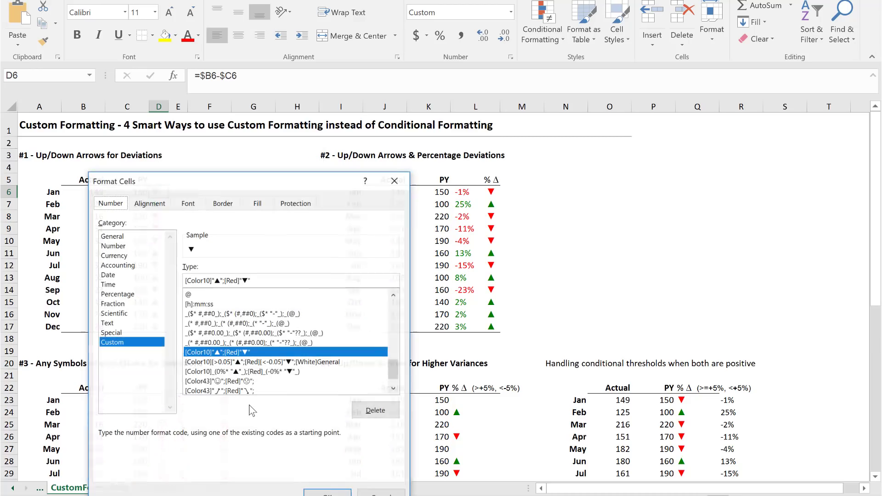
key("ctrl+1")
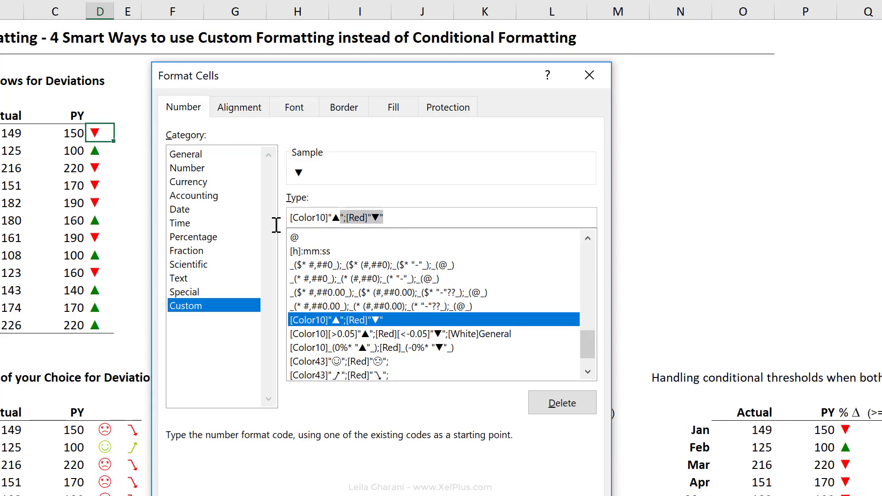
Try appending extra ;0;@ sections to the [Color10]"▲";[Red]"▼" arrow format code
left_click(323, 217)
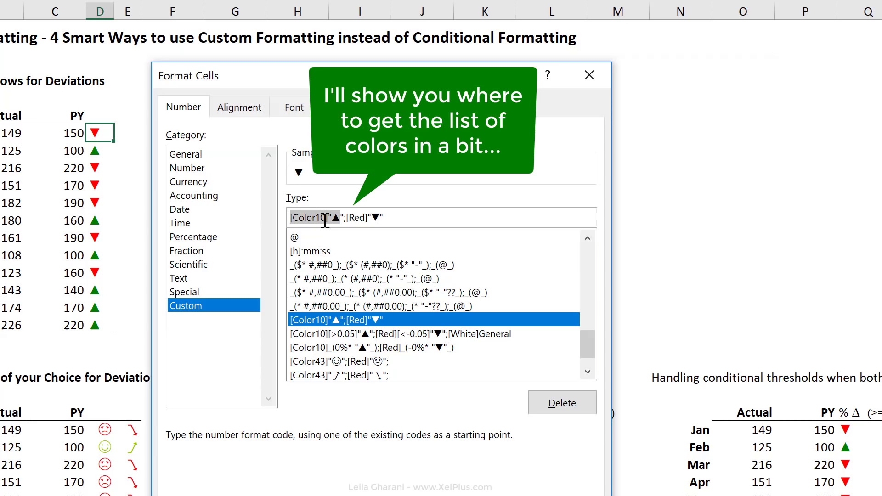
mouse_move(109, 171)
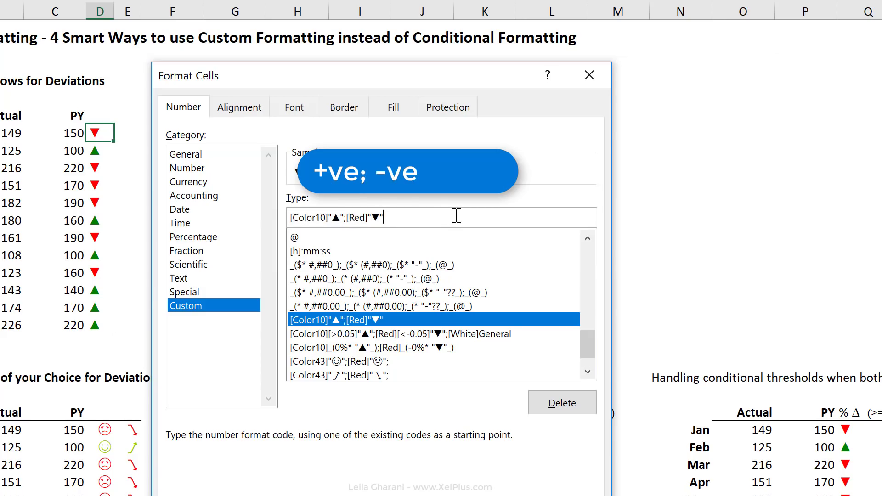
type(";")
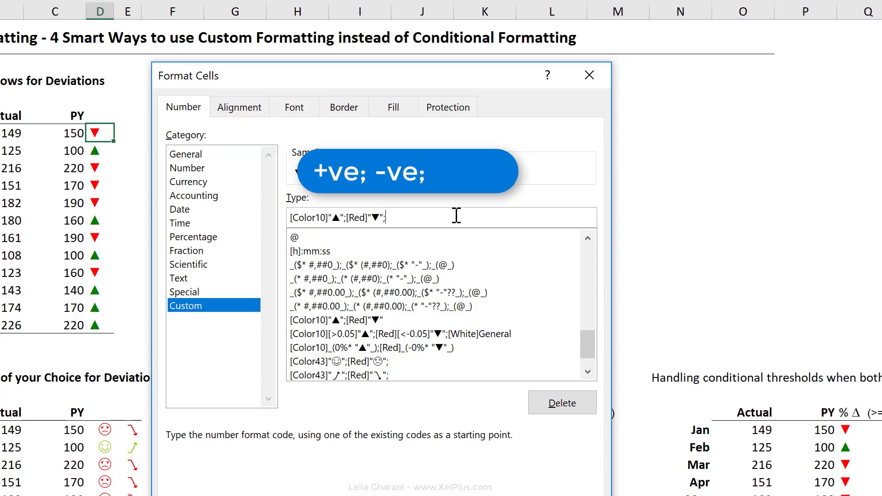
type("0")
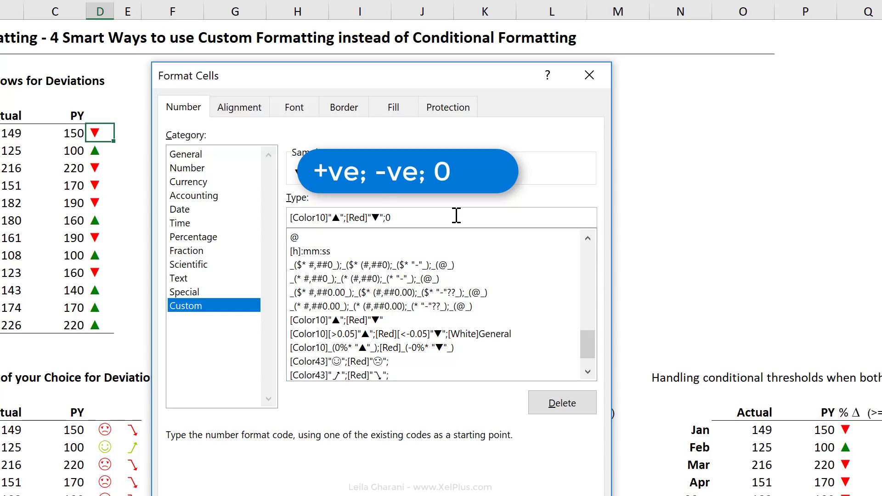
type(";")
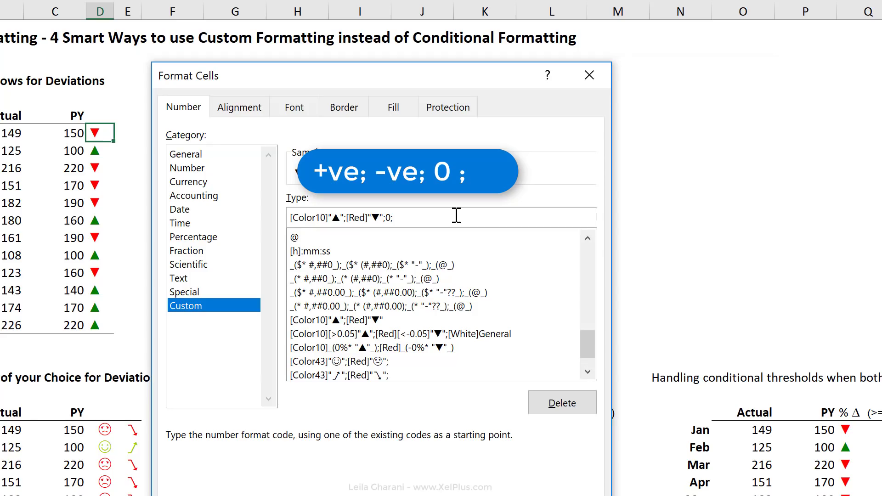
type("@")
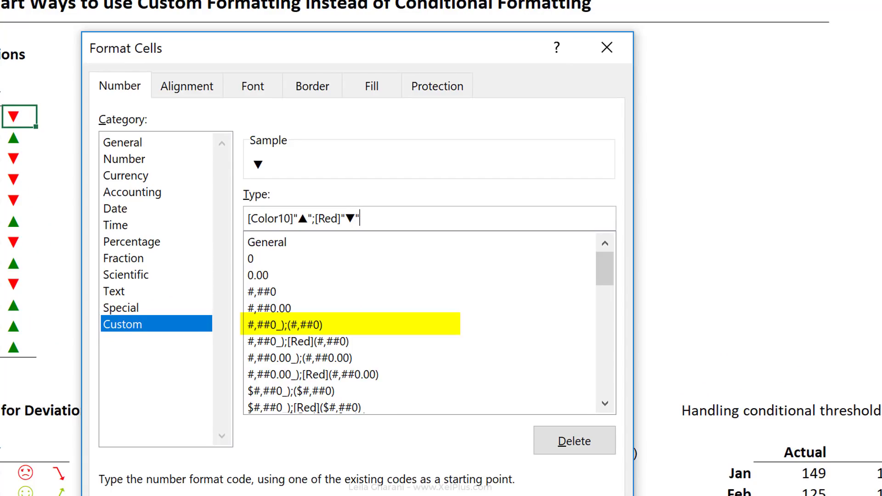
Confirm Format Cells, keeping column D's green up and red down arrows
left_click(309, 341)
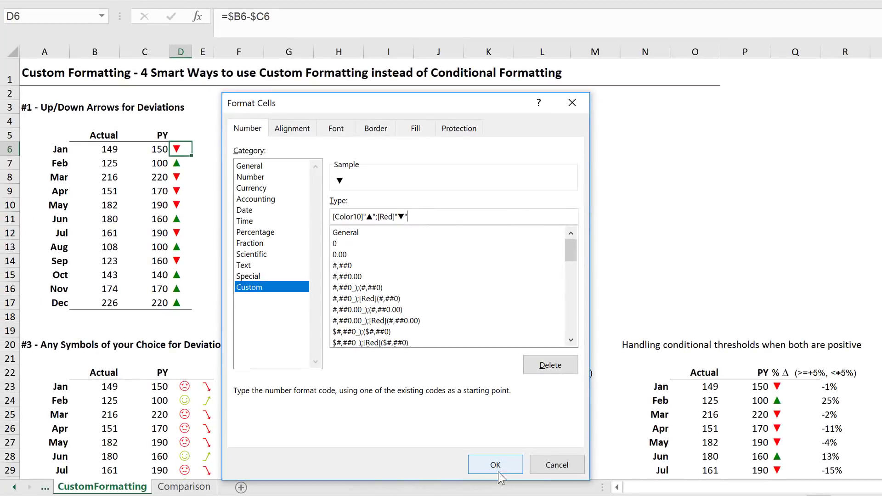
left_click(495, 465)
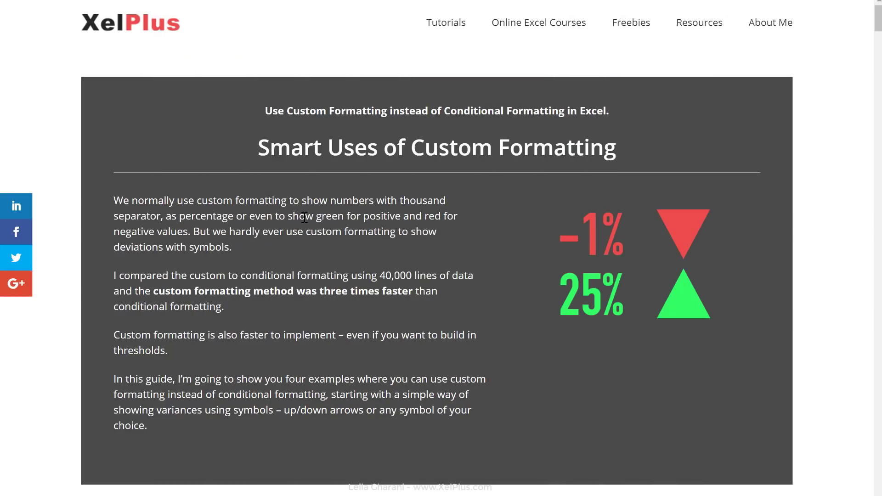
Scroll the XelPlus article to the 'Add breathing space between % and arrow symbol' section
scroll("down", 3)
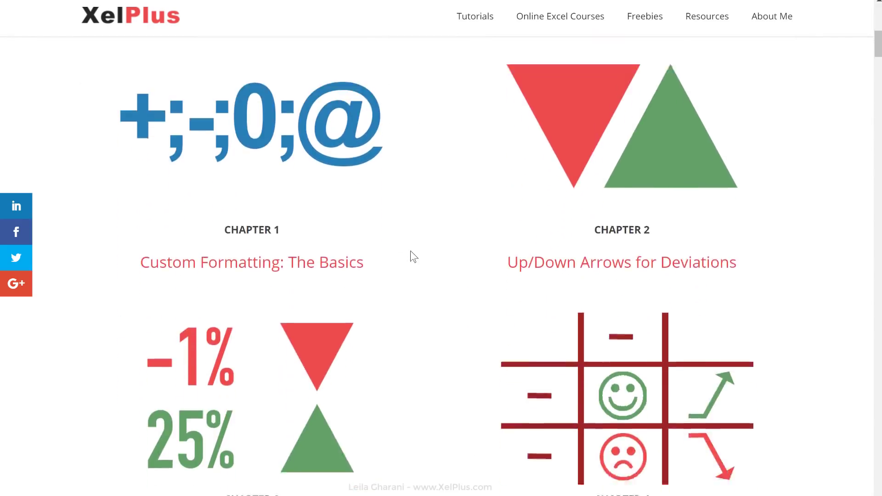
scroll("down", 3)
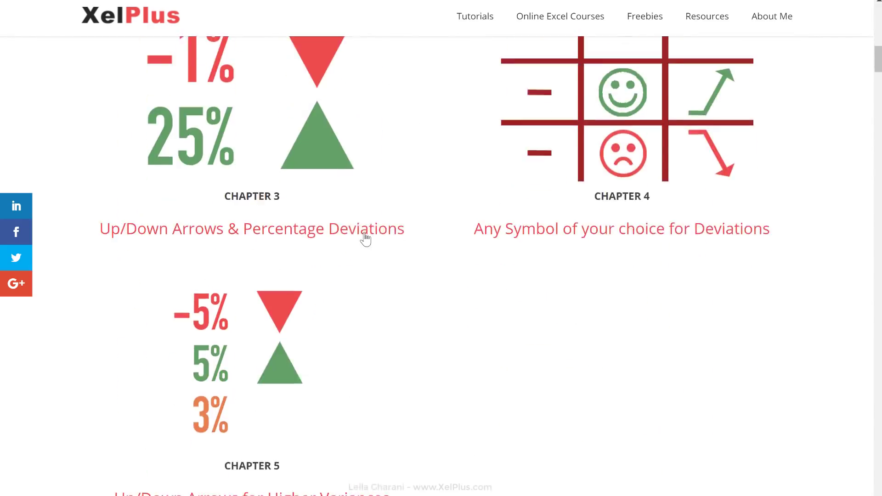
scroll("down", 3)
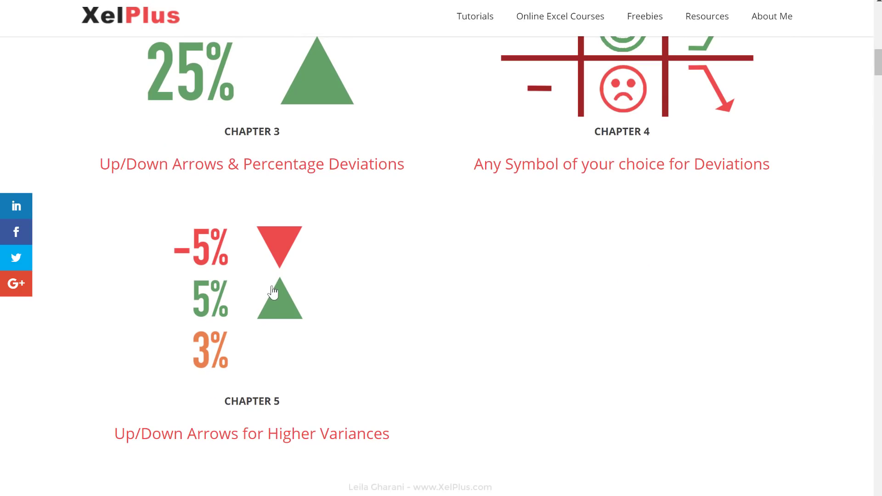
scroll("down", 3)
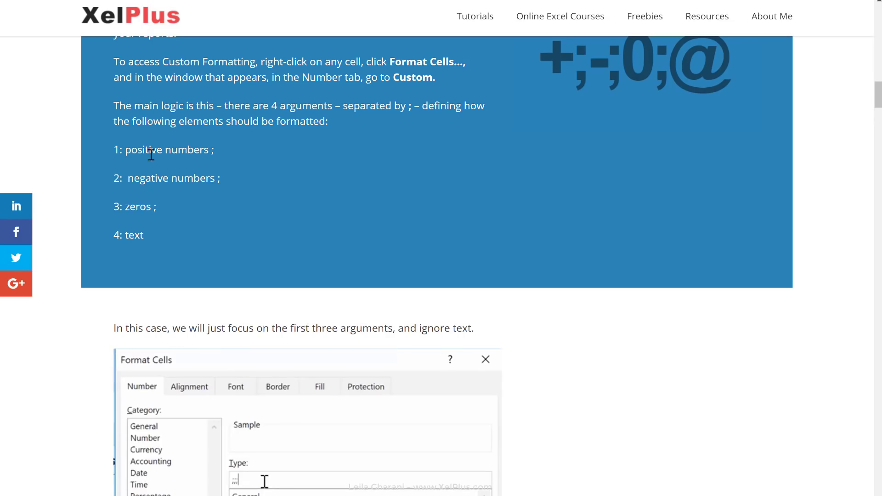
scroll("down", 3)
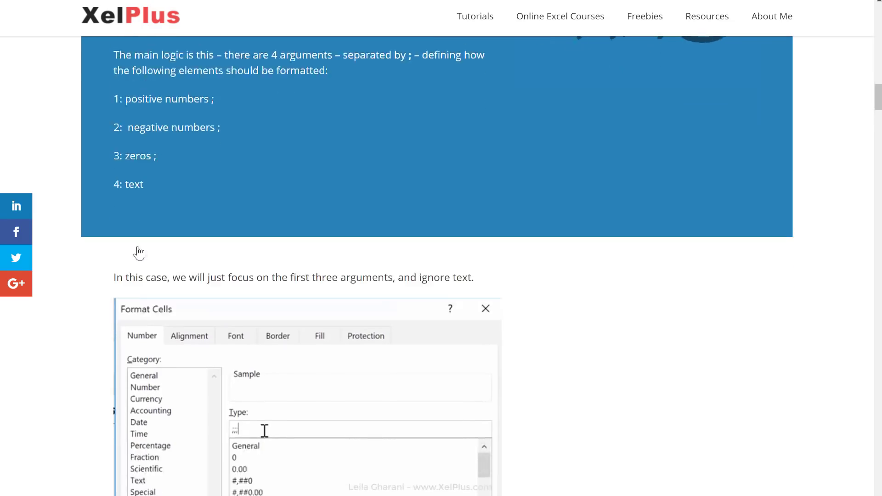
scroll("down", 3)
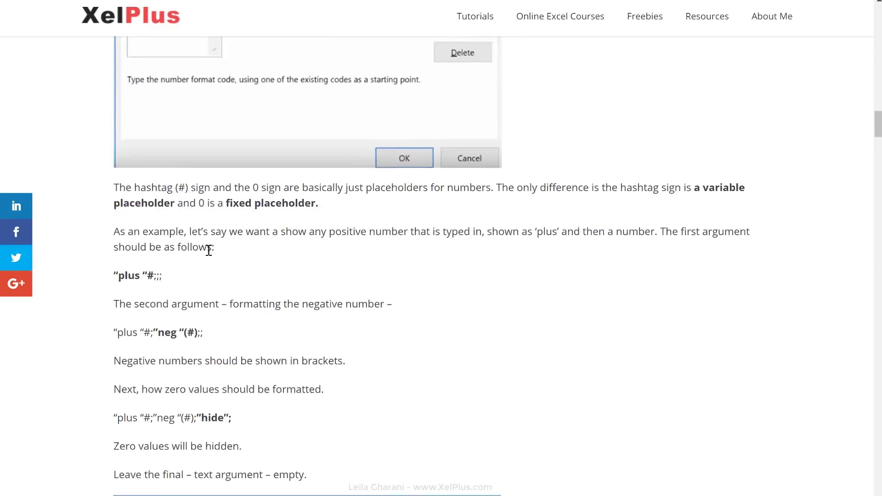
scroll("down", 3)
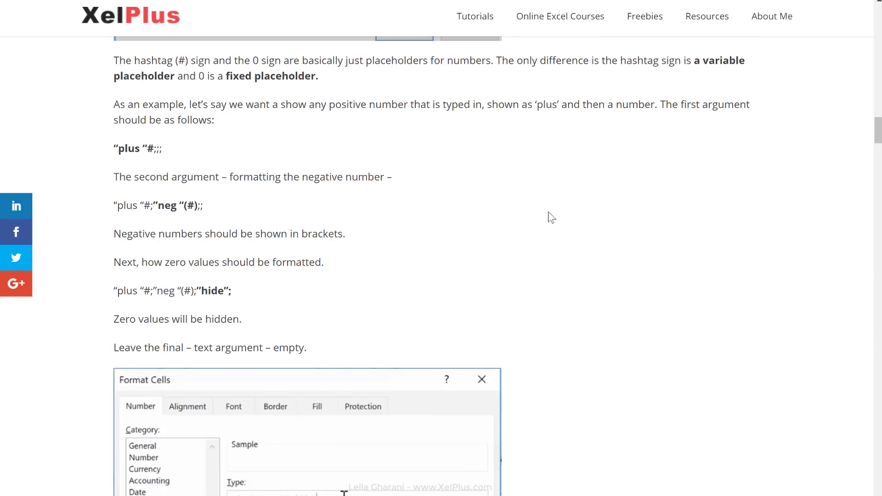
scroll("down", 3)
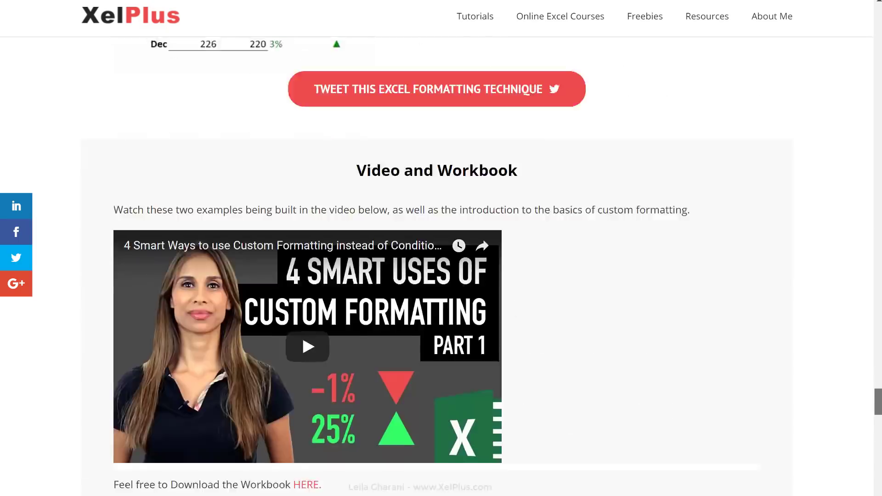
scroll("down", 3)
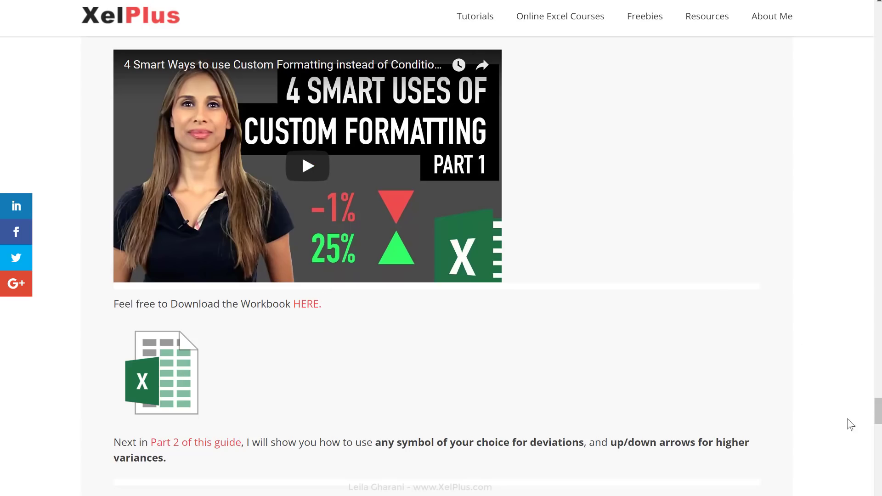
scroll("down", 3)
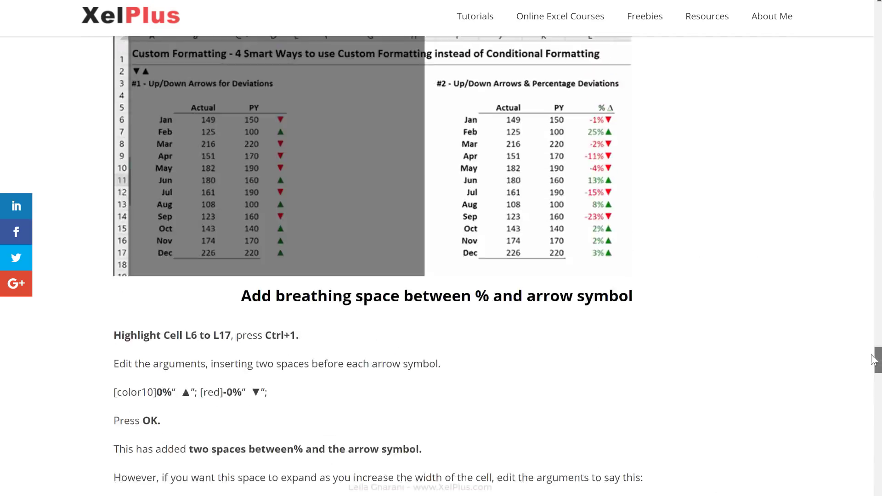
Scroll further to the article's ColorIndex chart, where color 10 is a gentler green
scroll("down", 3)
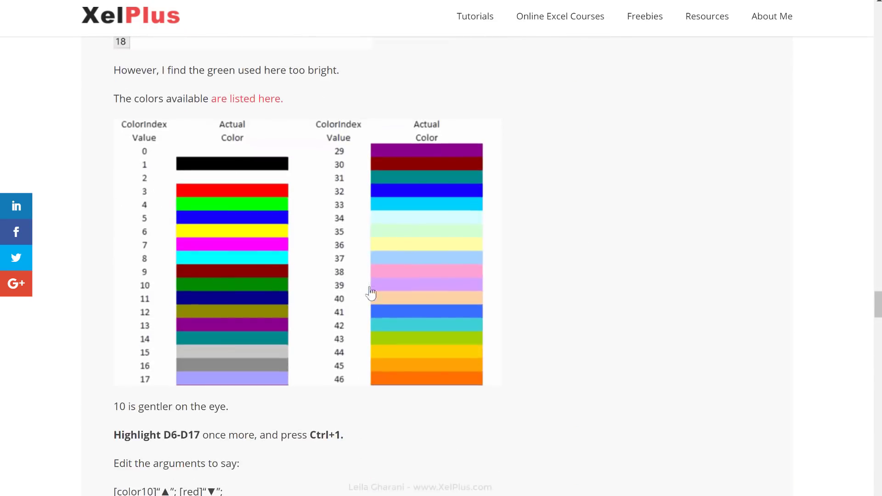
mouse_move(348, 162)
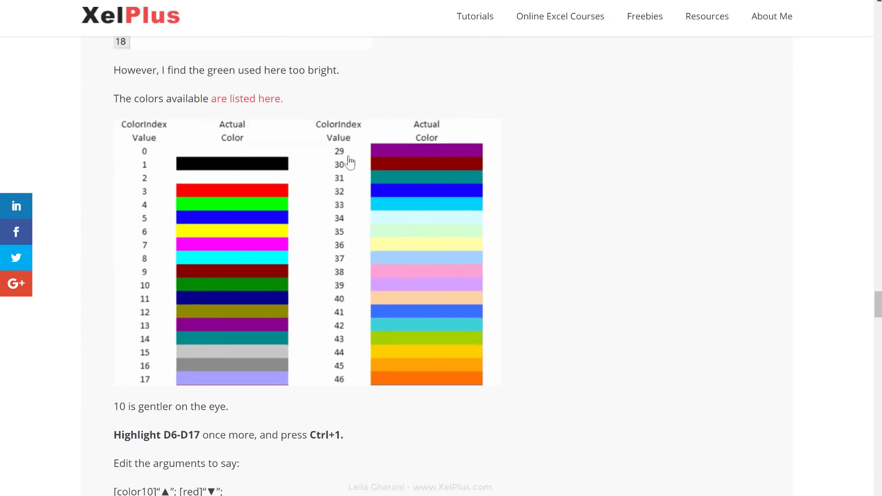
mouse_move(373, 314)
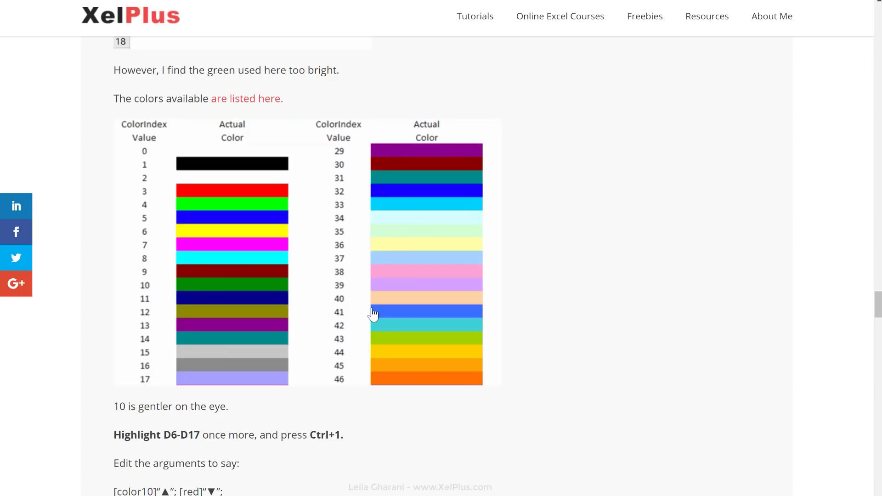
mouse_move(190, 487)
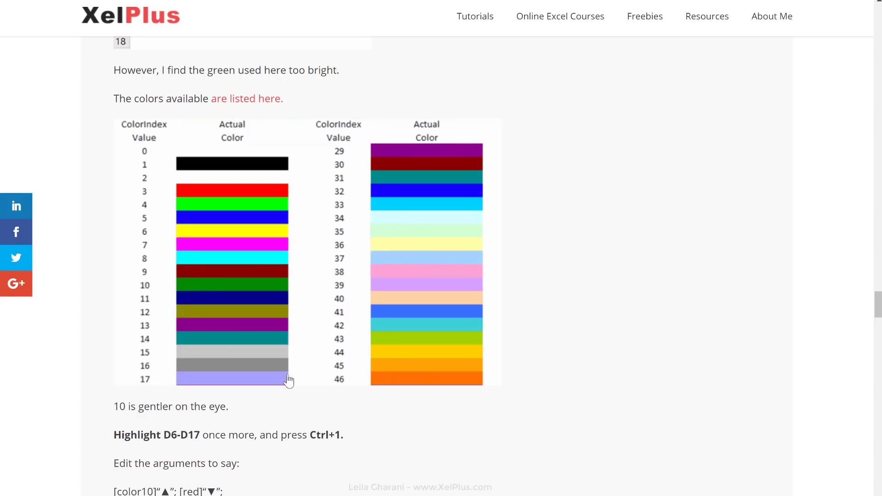
mouse_move(268, 209)
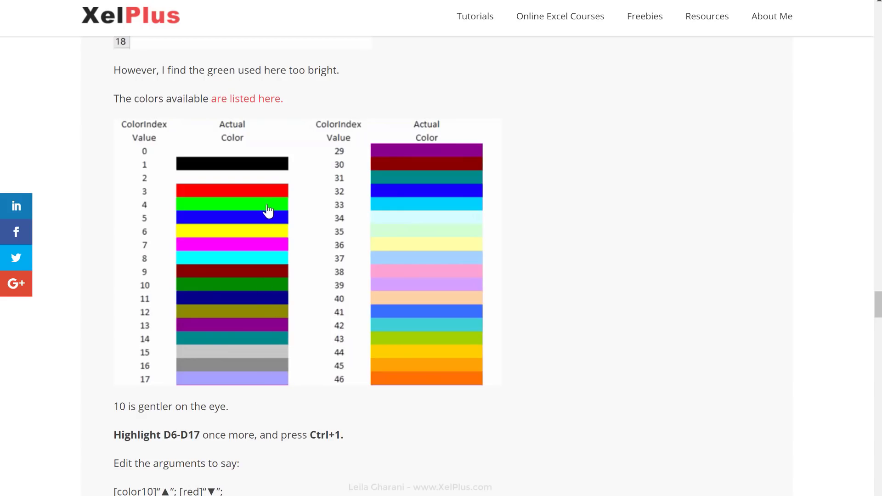
scroll("down", 3)
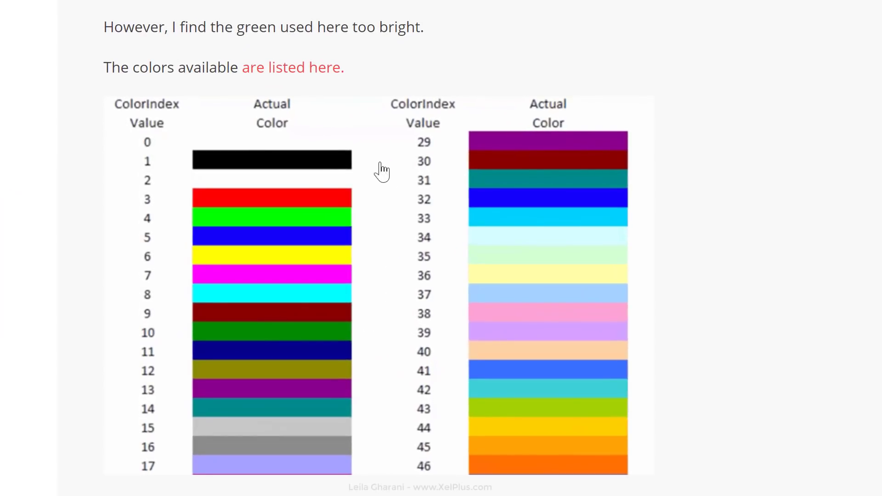
mouse_move(301, 75)
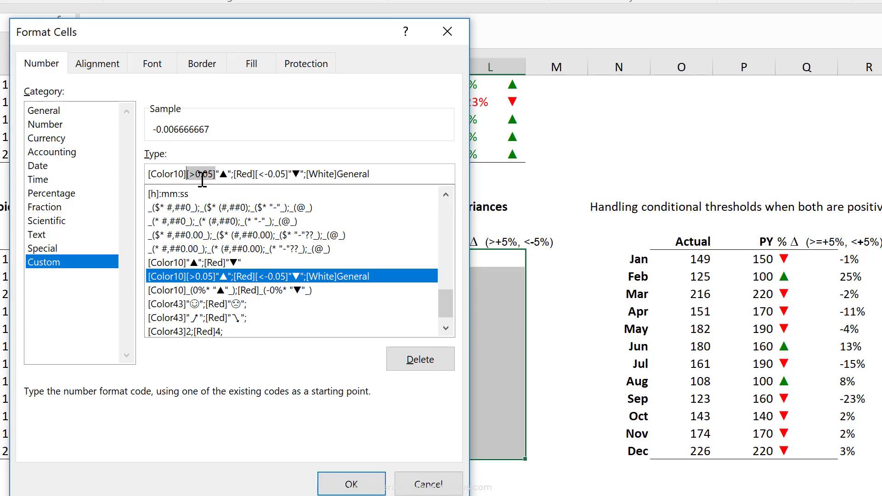
mouse_move(225, 172)
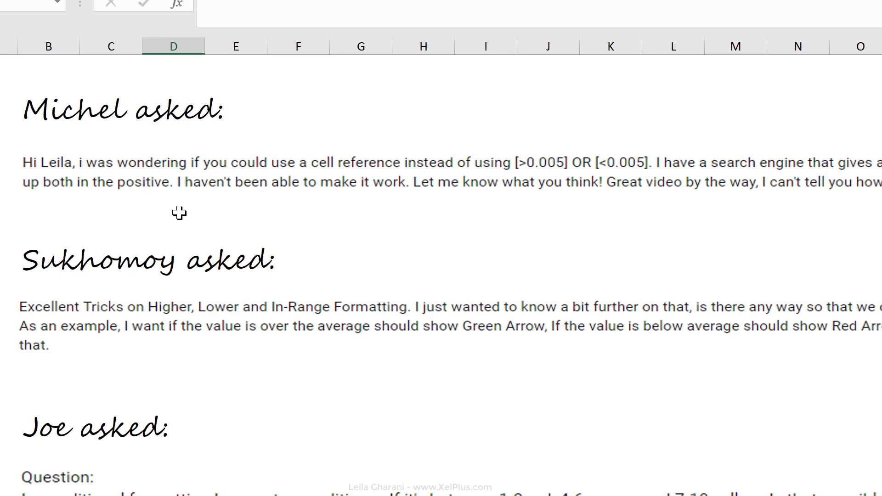
left_click_drag(78, 162, 139, 162)
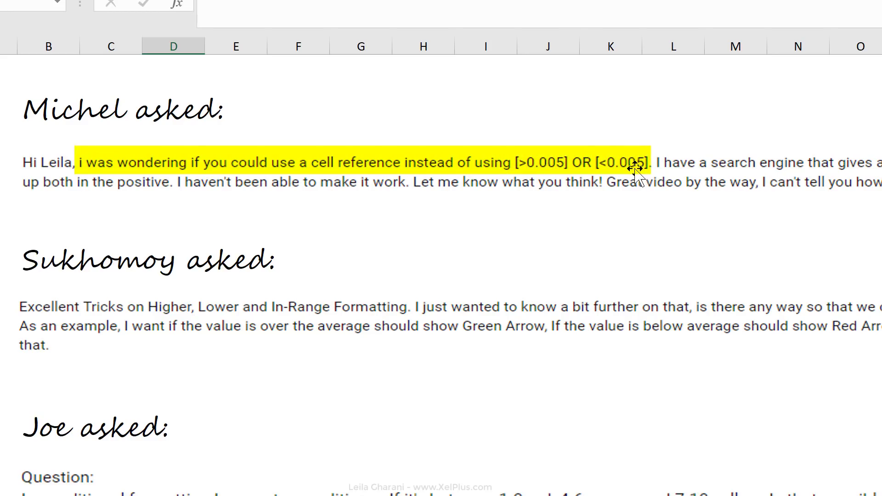
mouse_move(634, 178)
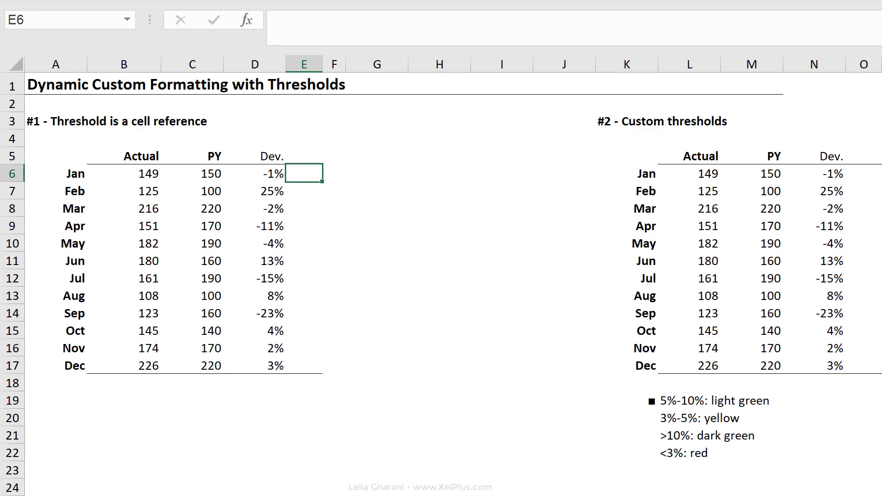
mouse_move(342, 214)
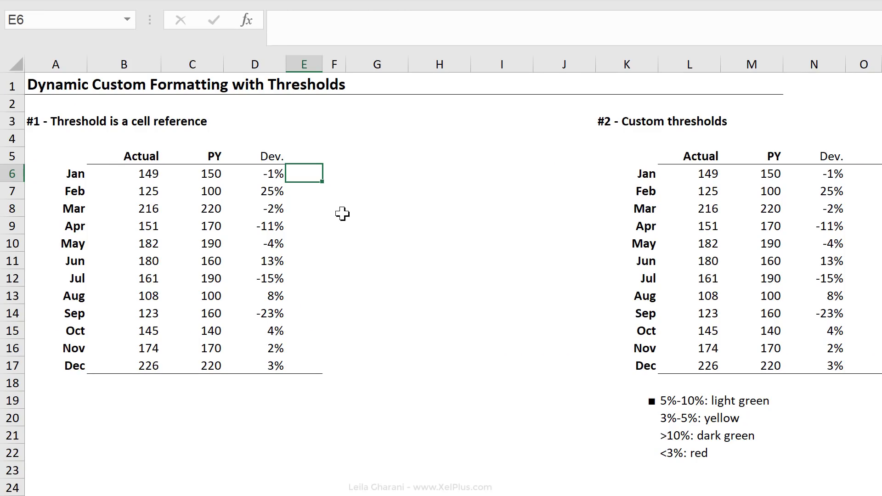
mouse_move(79, 166)
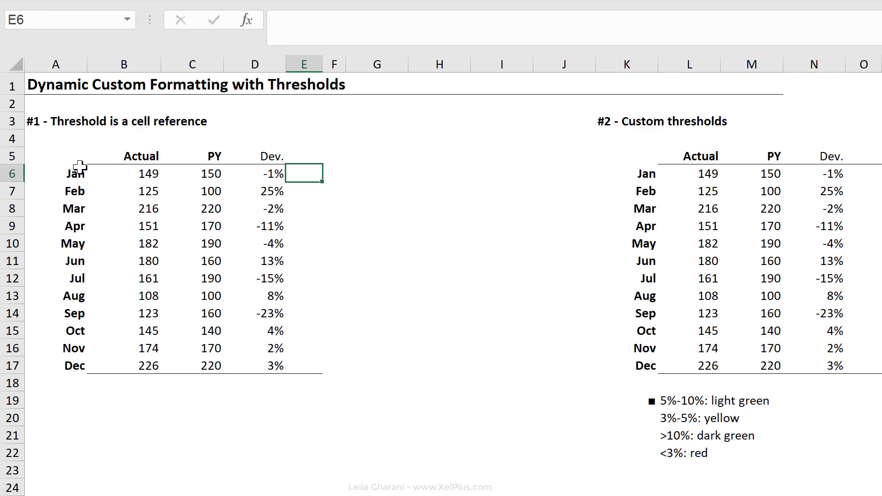
Review the month data and D6 deviation formula, then enter a 5% threshold in E5
left_click_drag(55, 156, 203, 365)
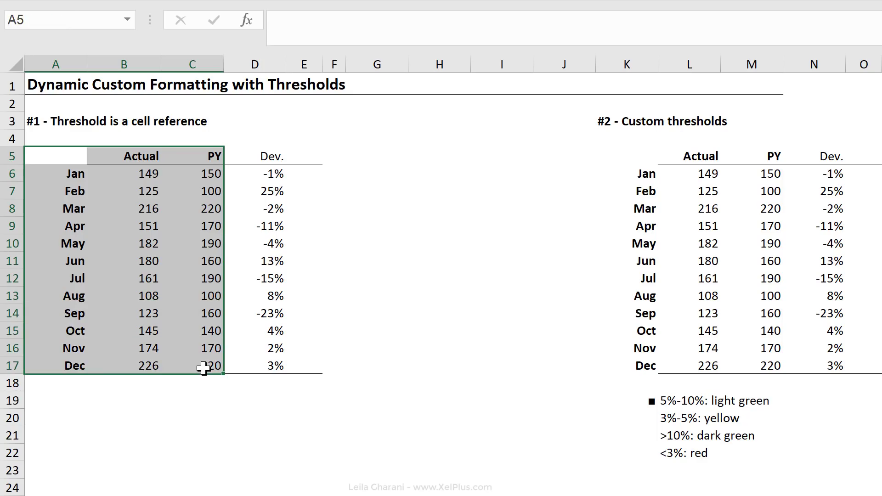
left_click(272, 173)
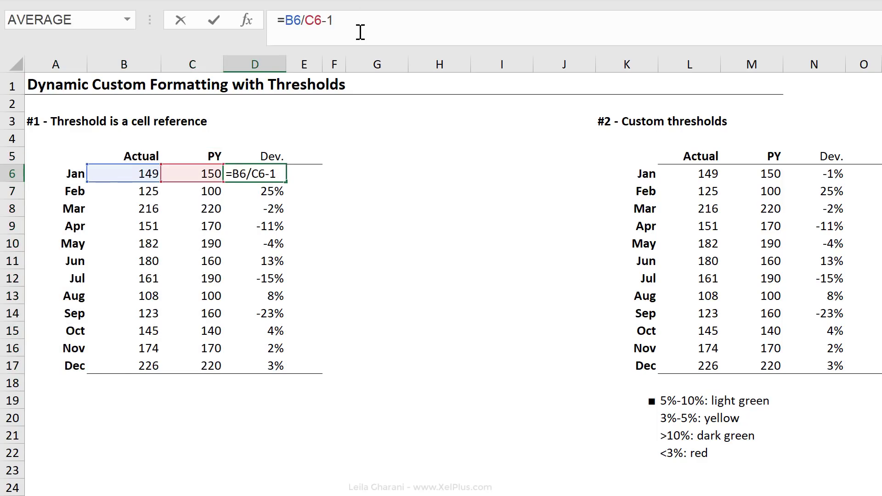
key("Enter")
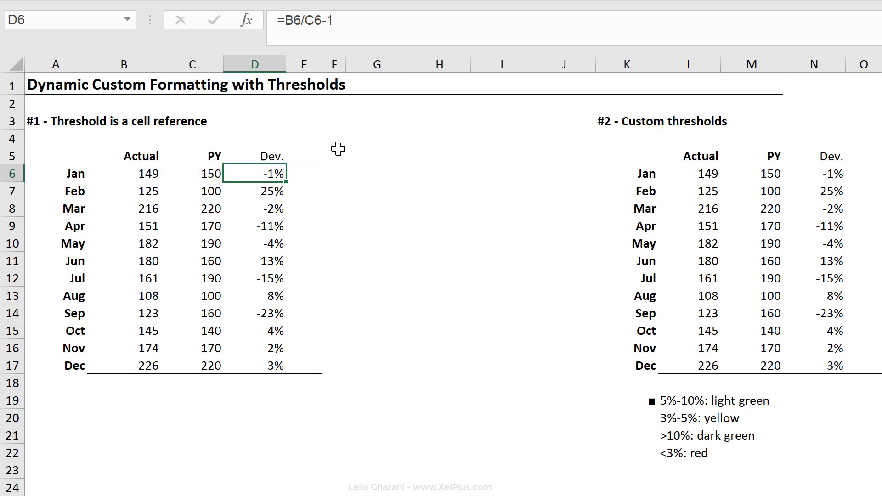
left_click(304, 172)
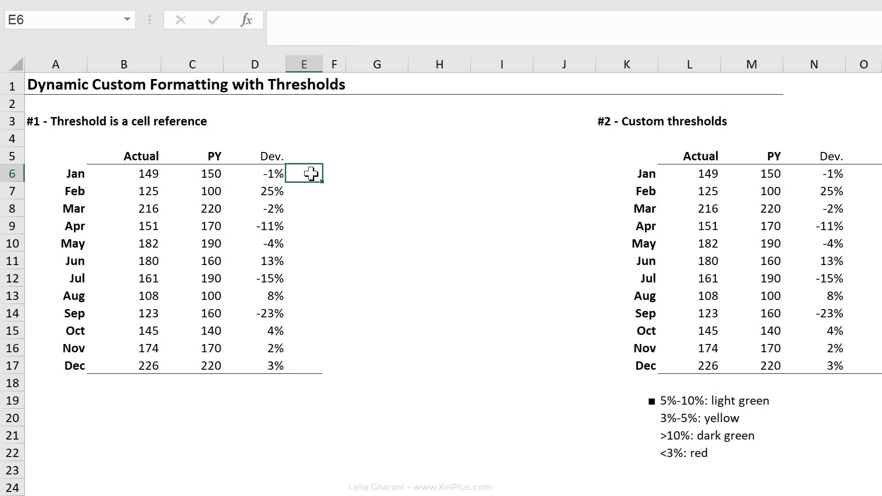
left_click_drag(304, 174, 303, 365)
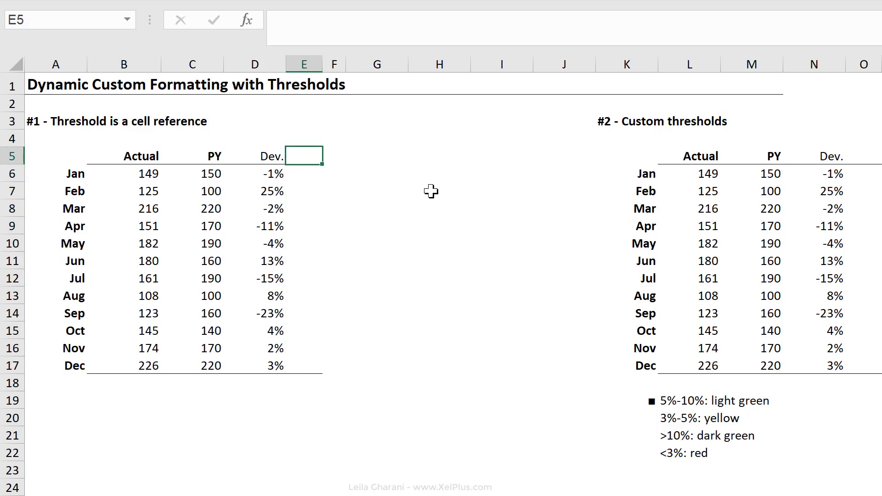
type("5%")
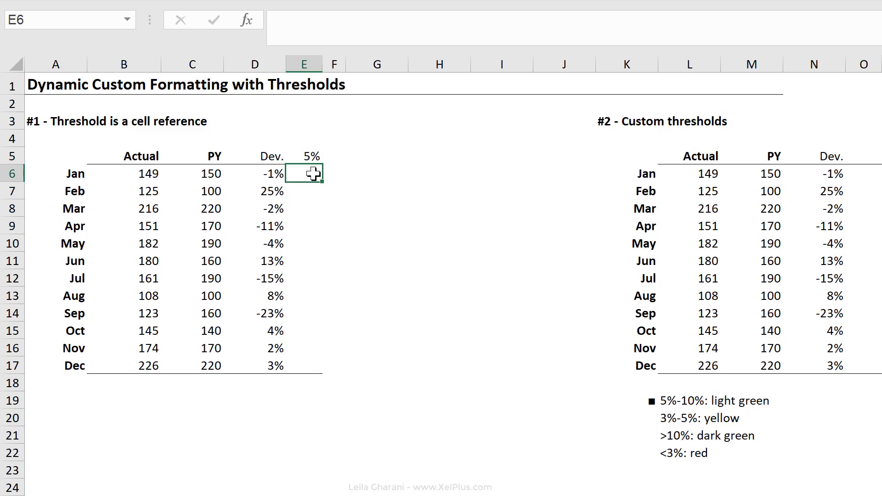
mouse_move(370, 110)
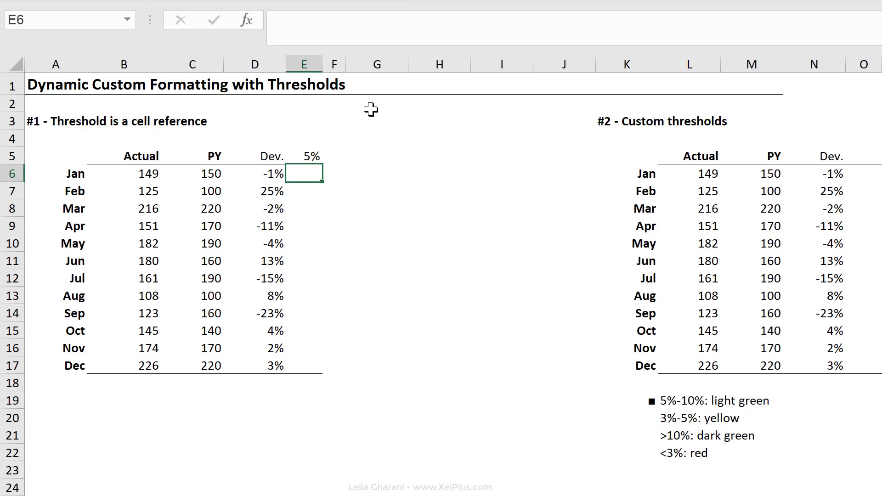
Insert the ▲, ▼ and ■ symbols into cell G3 via the Symbol dialog
left_click(376, 121)
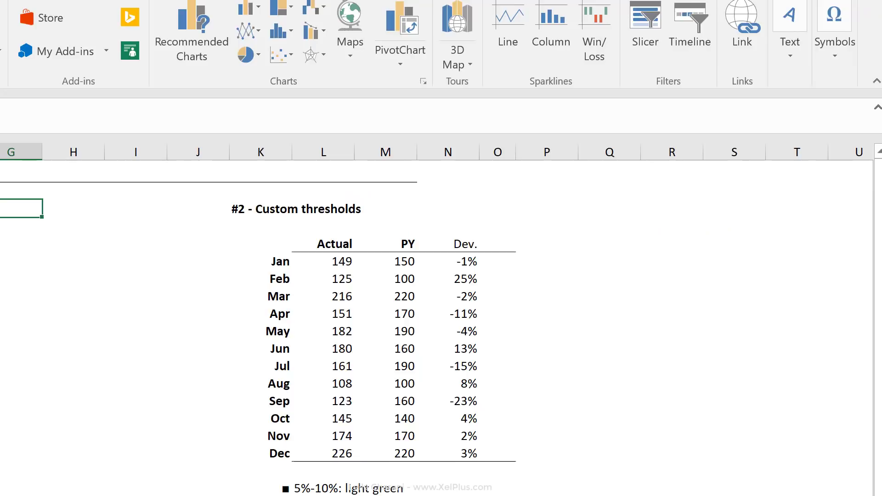
left_click(834, 22)
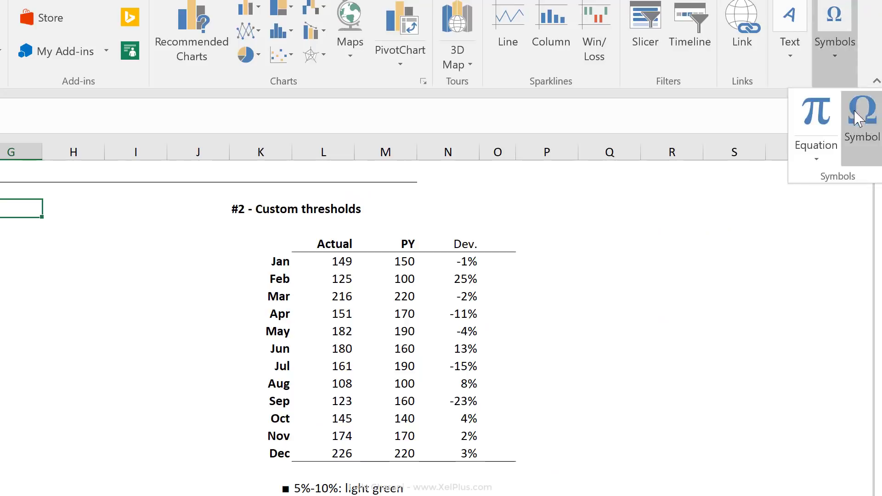
left_click(861, 112)
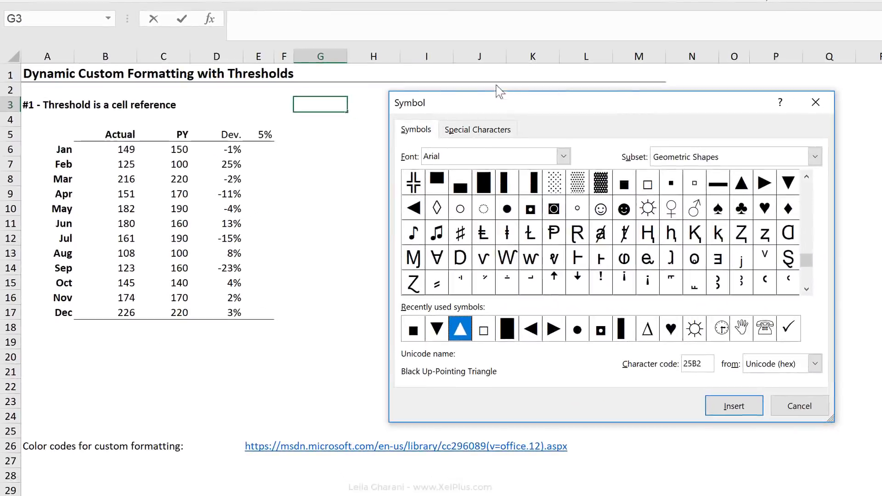
left_click(733, 405)
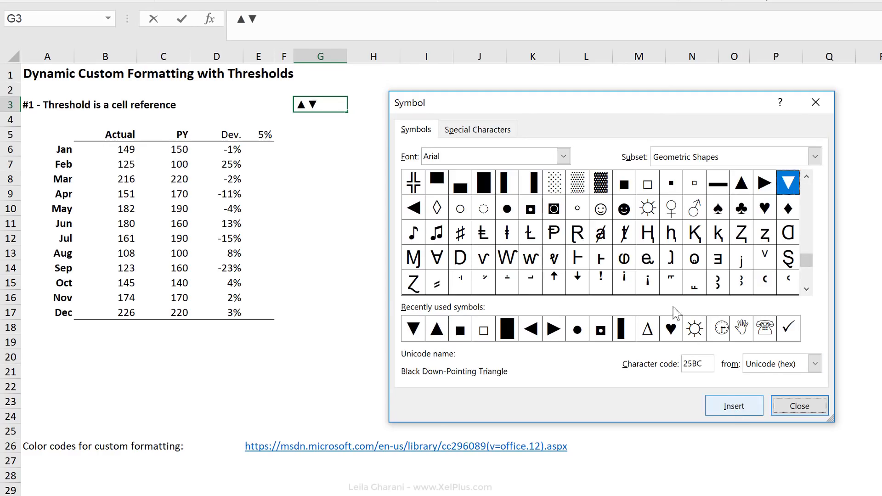
left_click(459, 328)
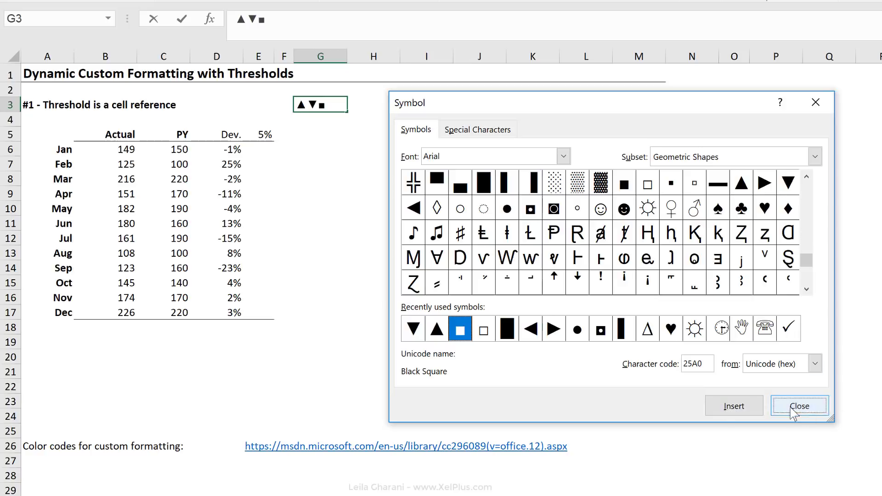
left_click(799, 405)
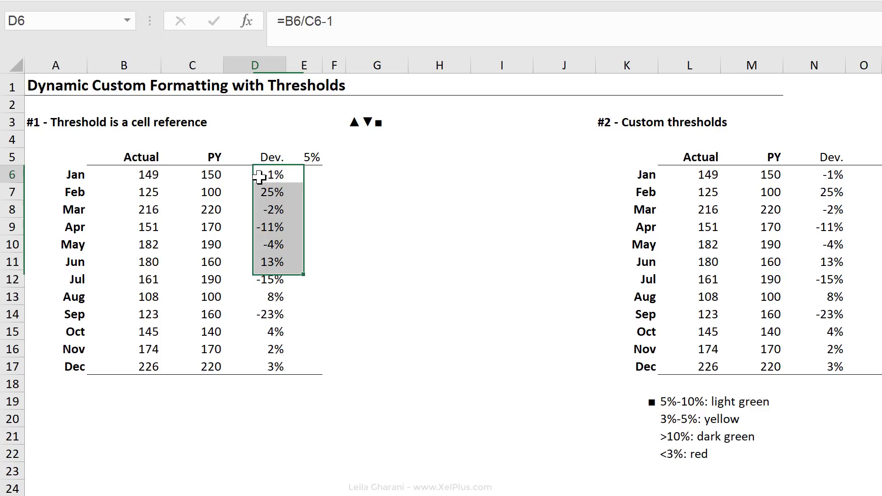
Select the deviation values, the 5% threshold in E5, and helper cells beside January to May
left_click_drag(272, 175, 271, 366)
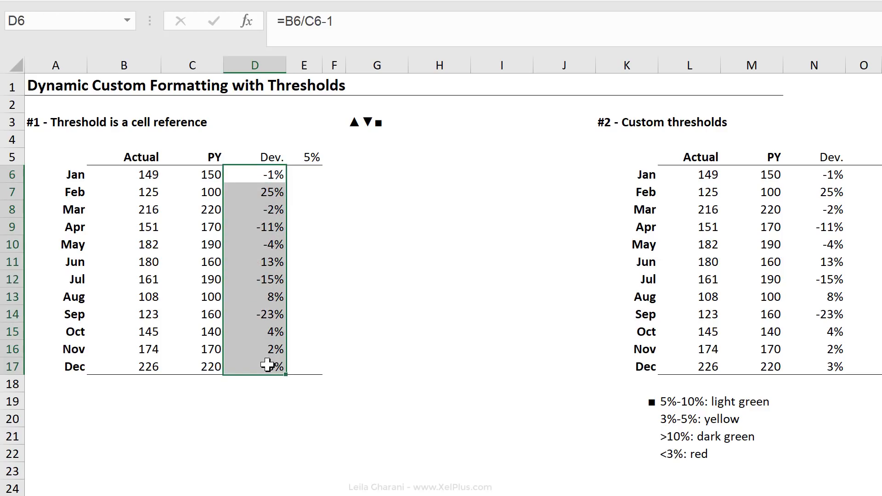
mouse_move(343, 213)
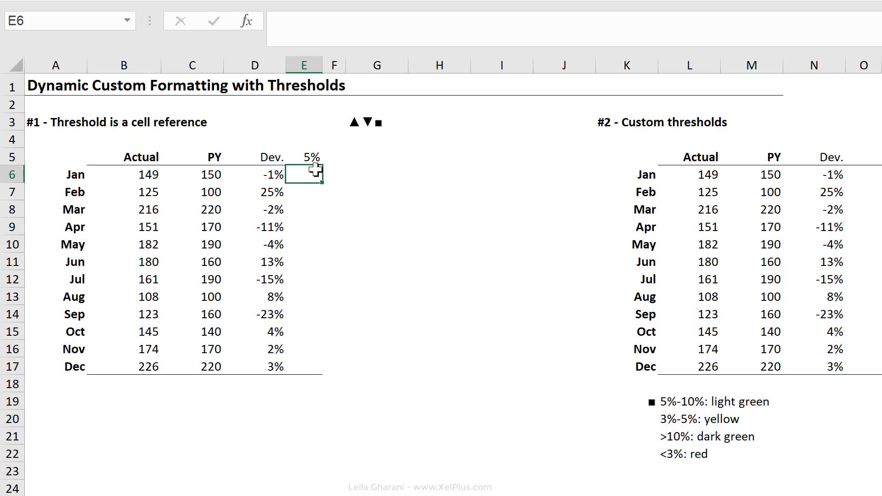
left_click(303, 156)
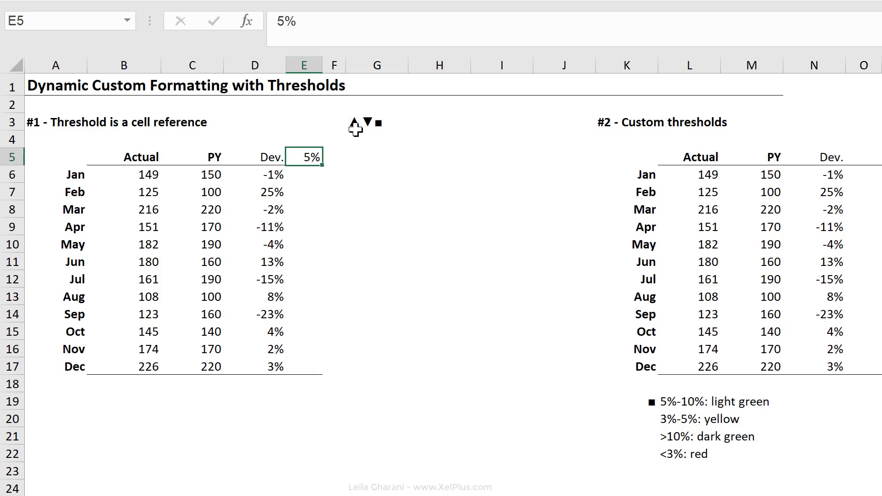
mouse_move(355, 134)
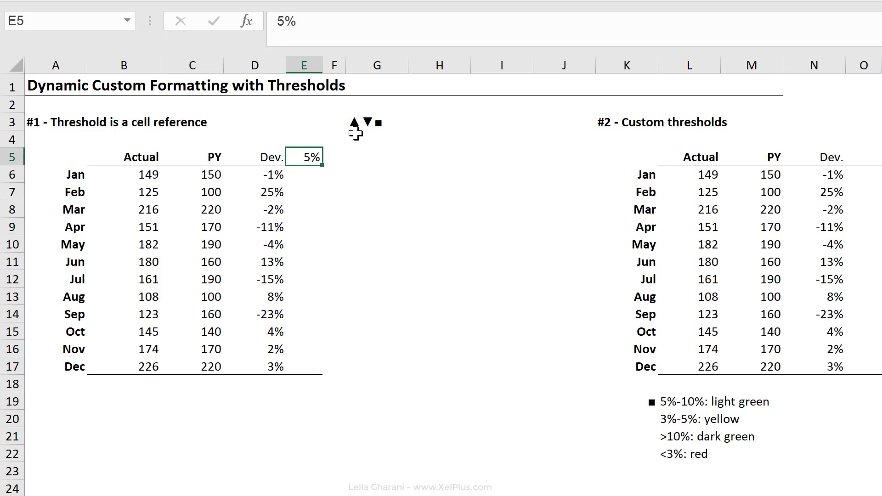
mouse_move(312, 184)
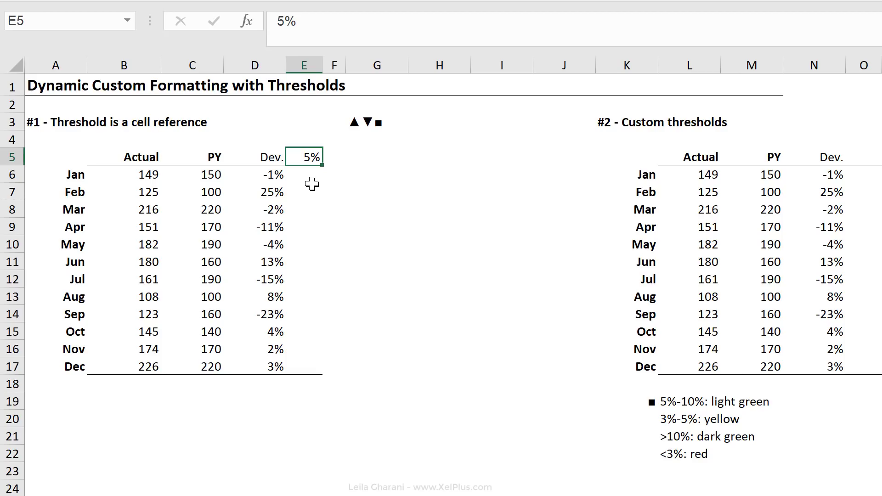
mouse_move(353, 147)
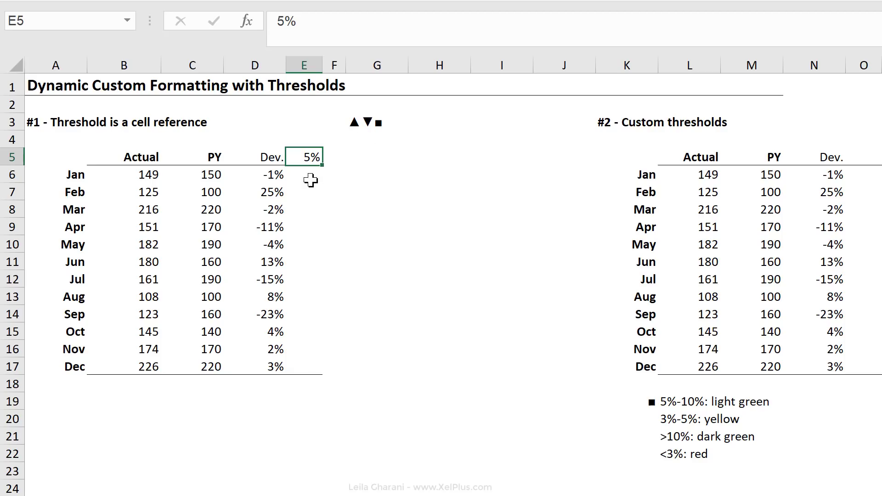
left_click(303, 173)
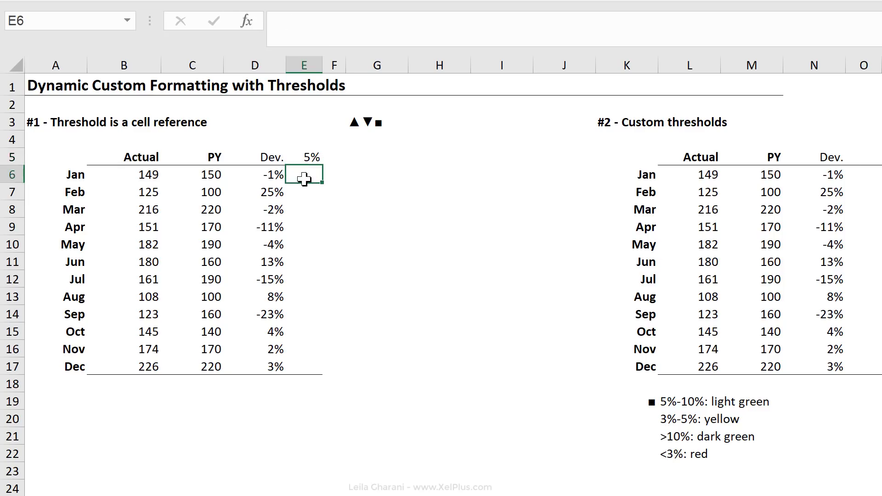
left_click_drag(304, 173, 304, 243)
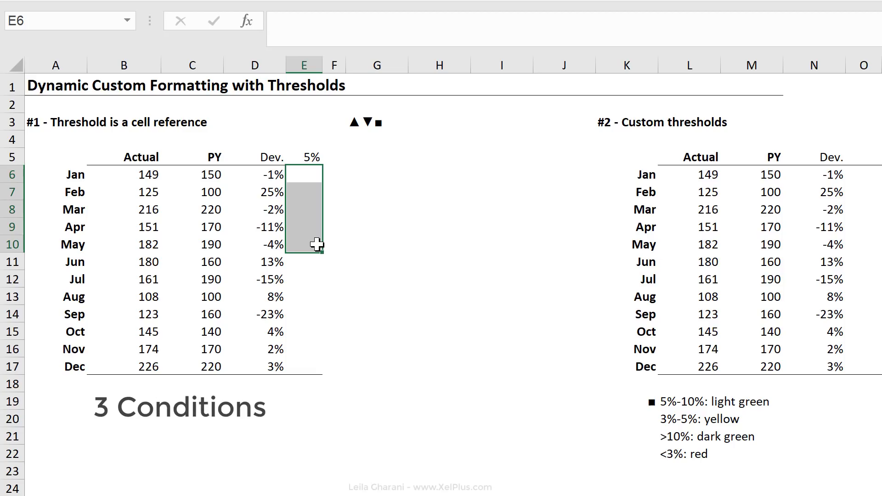
left_click(303, 244)
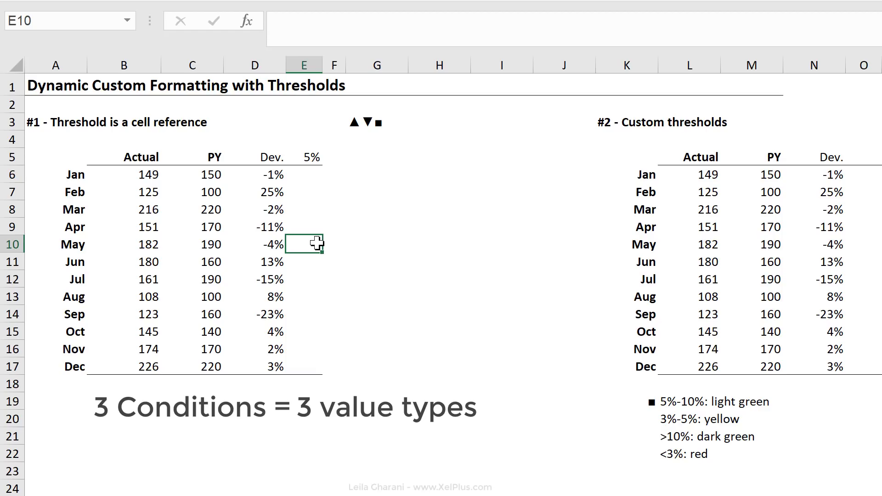
mouse_move(299, 182)
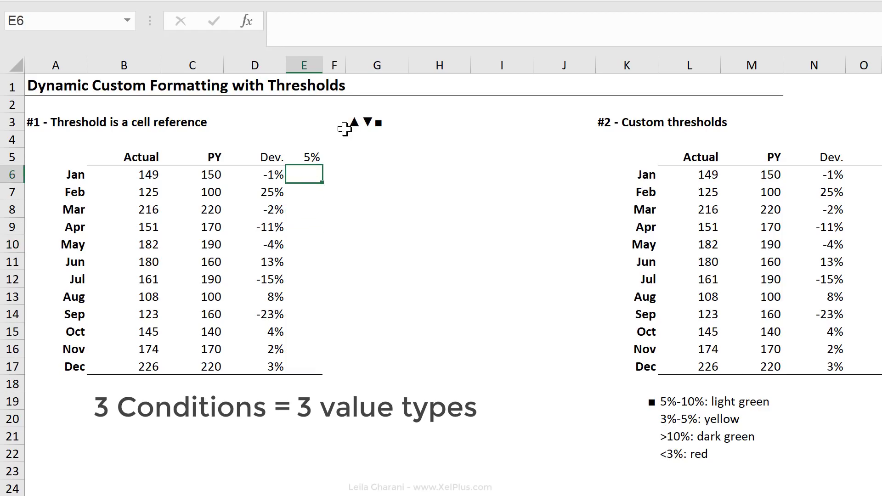
mouse_move(312, 181)
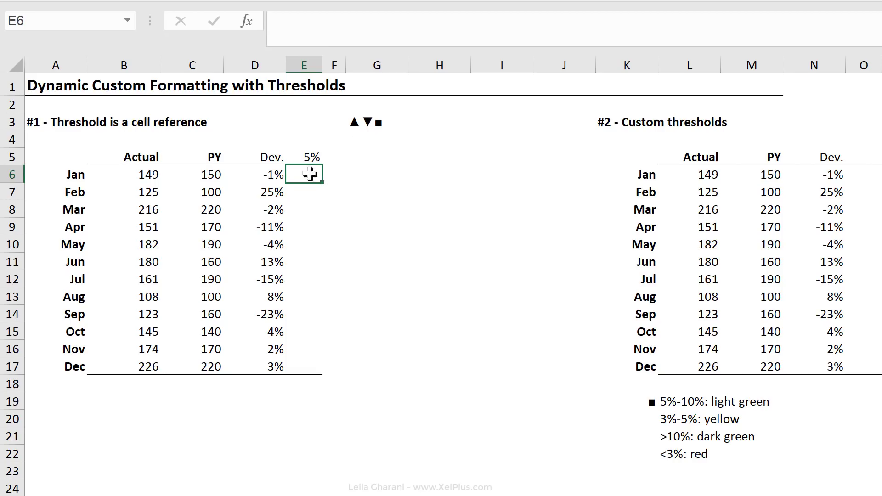
mouse_move(307, 200)
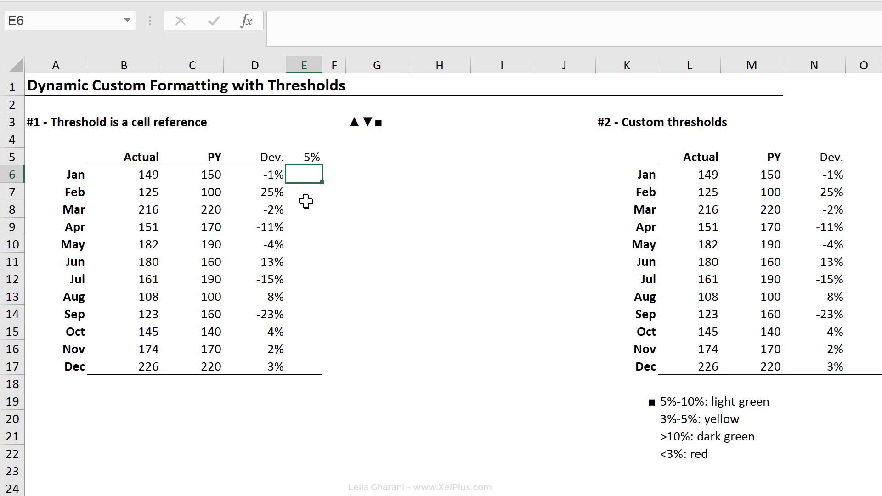
mouse_move(335, 209)
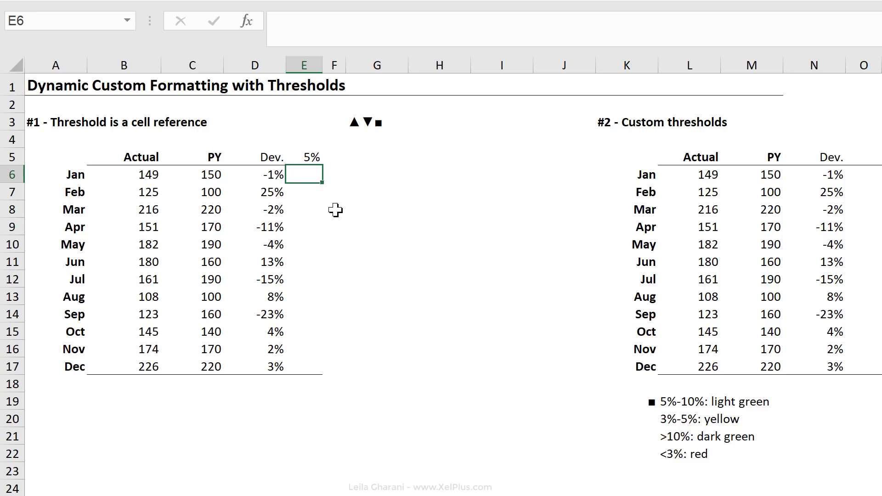
Start E6's formula as =IF(D6>$E$5,D6,IF( with the threshold reference locked absolute
type("=if")
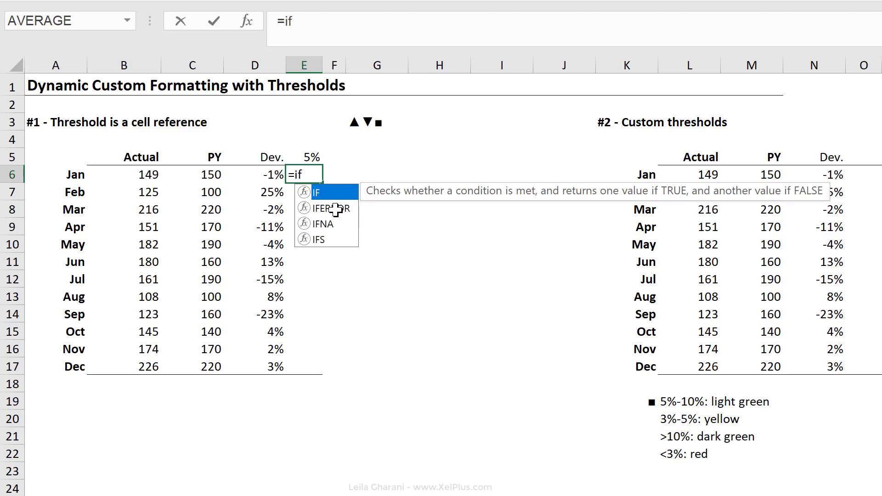
type("(")
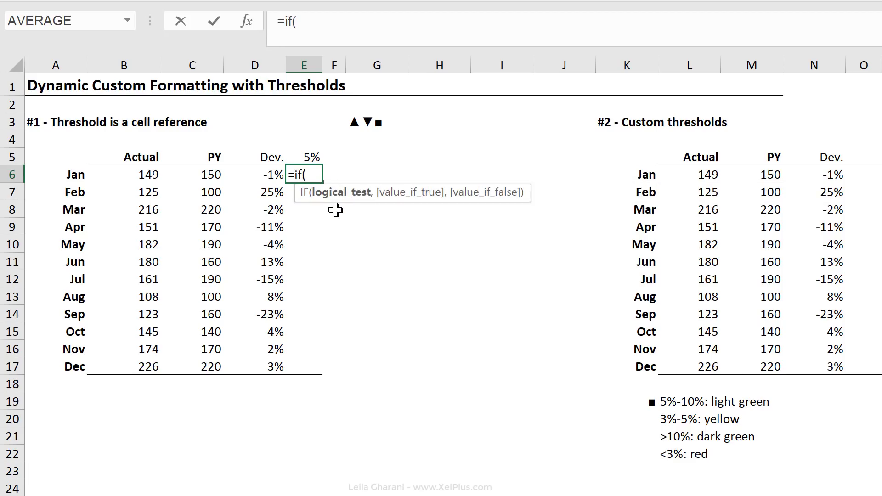
left_click(254, 175)
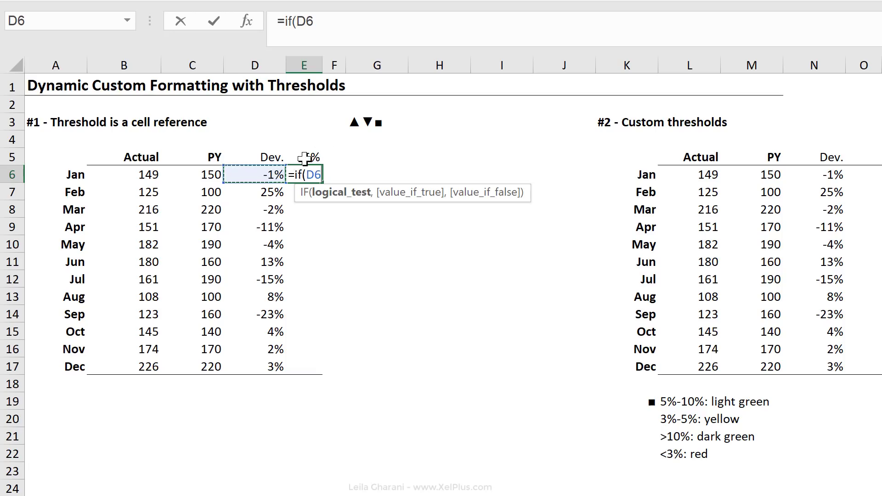
mouse_move(308, 157)
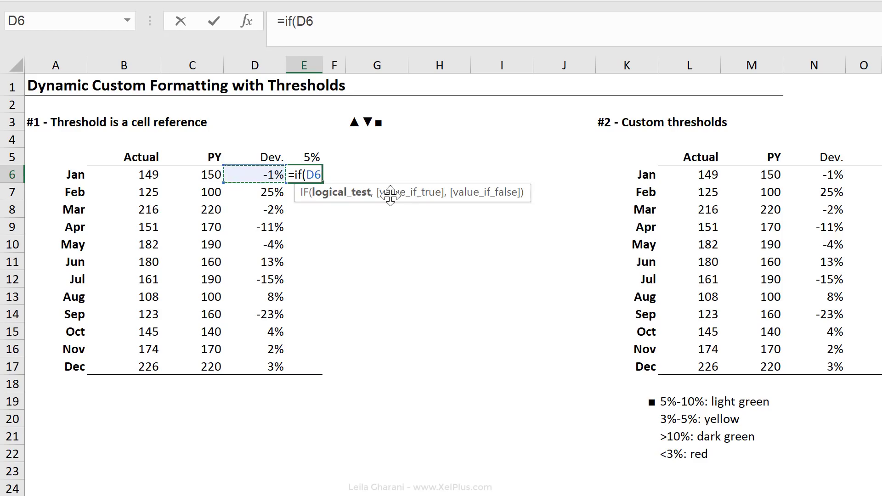
left_click(302, 156)
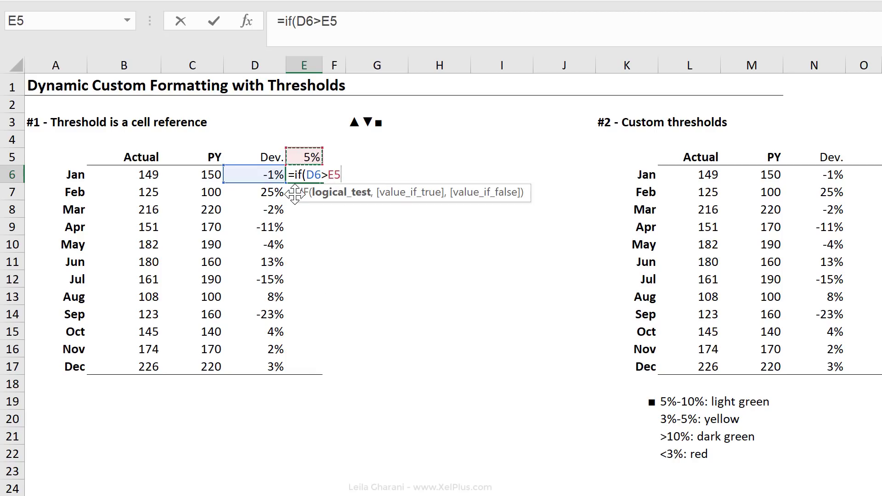
mouse_move(303, 156)
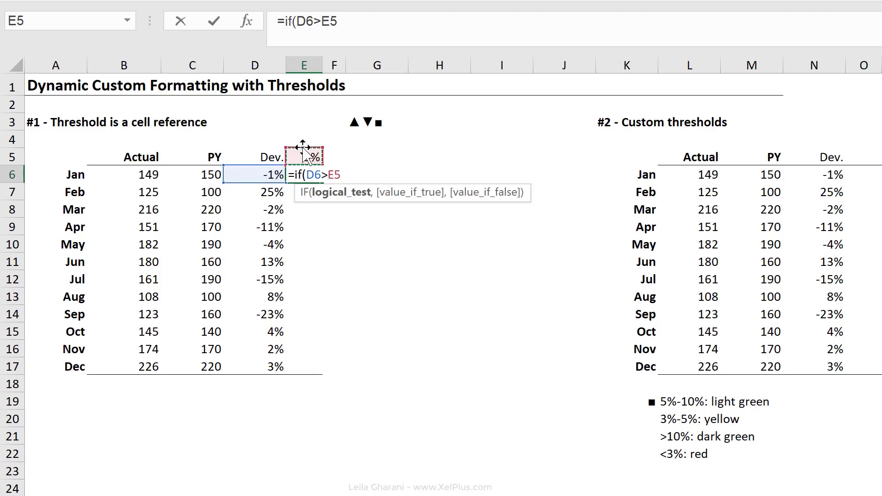
key("f4")
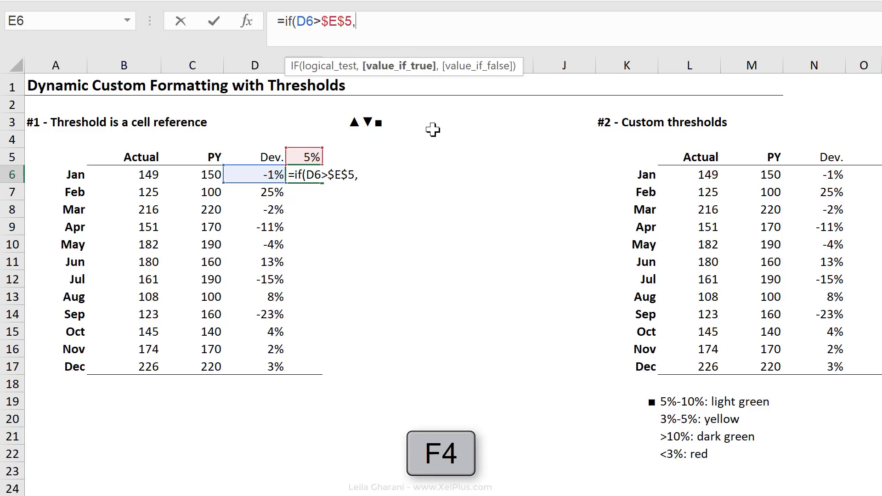
key("f4")
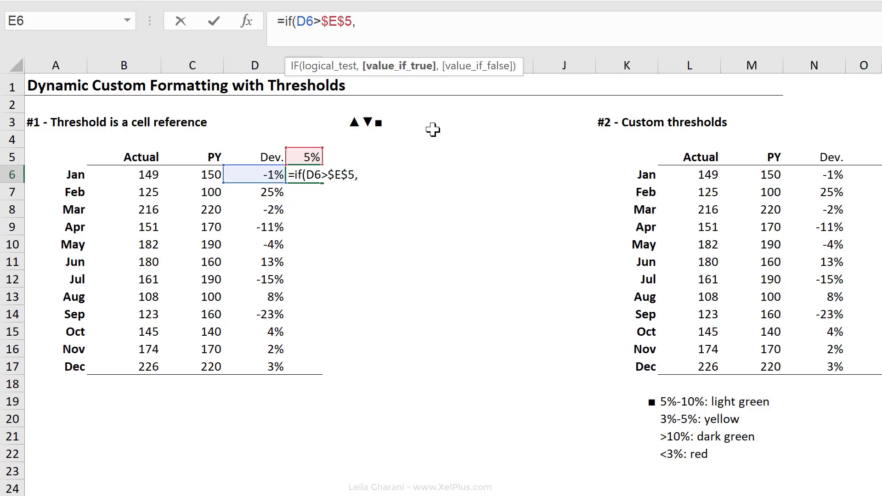
mouse_move(352, 144)
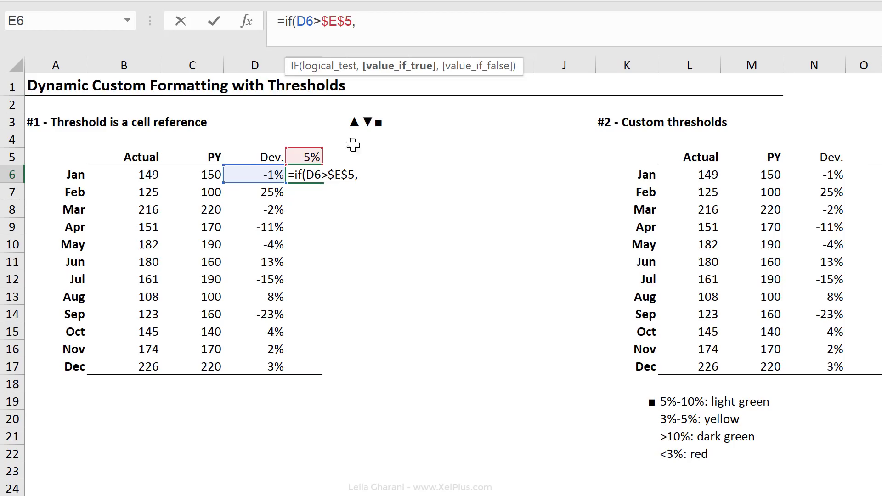
mouse_move(259, 174)
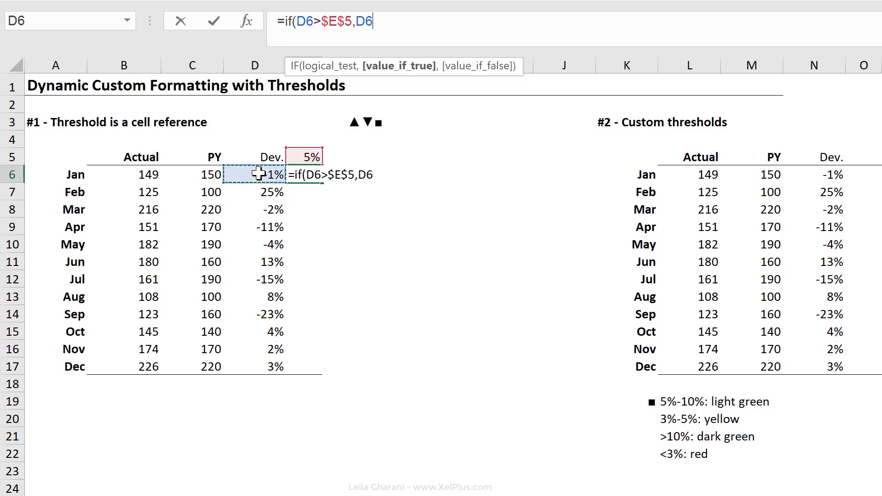
type(",if(D6")
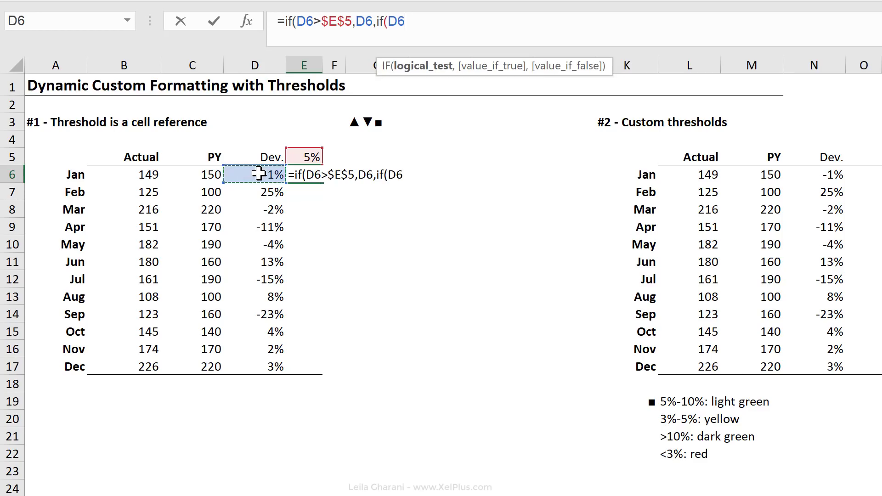
Complete E6 as =IF(D6>$E$5,D6,IF(D6<-$E$5,D6,0)), returning 0 for January
type("<")
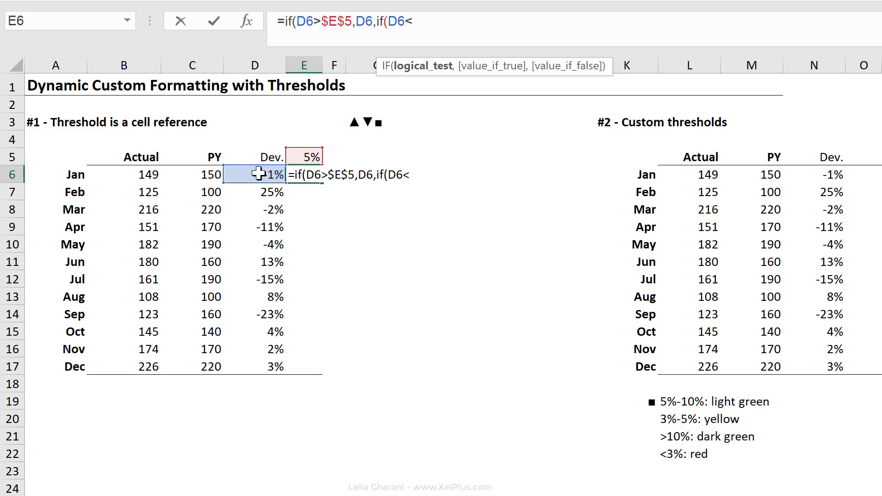
left_click(303, 155)
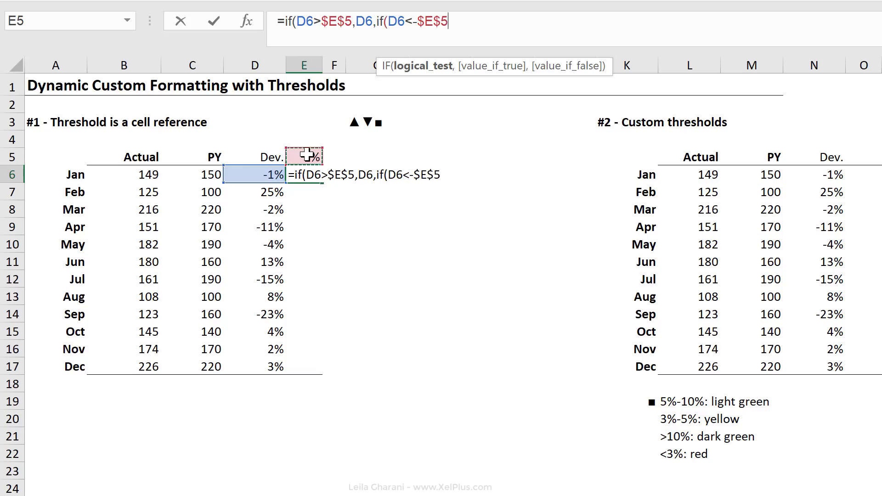
type(",D6")
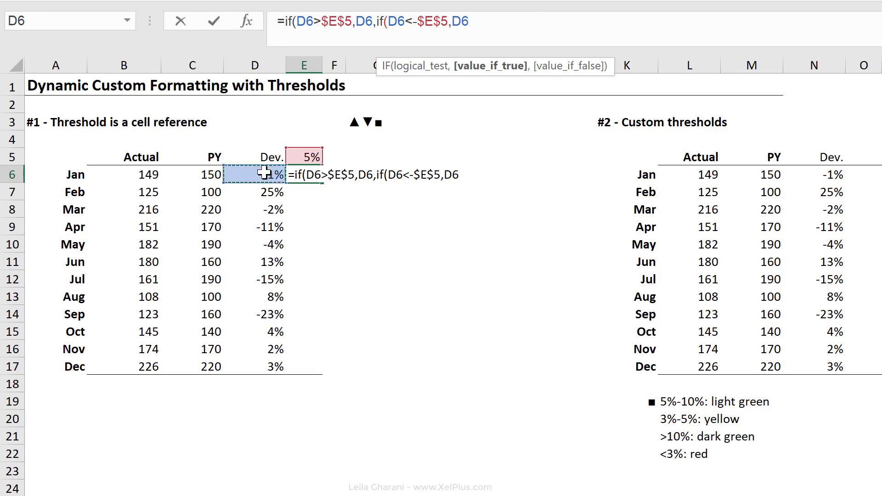
type(",")
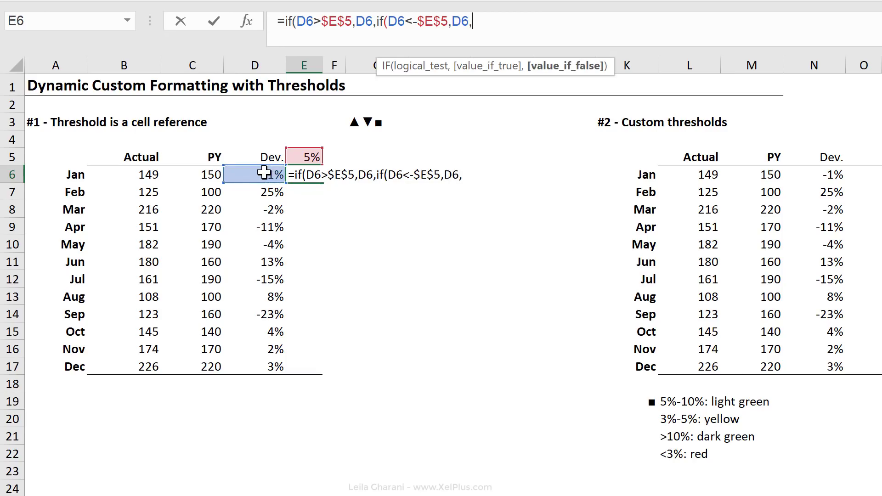
type("0")
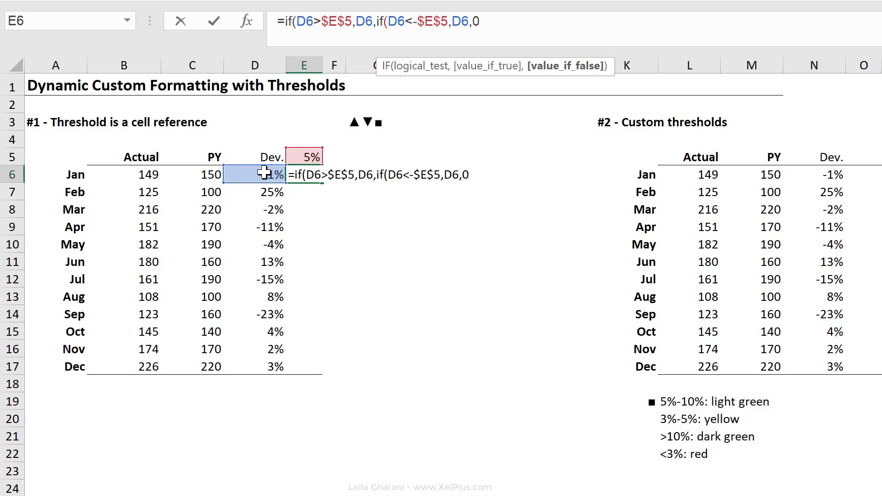
type("))")
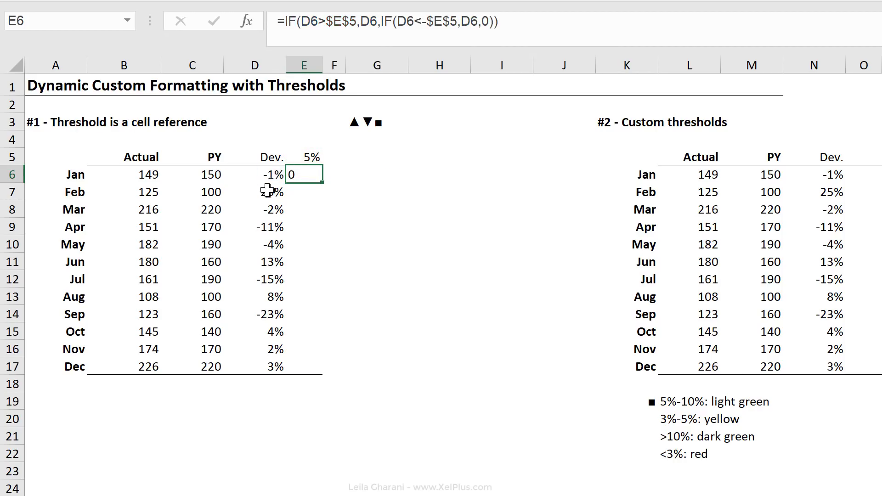
Fill E6's formula down to E17 and spot-check the Mar, Sep and Feb (0.25) results
left_click_drag(318, 180, 305, 368)
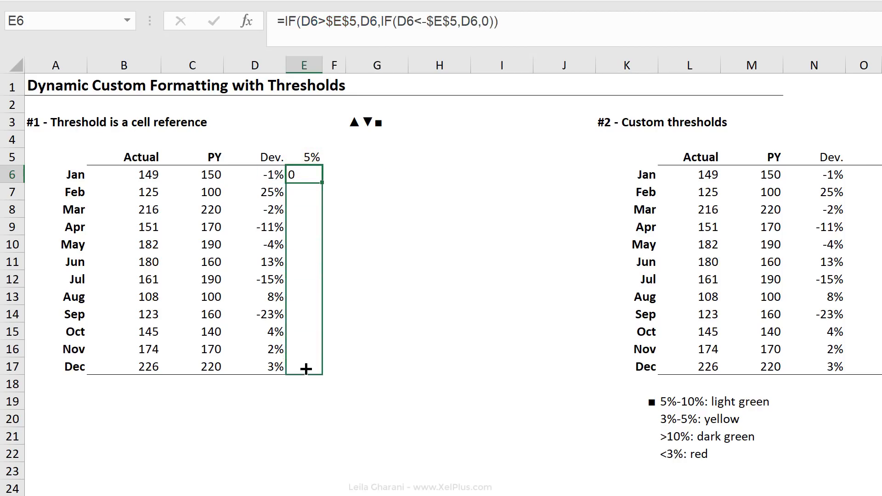
left_click_drag(304, 175, 304, 366)
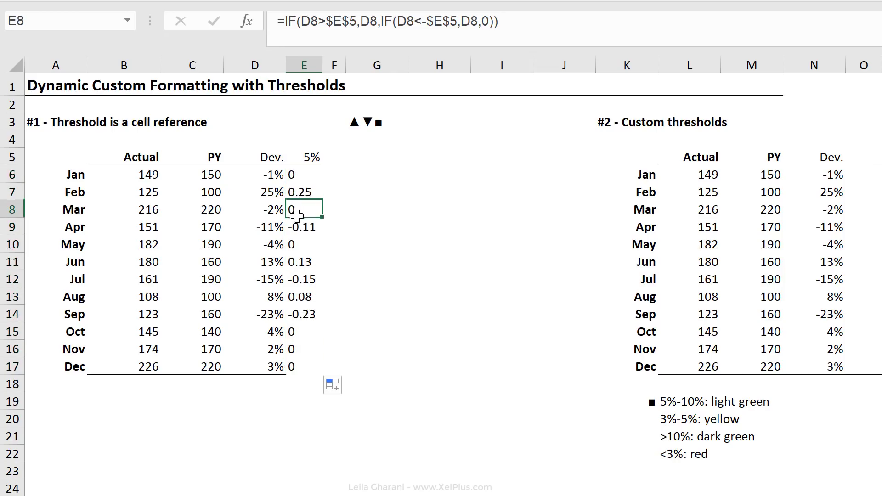
mouse_move(315, 158)
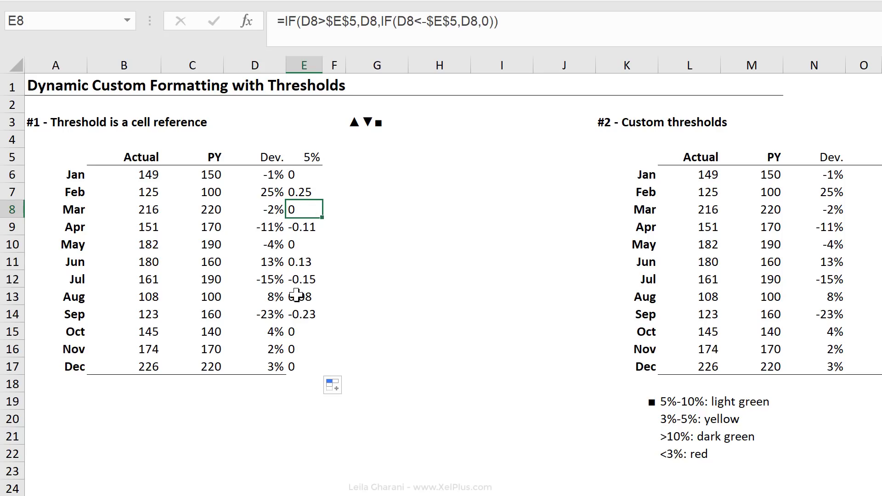
left_click(302, 314)
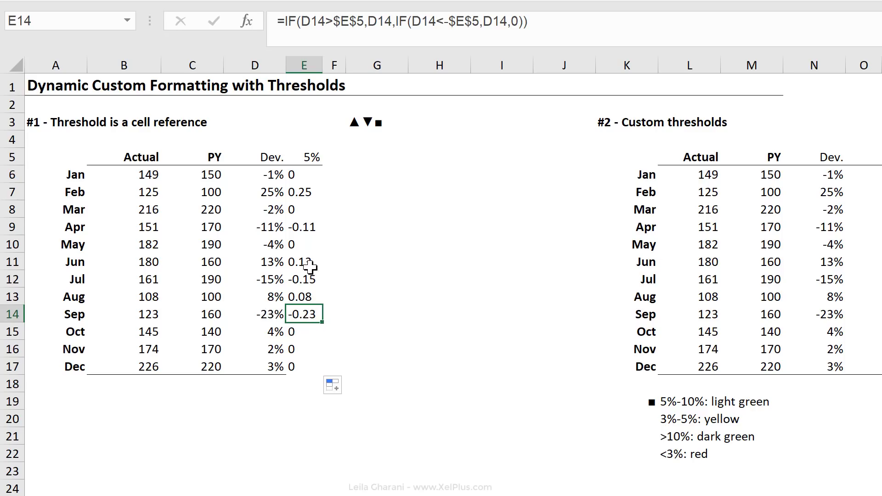
left_click(303, 192)
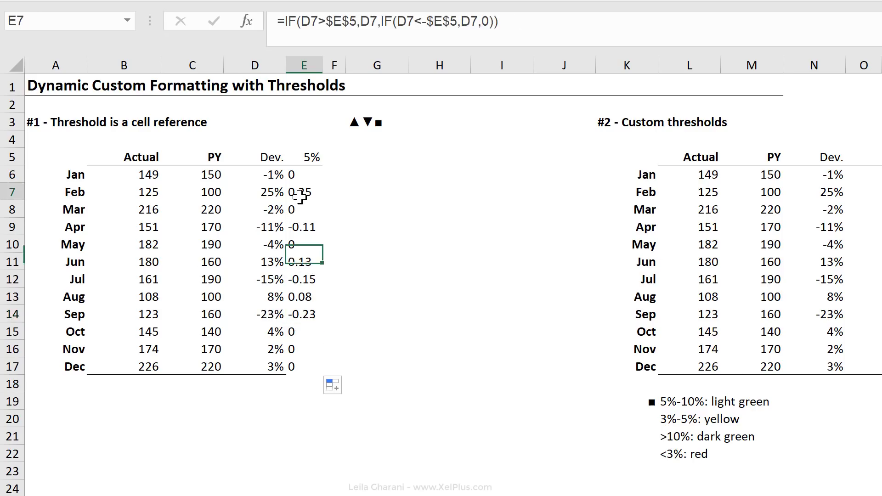
left_click(303, 192)
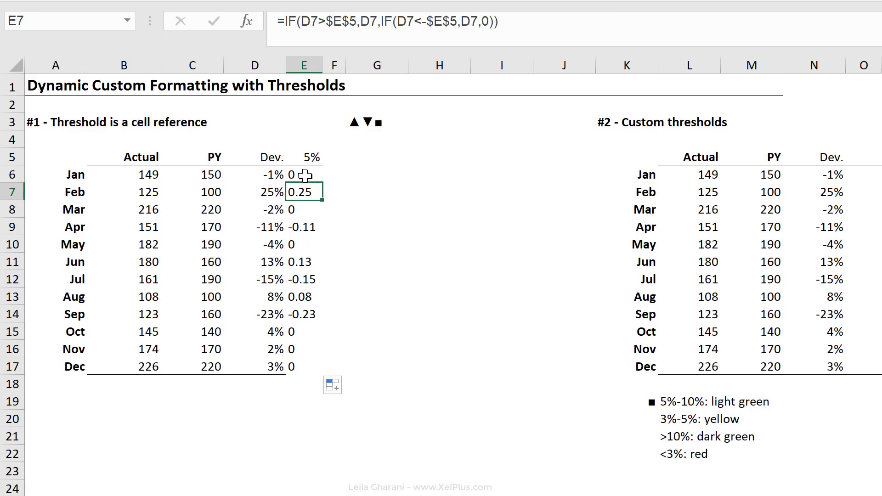
mouse_move(299, 365)
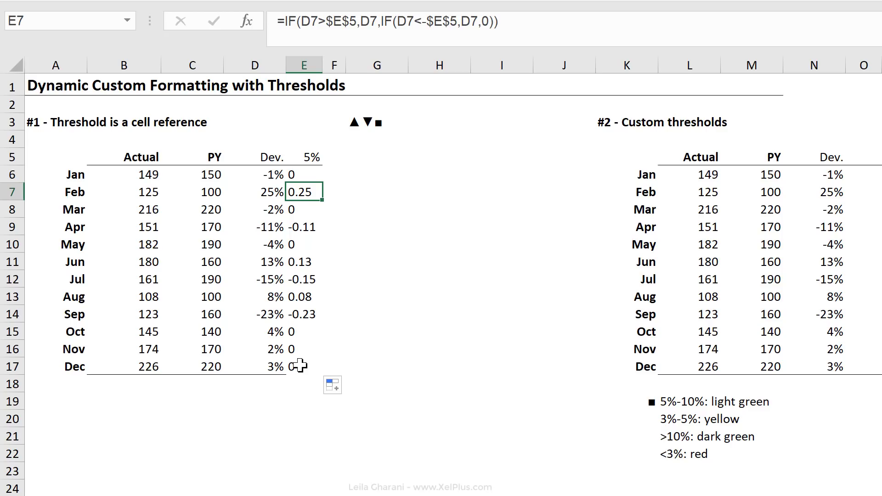
mouse_move(313, 316)
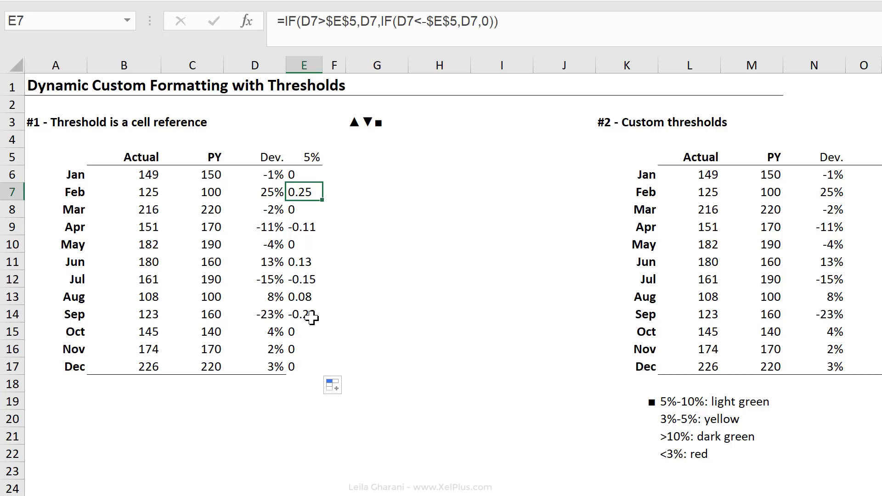
Select G3 to copy its square symbol
left_click(376, 121)
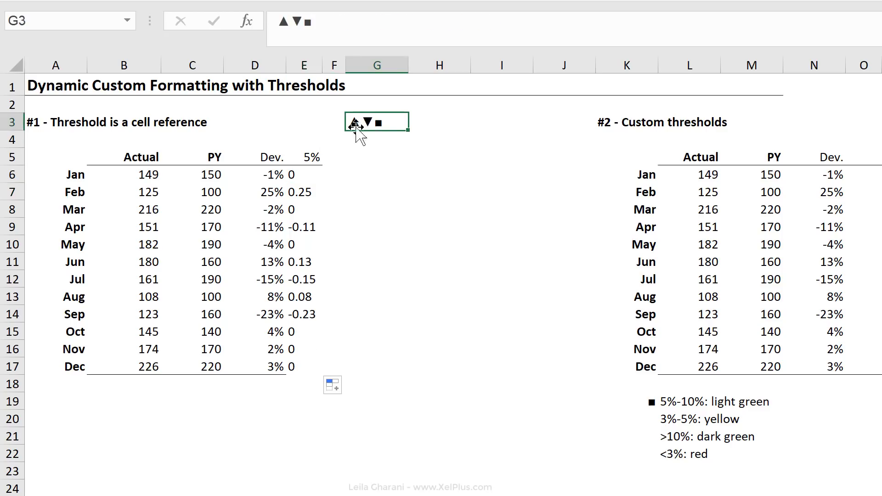
mouse_move(301, 23)
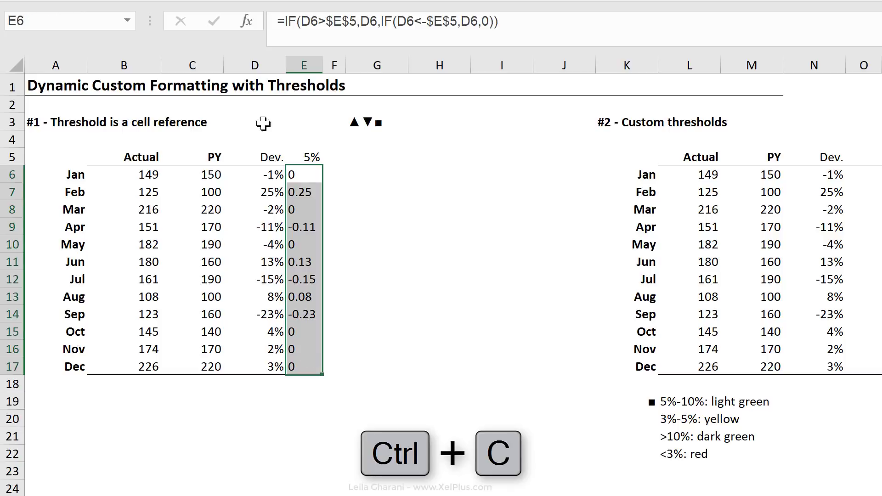
Give the helper cells the custom format [color10]▲;[red]▼; for green and red arrows
key("ctrl+1")
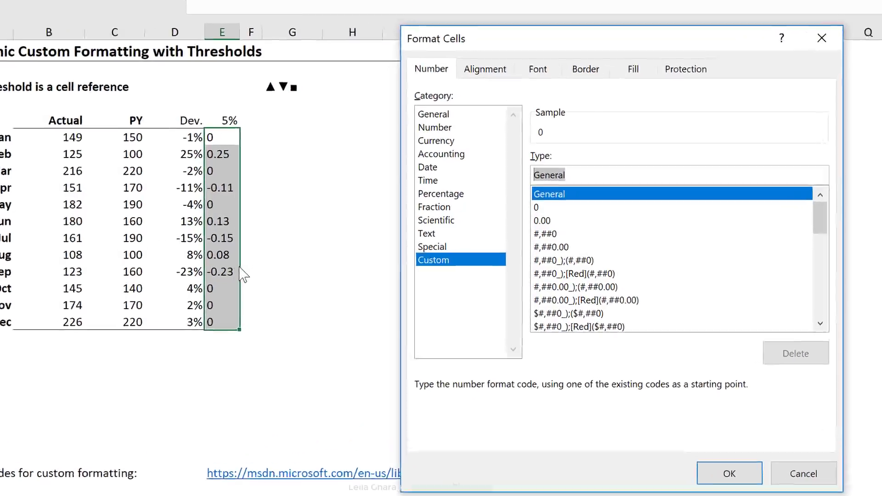
type("[color")
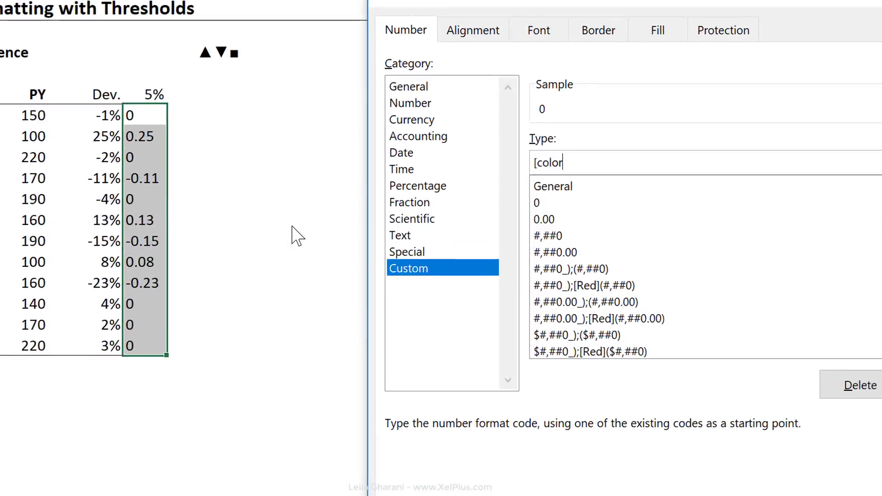
type("10]")
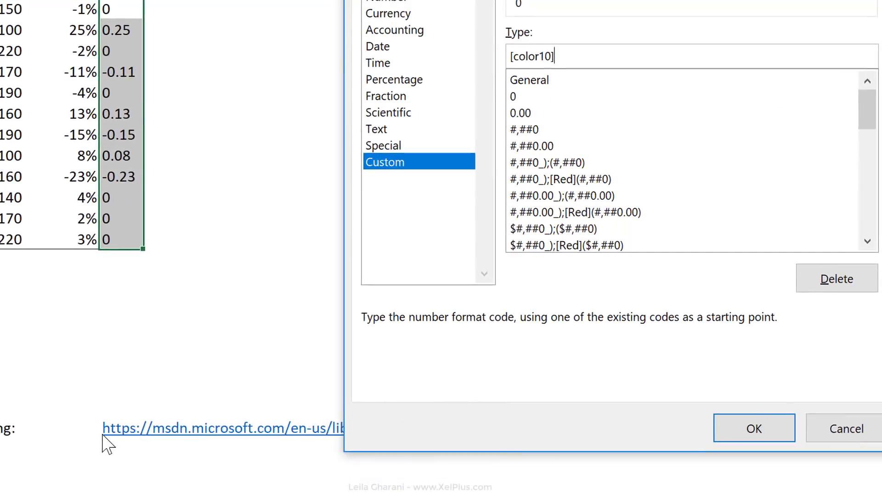
mouse_move(185, 444)
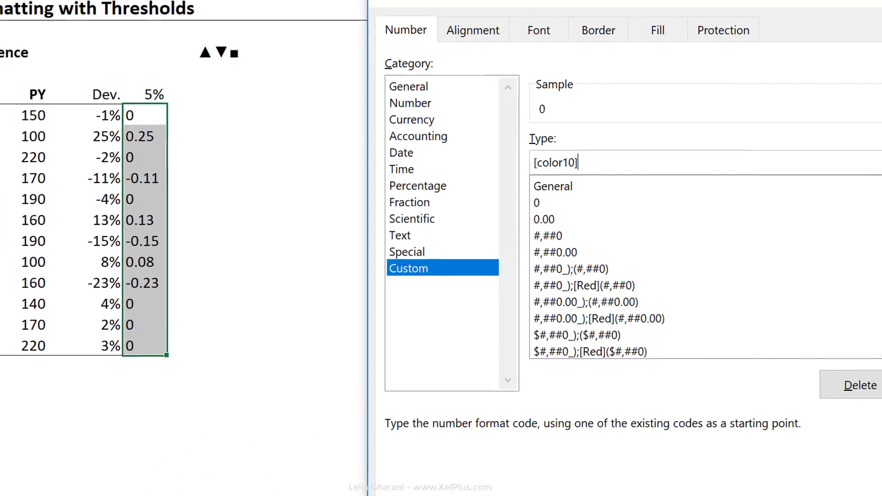
type("▲▼")
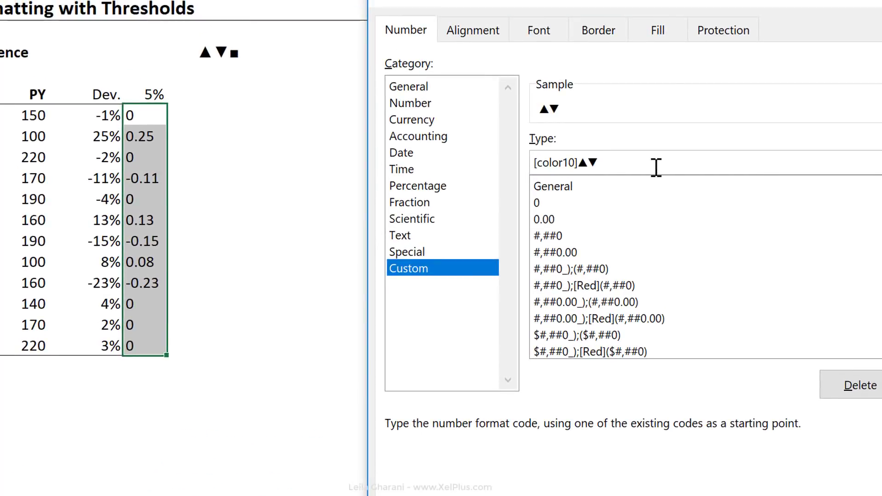
key("Backspace")
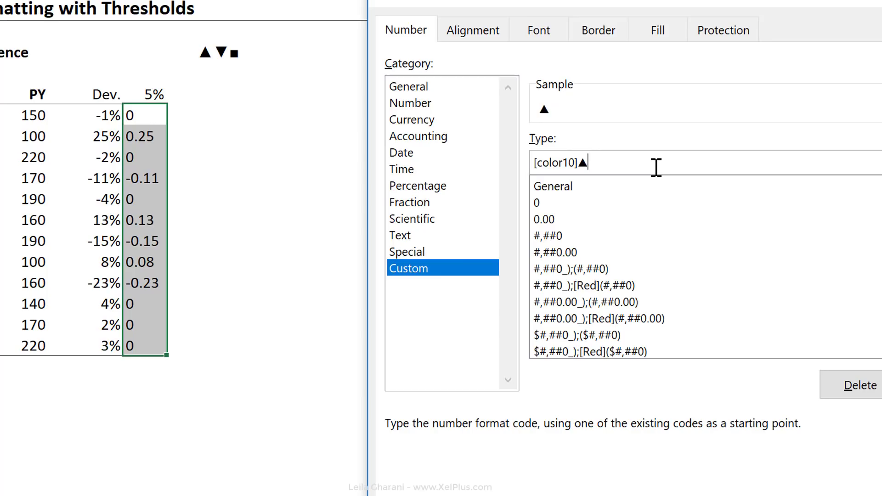
type(";")
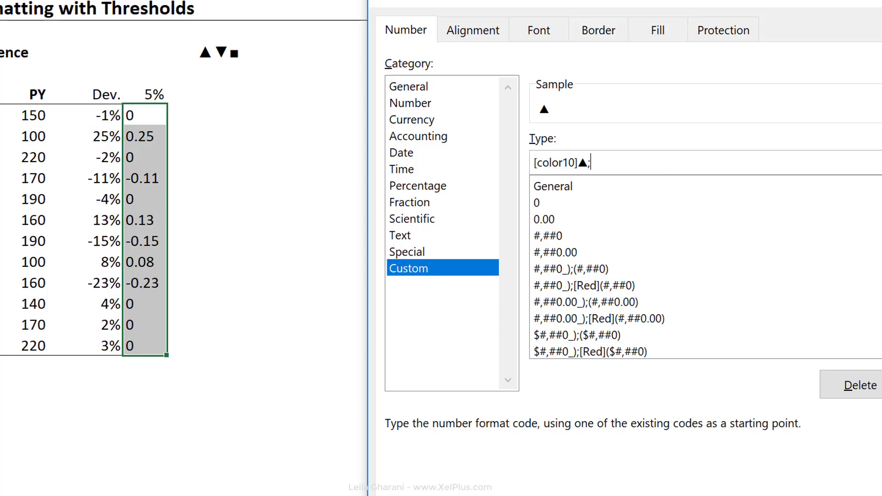
type("[")
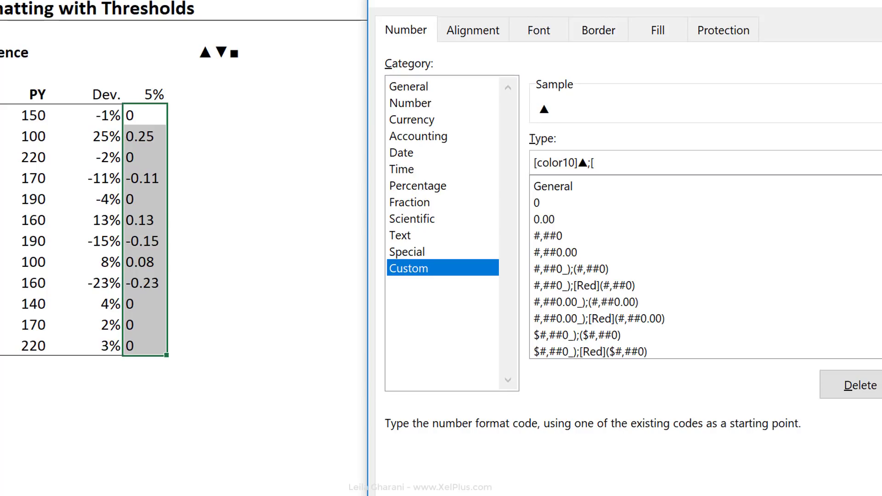
type("[red]▲▼")
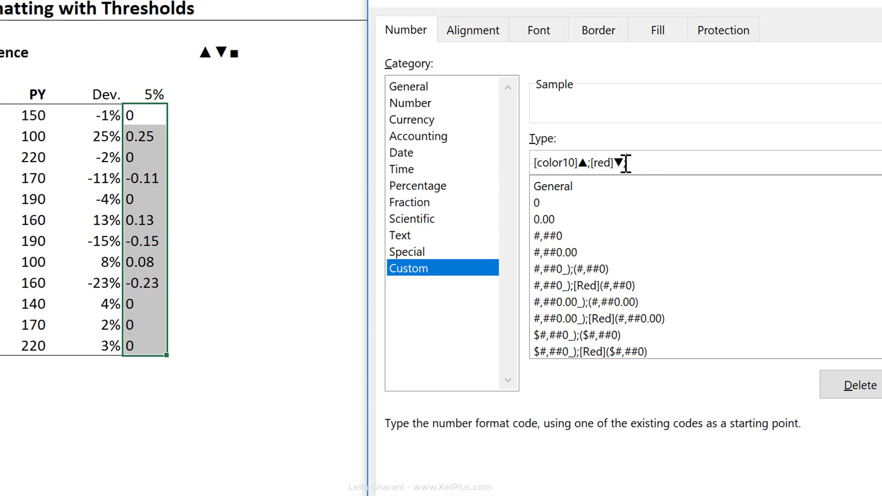
type(";")
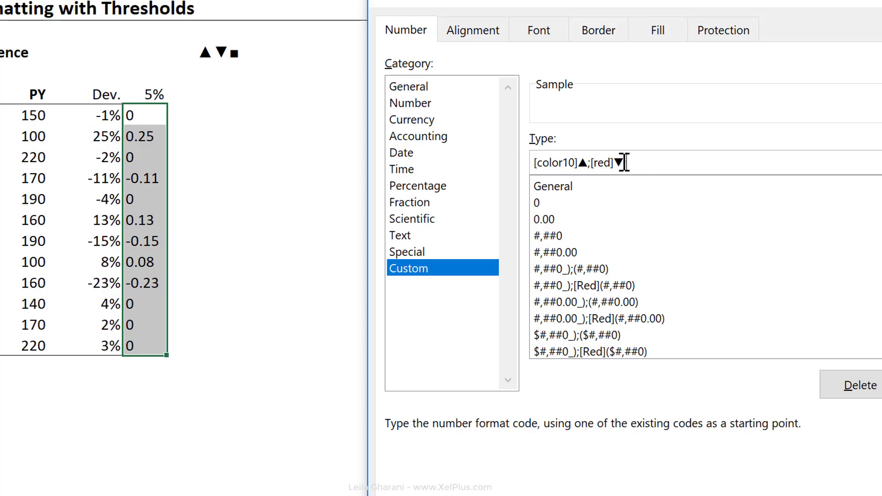
type(";")
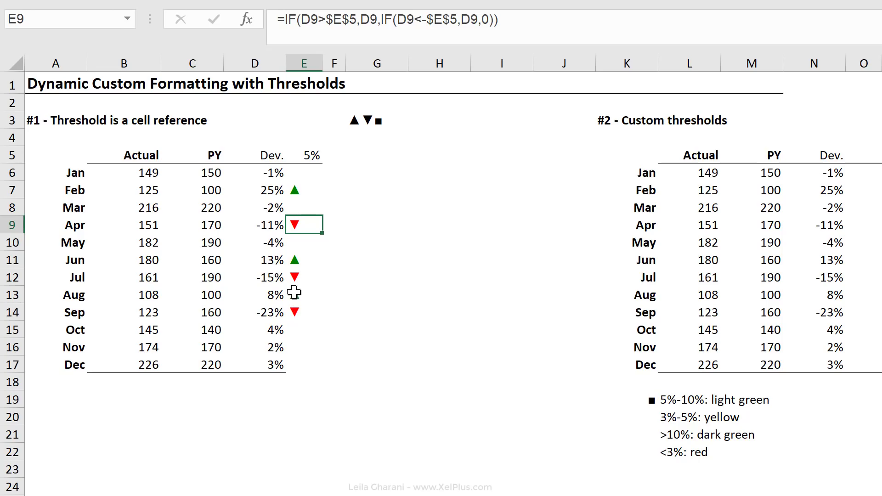
Try 12%, 0% and 4% as the E5 threshold, then inspect E6's IF formula
left_click(303, 155)
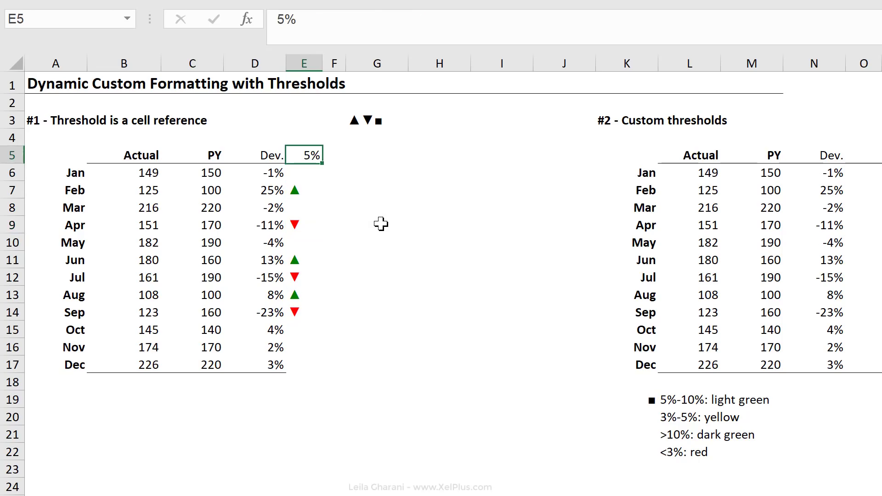
mouse_move(414, 223)
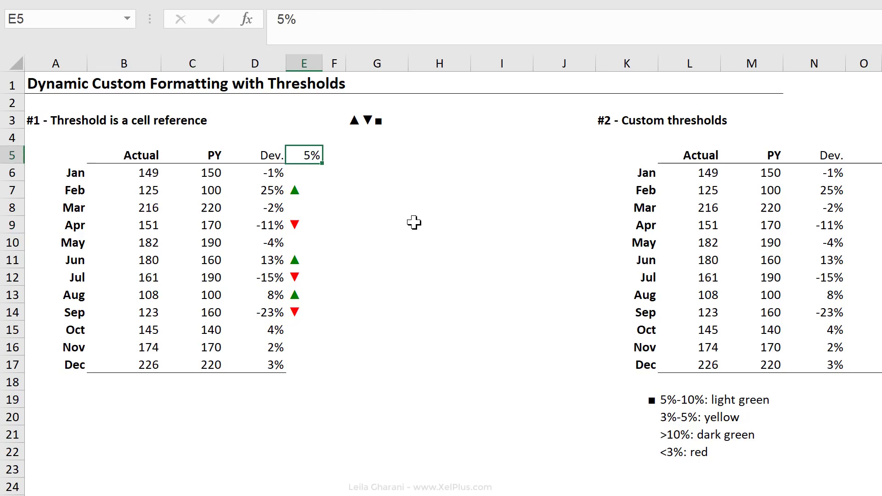
type("12%")
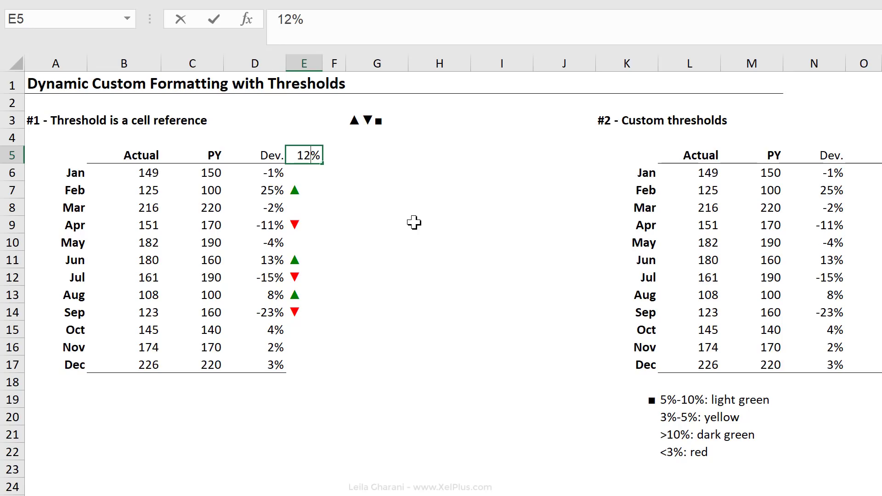
type("0%")
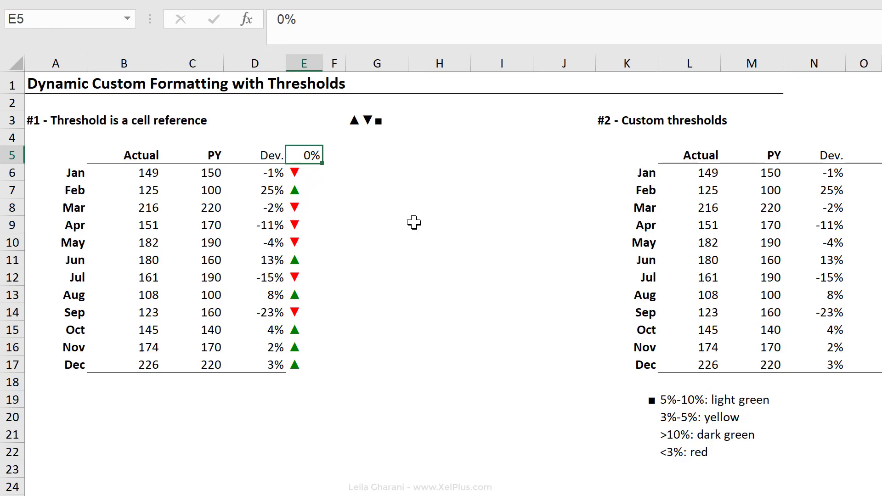
type("4%")
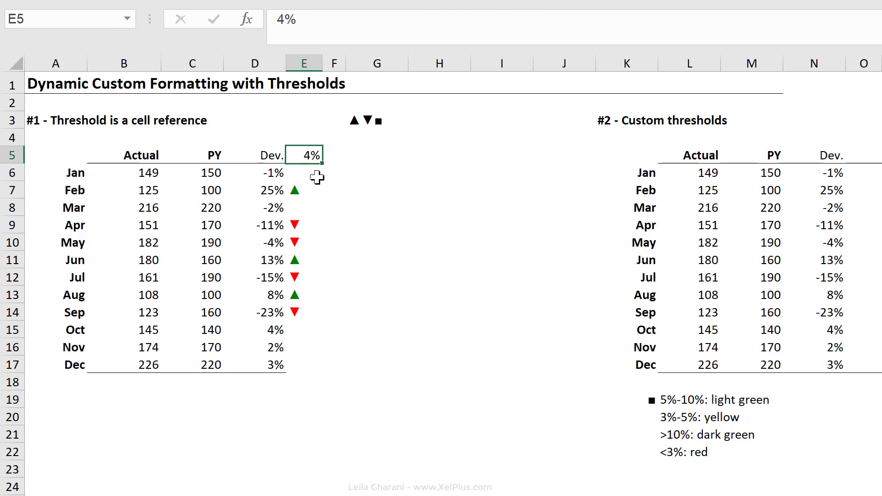
left_click(303, 172)
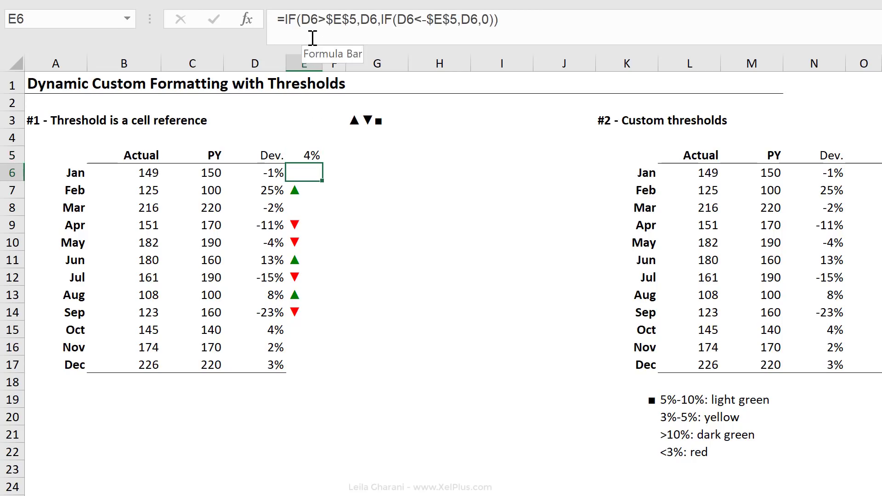
mouse_move(500, 40)
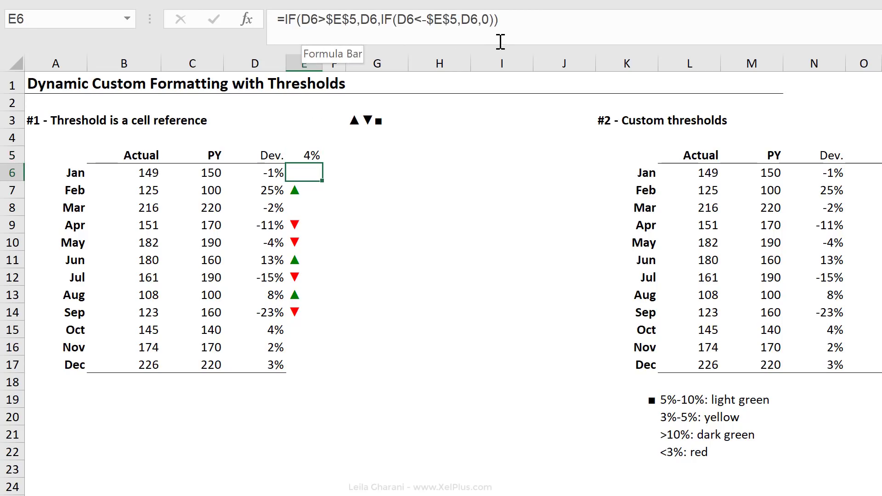
mouse_move(393, 180)
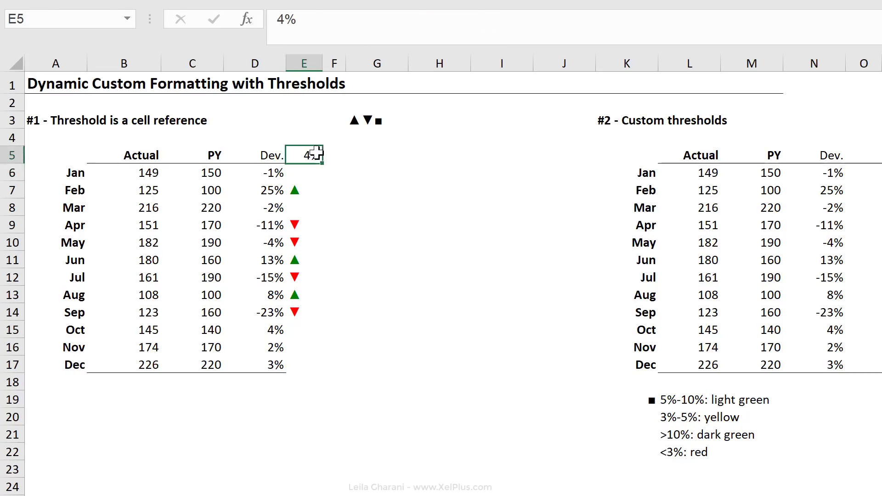
left_click(123, 485)
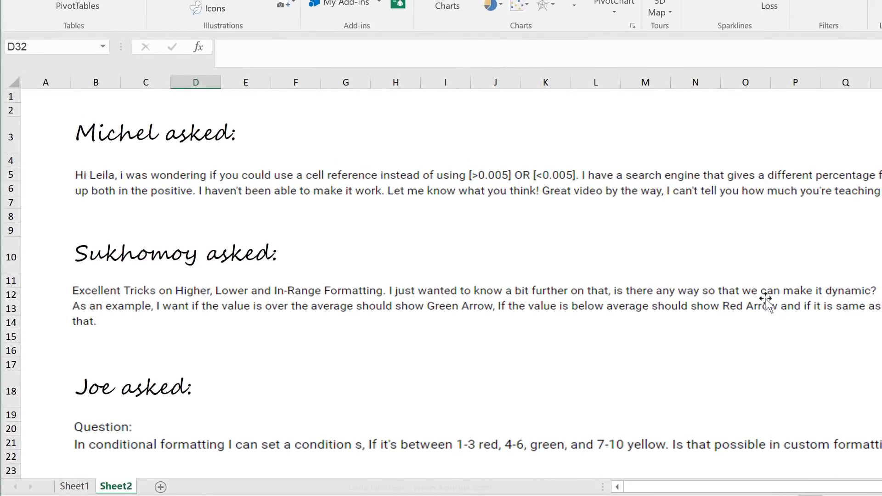
mouse_move(239, 331)
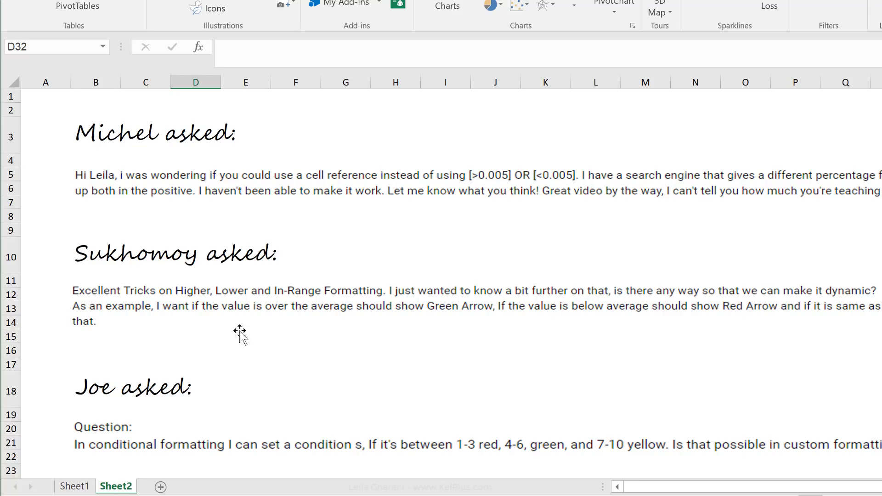
mouse_move(347, 299)
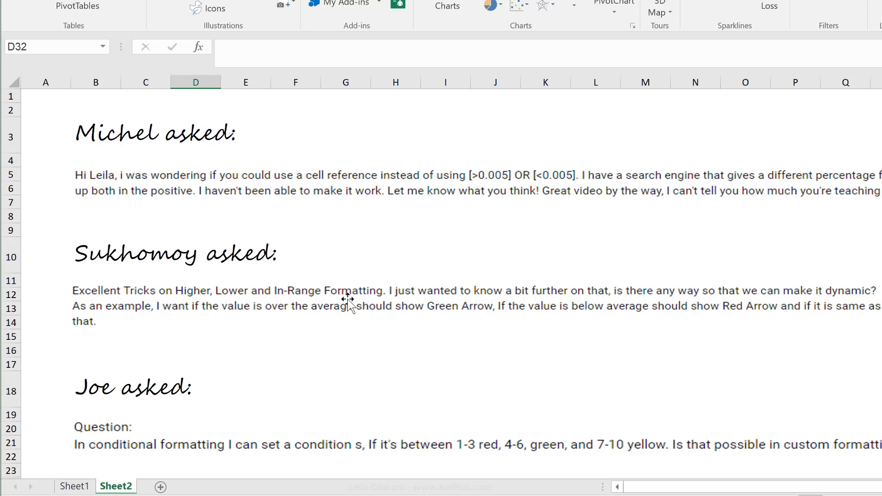
mouse_move(691, 321)
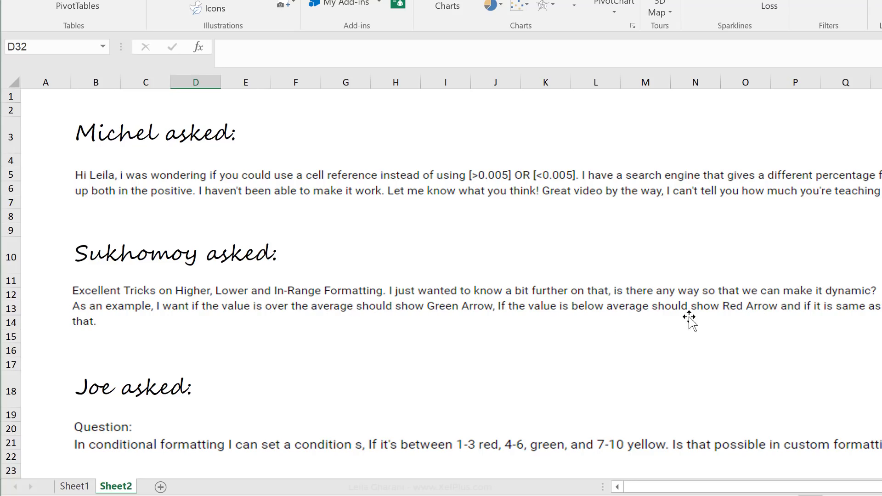
mouse_move(753, 486)
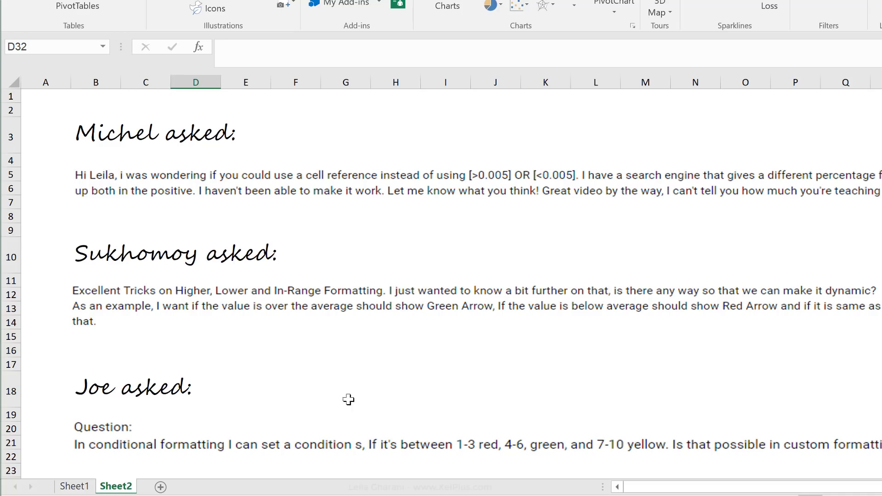
mouse_move(328, 315)
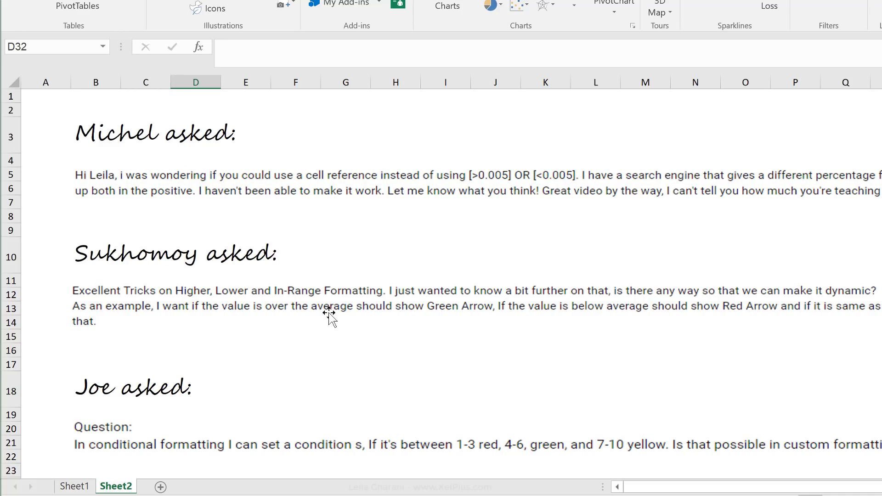
mouse_move(173, 420)
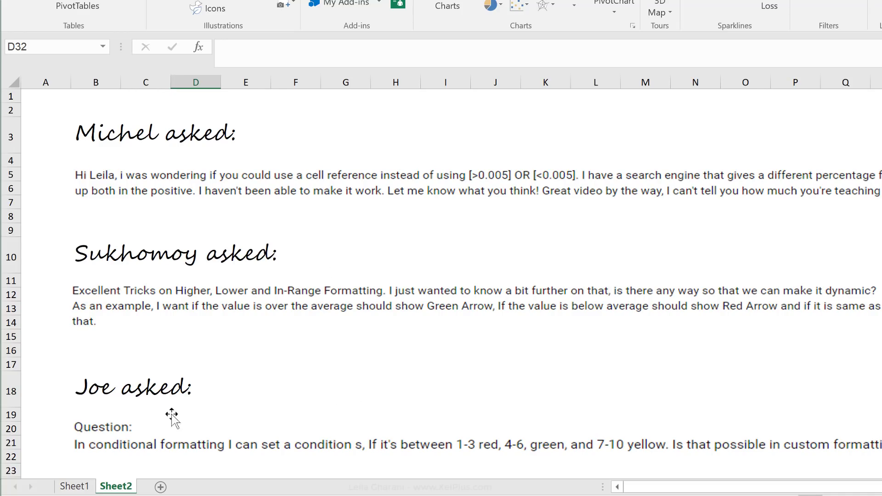
left_click(75, 485)
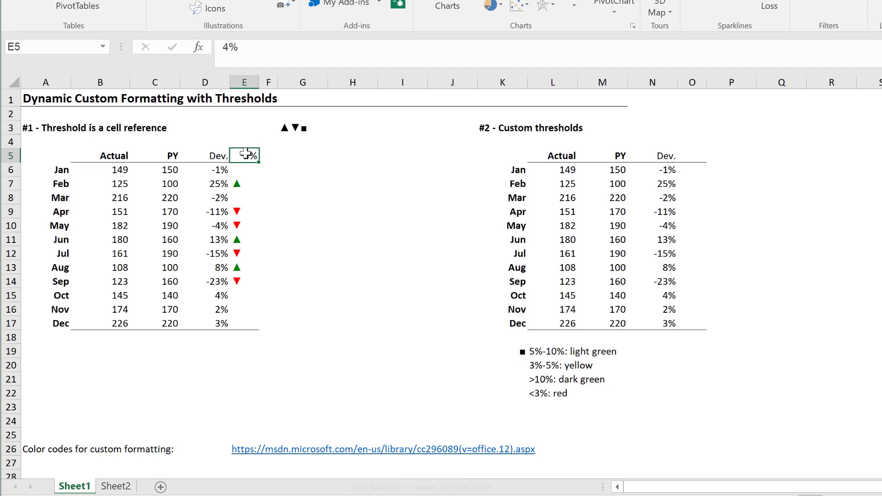
mouse_move(246, 157)
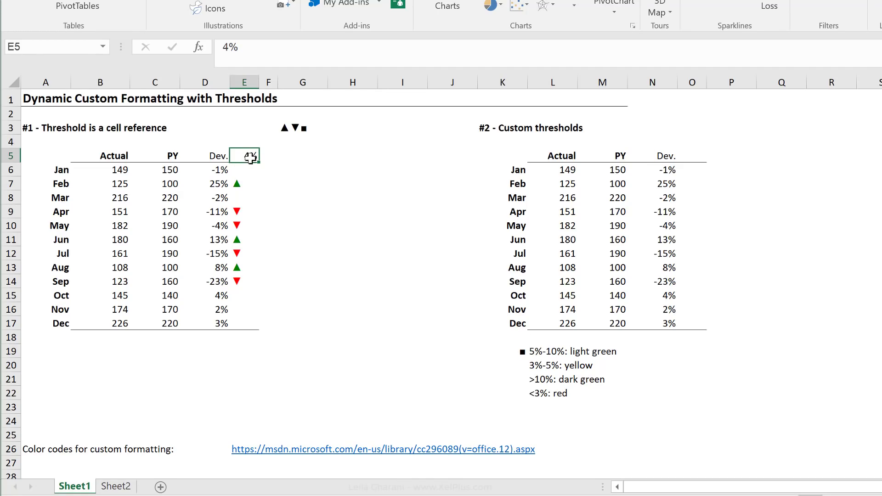
left_click(244, 170)
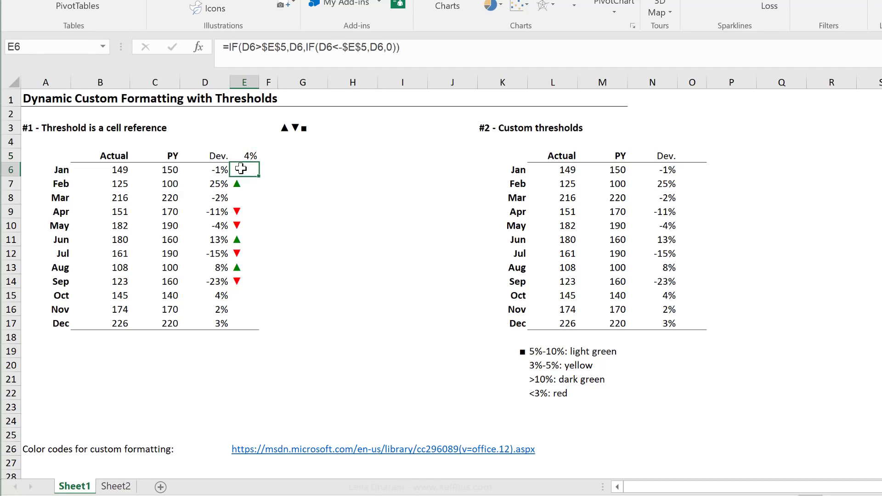
mouse_move(251, 46)
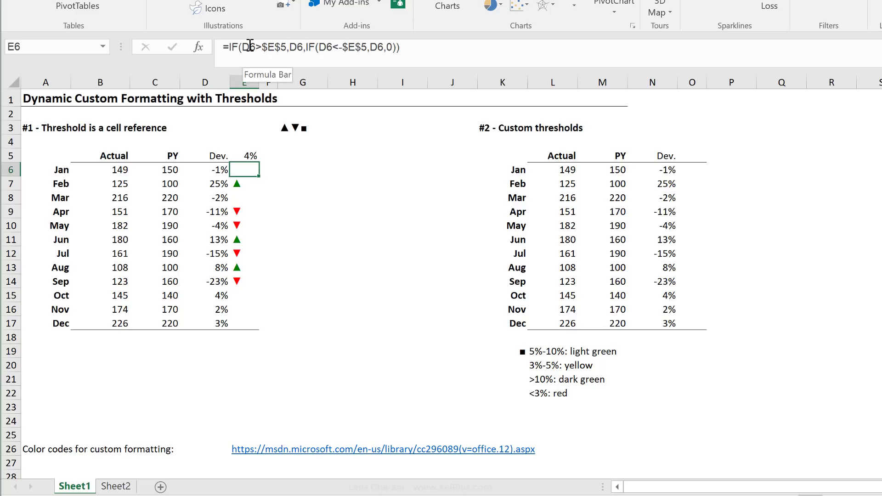
mouse_move(216, 308)
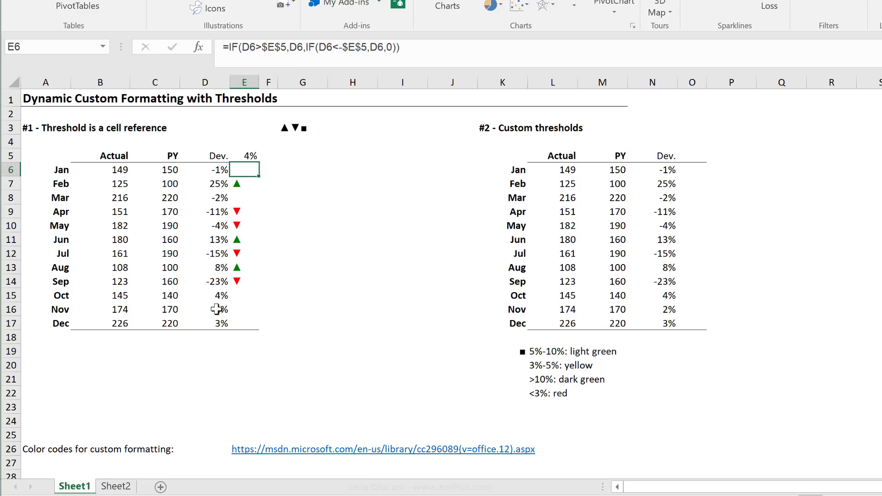
left_click(115, 486)
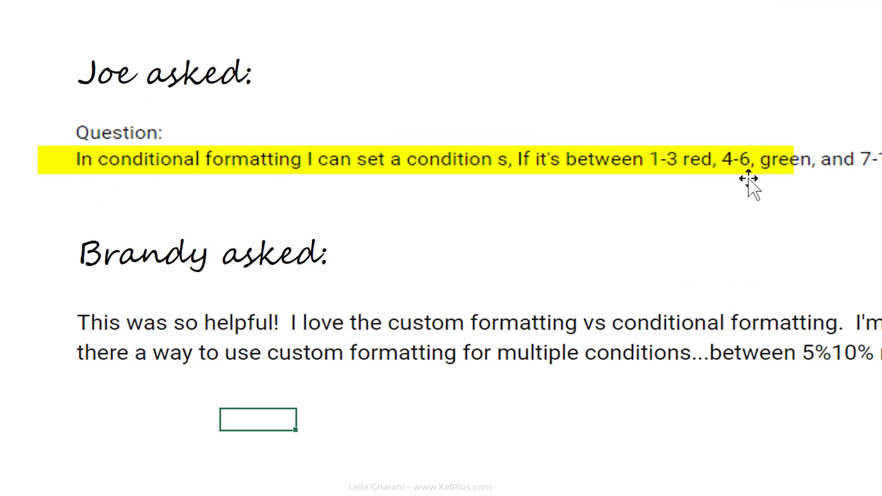
Scroll right and switch to Sheet1 with the threshold examples
scroll("right", 3)
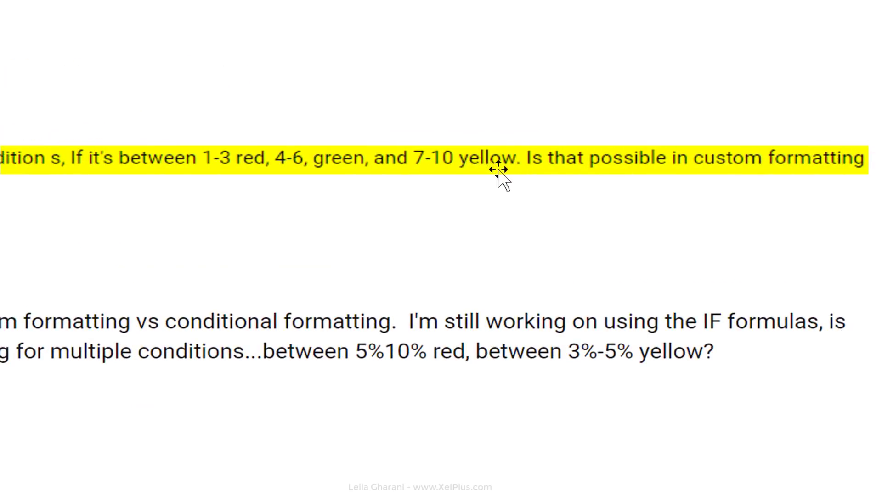
mouse_move(614, 188)
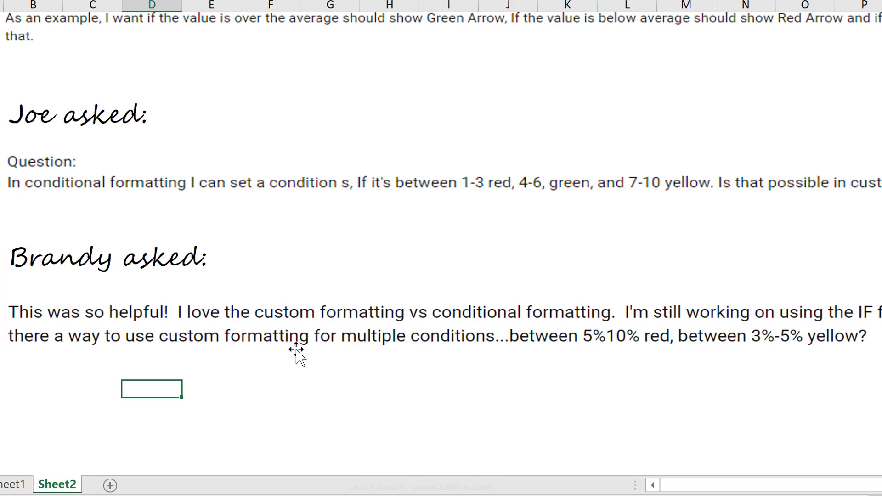
mouse_move(602, 349)
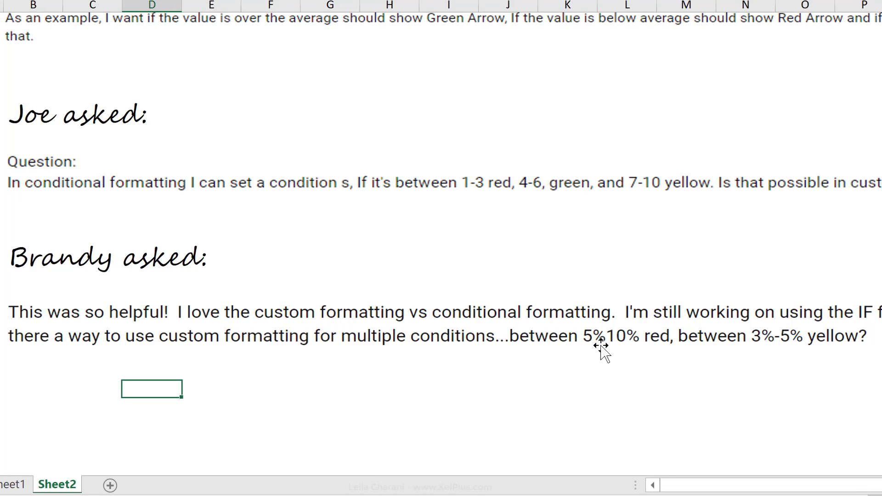
mouse_move(658, 348)
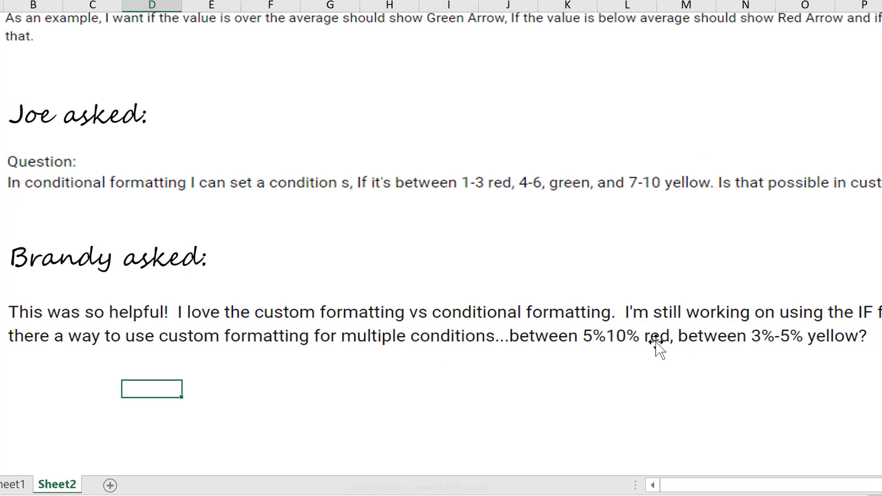
mouse_move(817, 331)
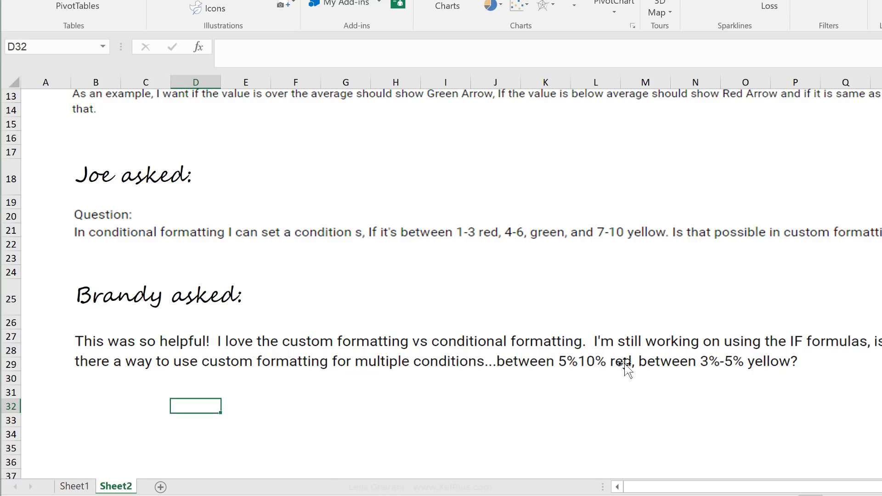
mouse_move(427, 402)
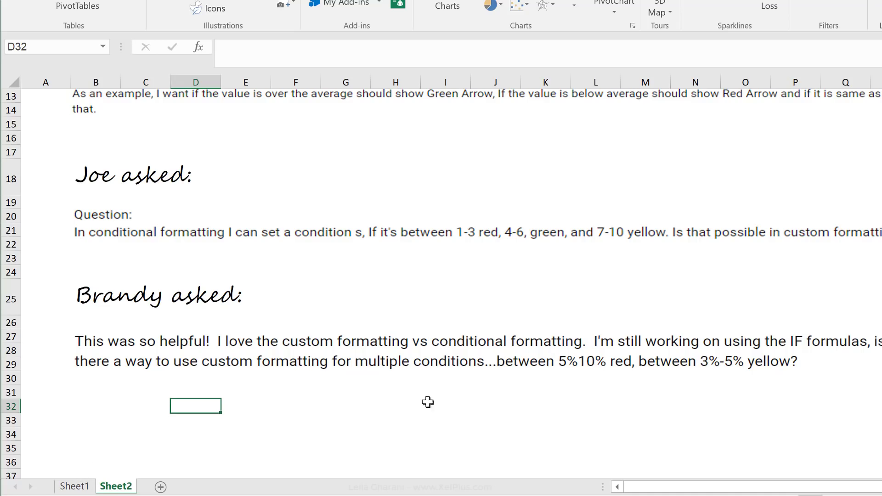
left_click(75, 485)
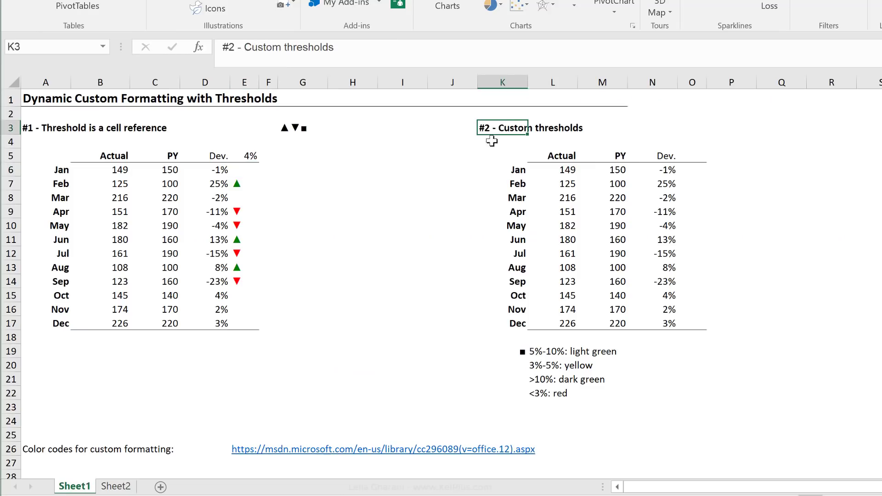
mouse_move(610, 301)
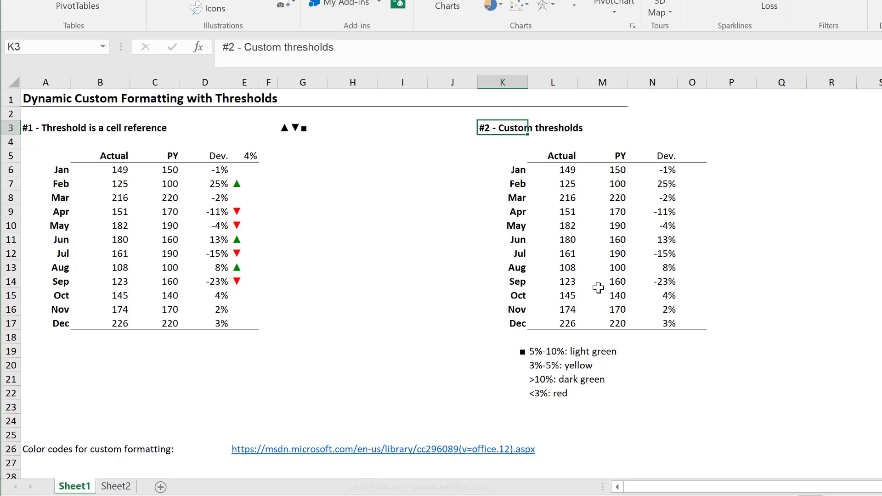
mouse_move(557, 347)
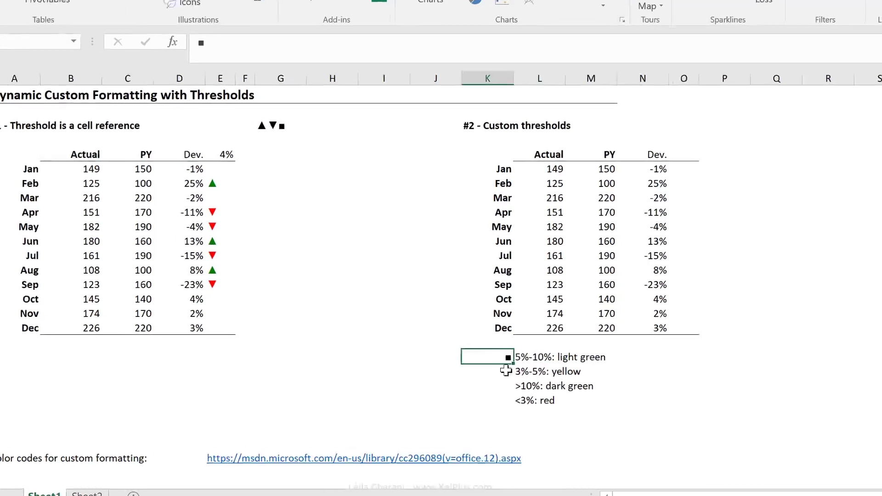
scroll("down", 3)
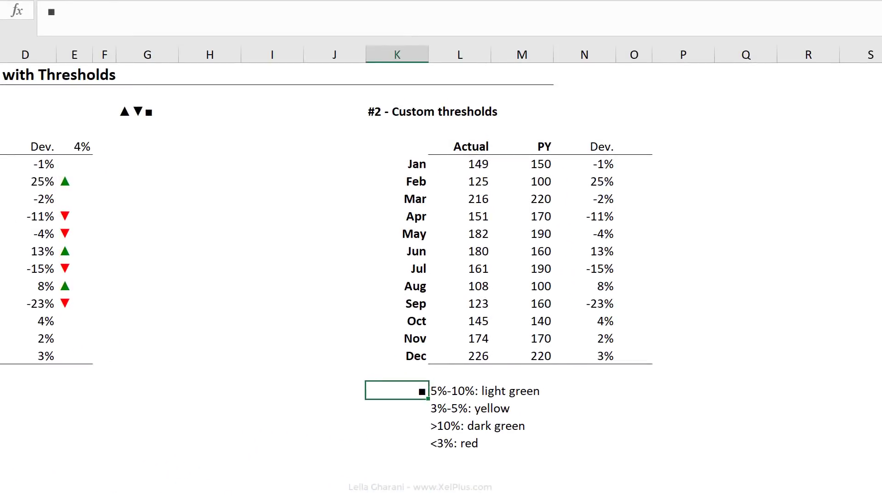
left_click(459, 390)
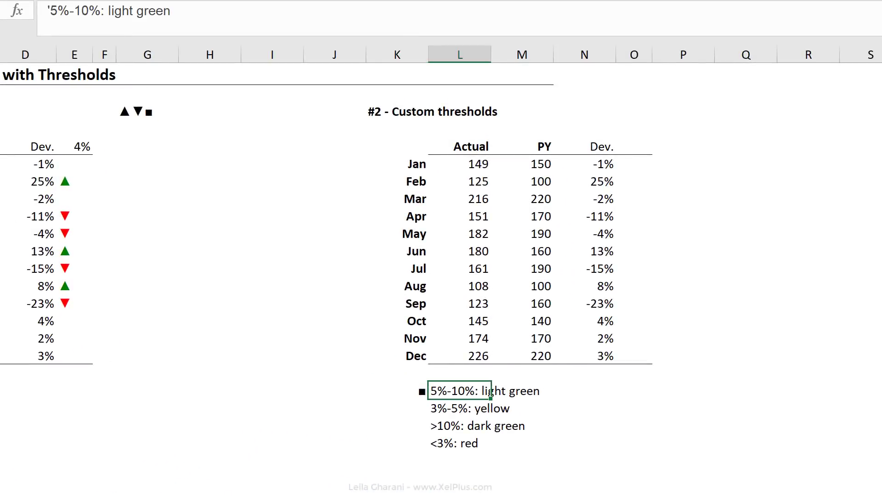
left_click(458, 409)
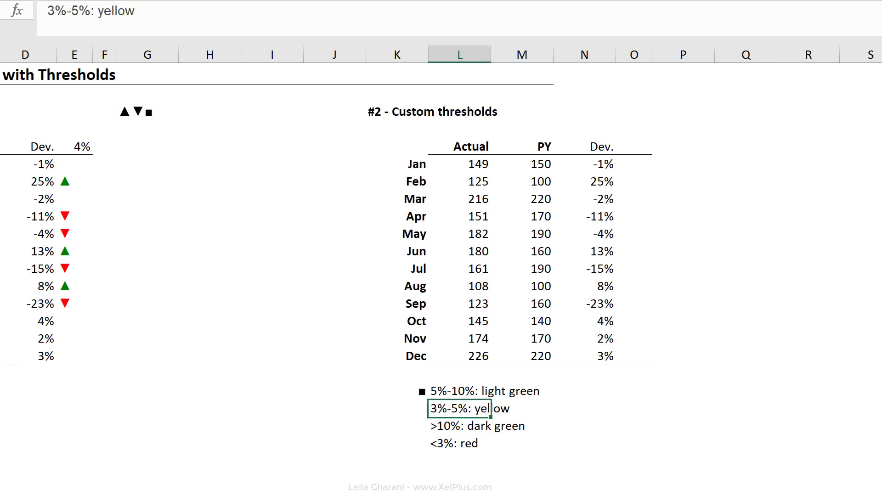
left_click(521, 390)
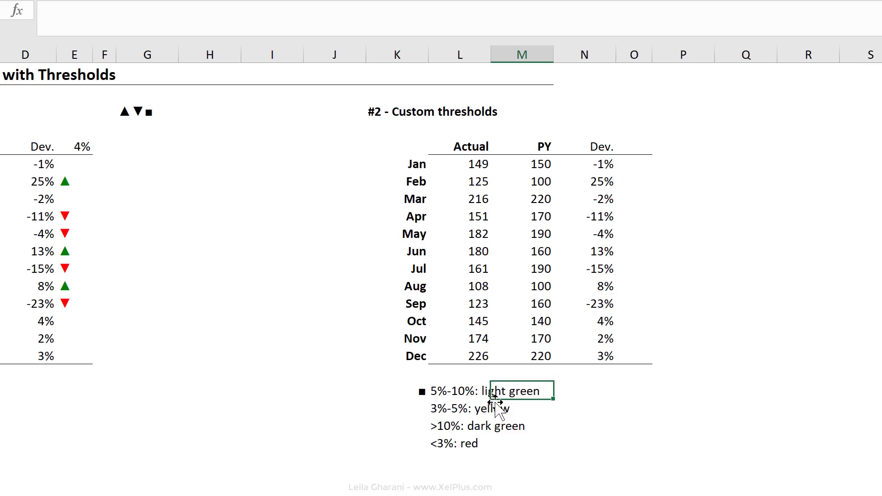
mouse_move(491, 430)
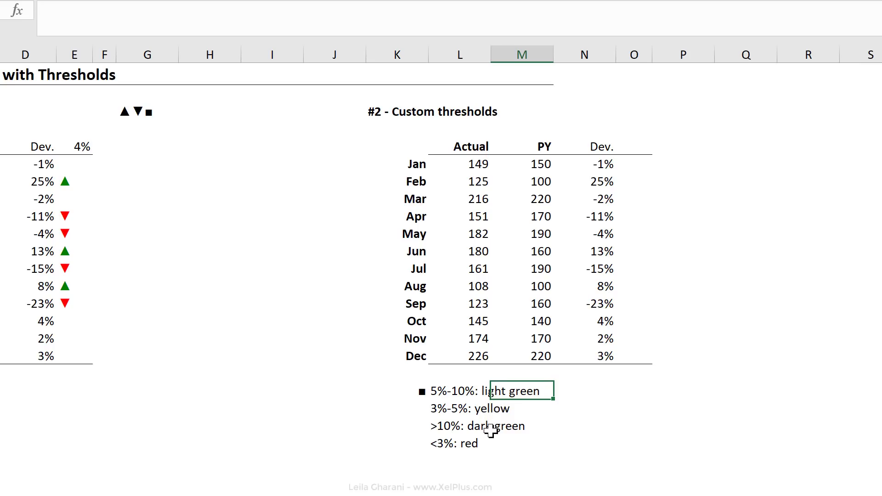
mouse_move(472, 446)
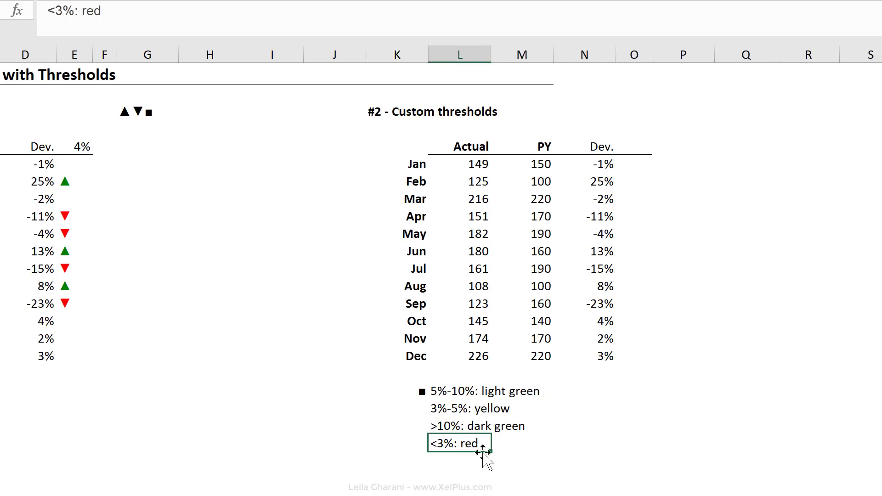
mouse_move(537, 464)
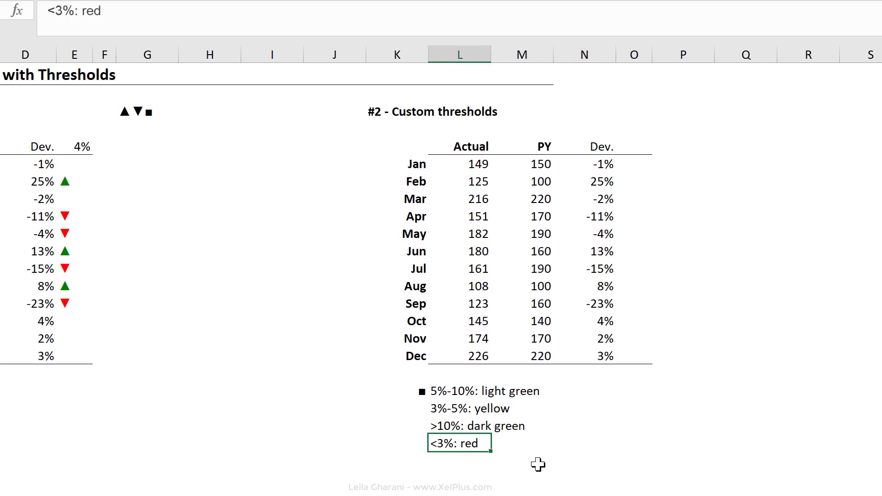
left_click(460, 425)
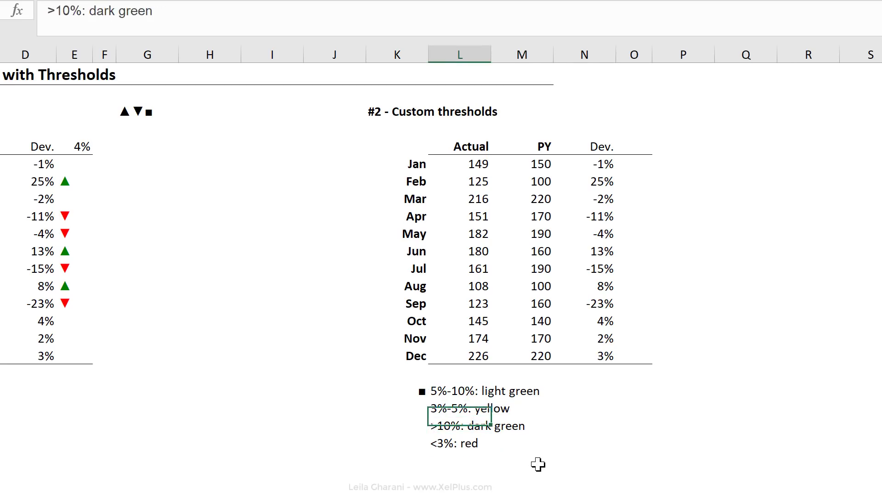
left_click(459, 443)
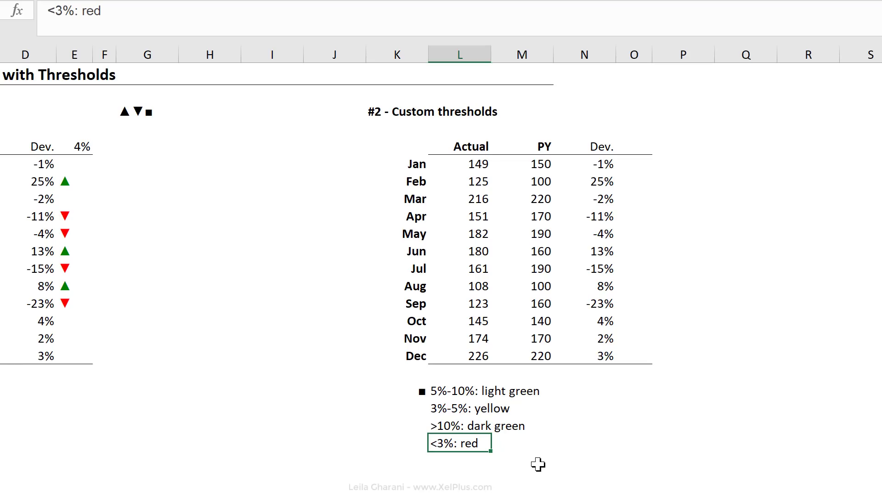
scroll("down", 3)
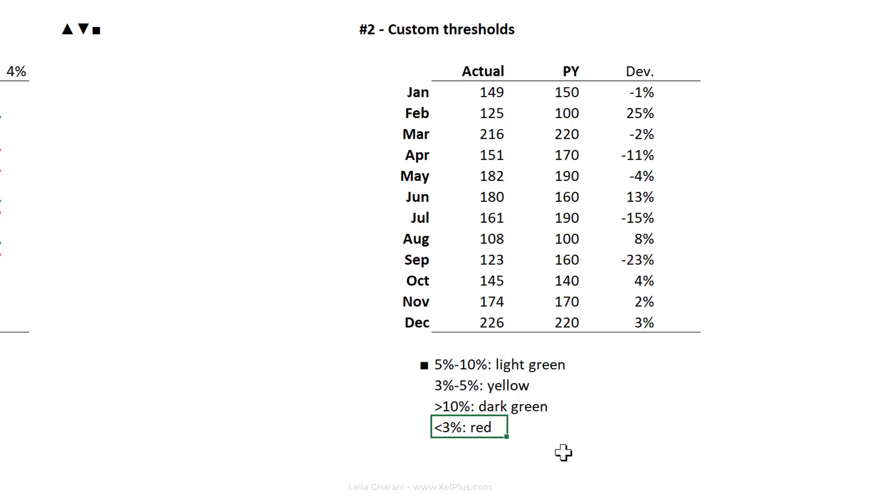
Select O6 beside January's deviation and start typing =IF
left_click(495, 364)
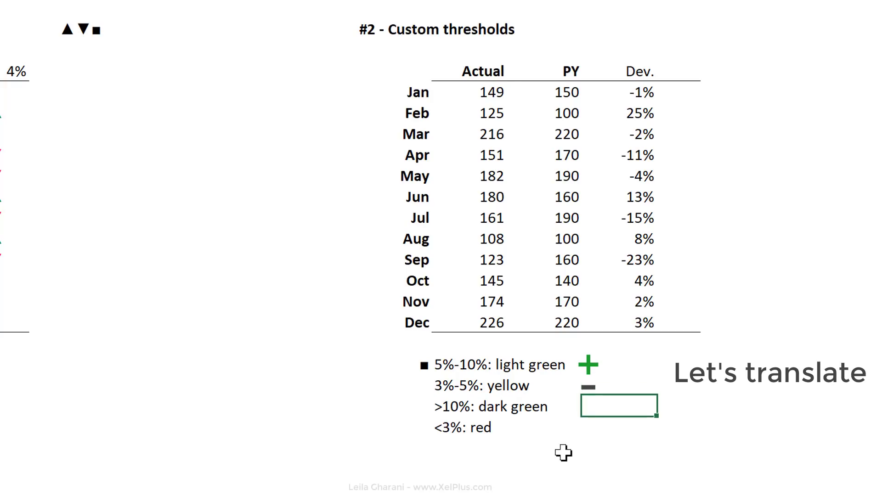
type("0")
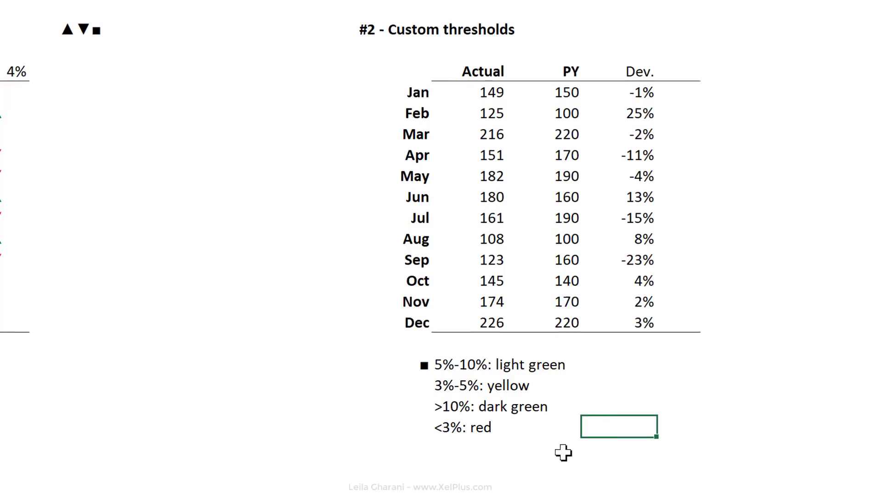
type("=if")
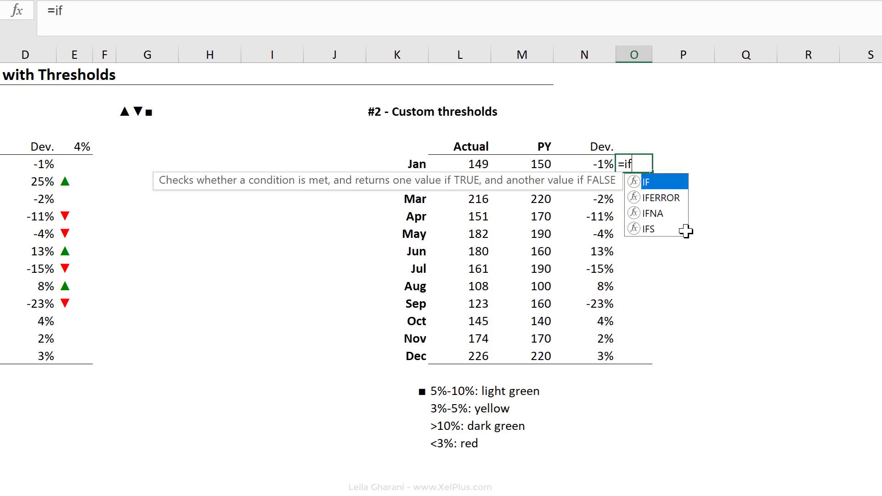
Enter =IF(AND(N6>=5%,N6<=10%),1, in O6 and begin the nested IF
type("(")
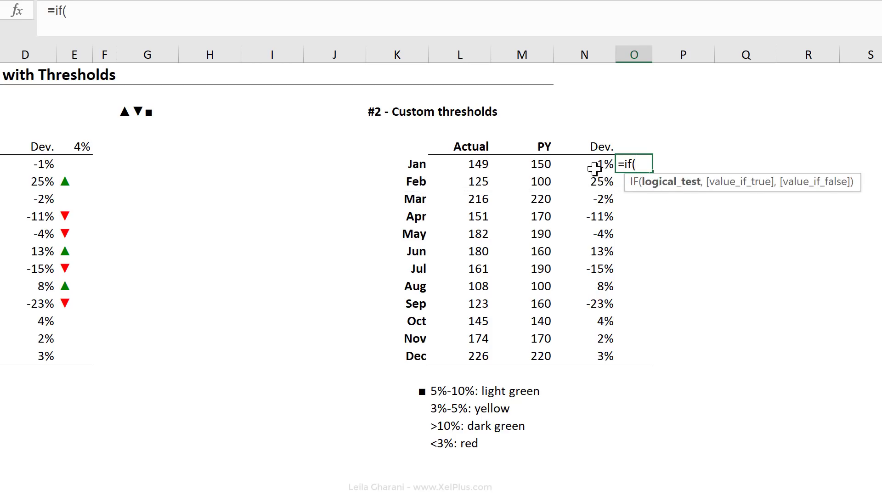
mouse_move(489, 402)
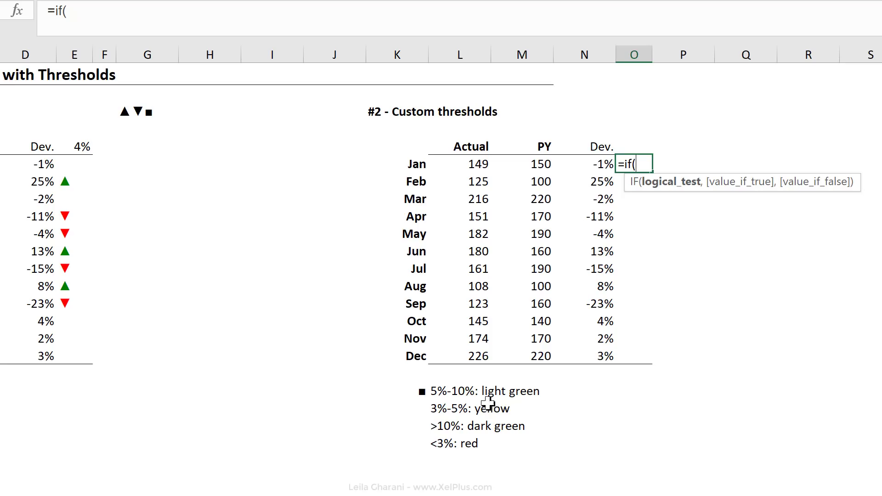
mouse_move(487, 403)
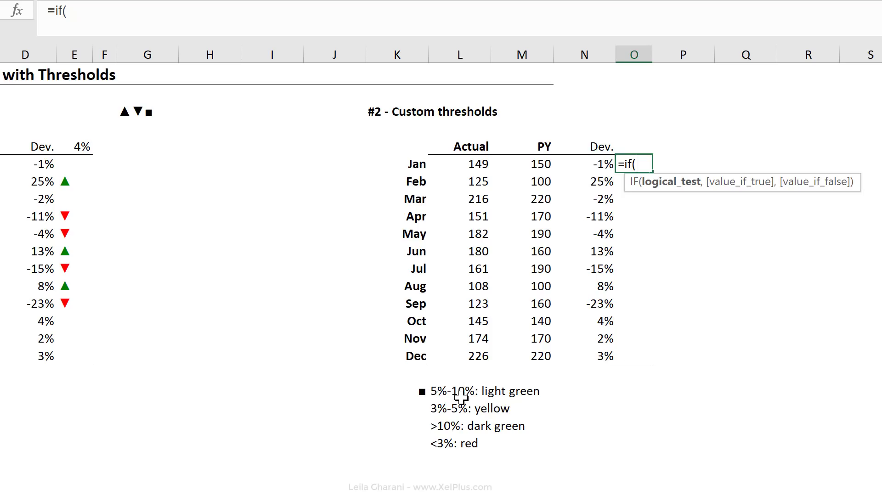
type("an")
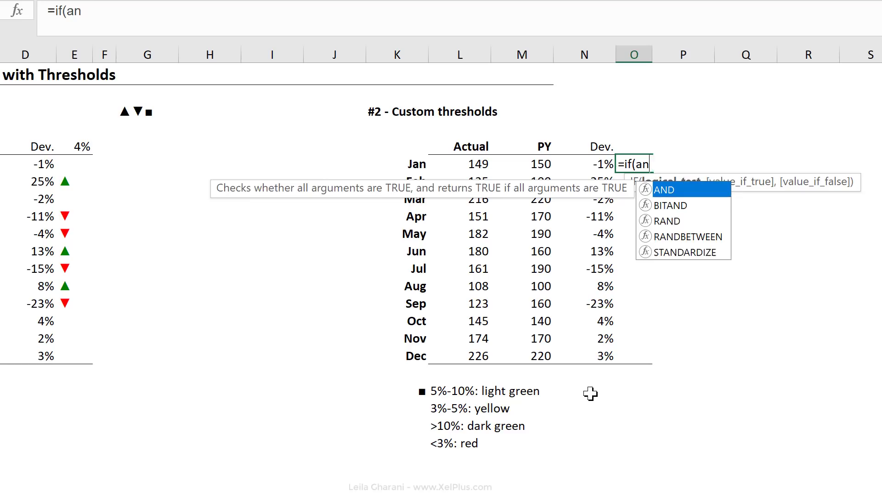
type("d")
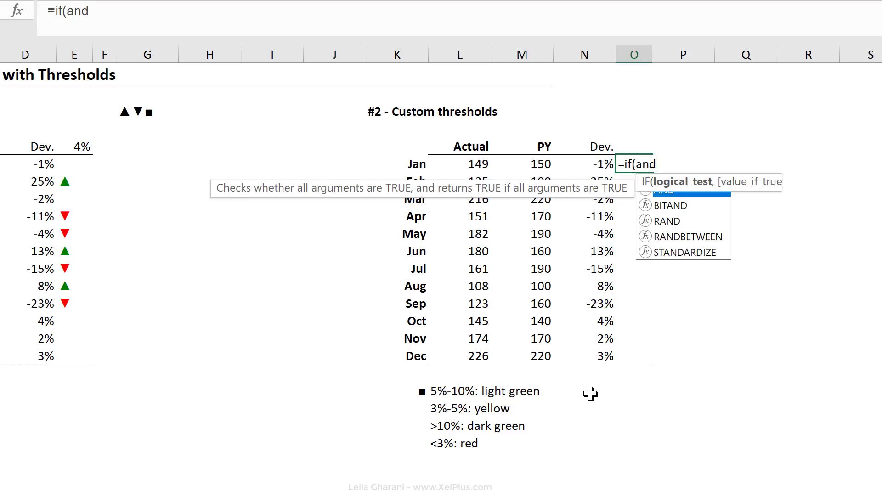
type("(")
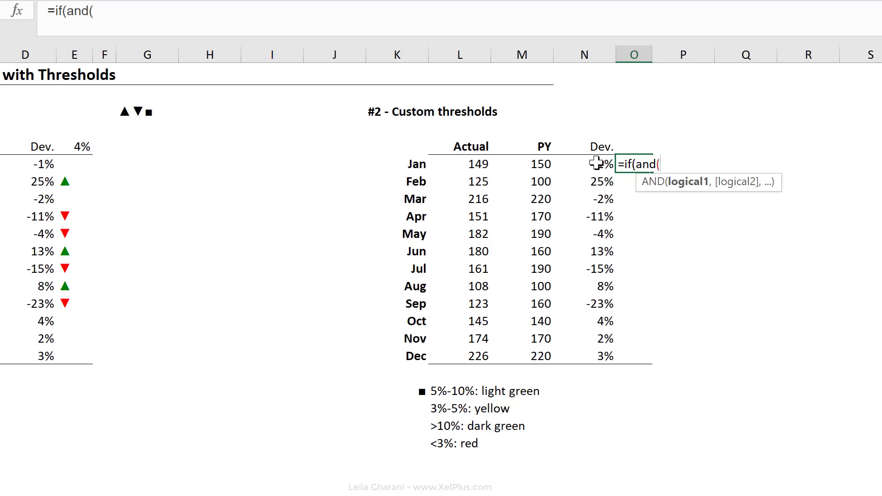
left_click(585, 163)
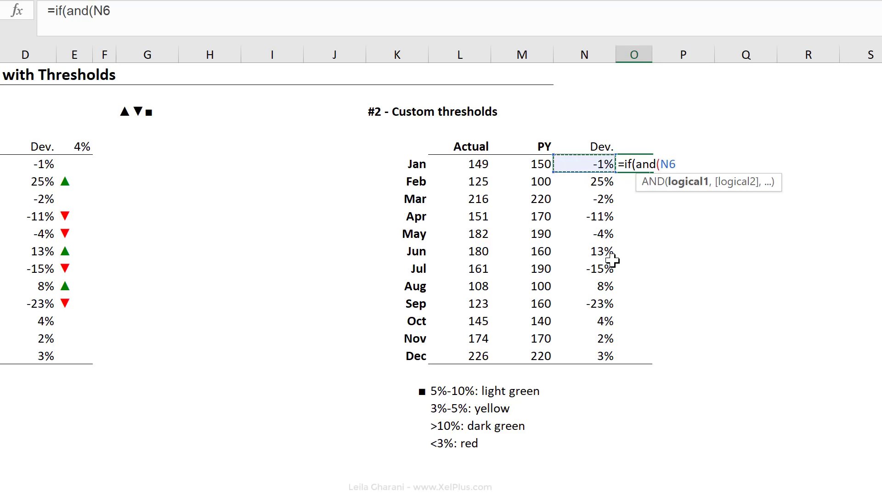
type(">=")
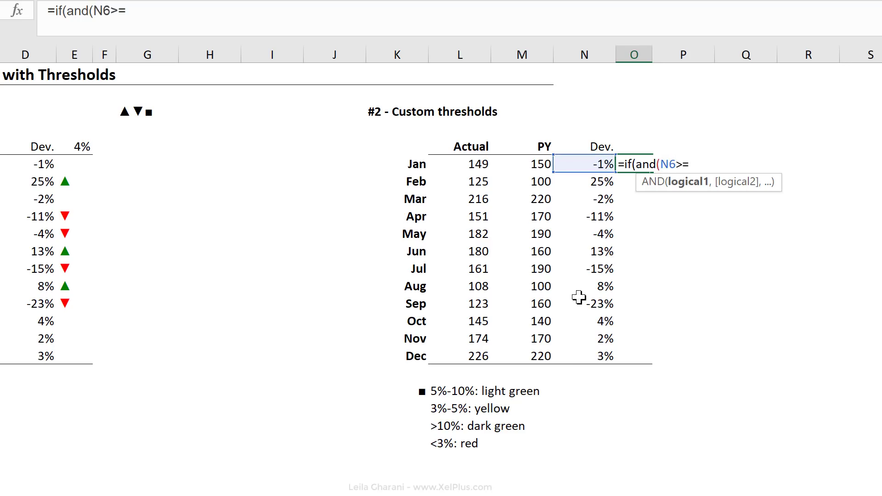
mouse_move(518, 389)
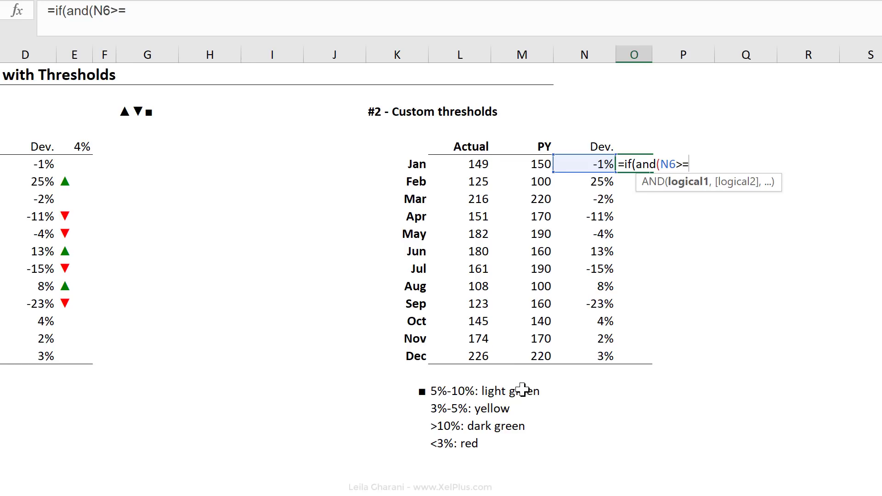
mouse_move(556, 406)
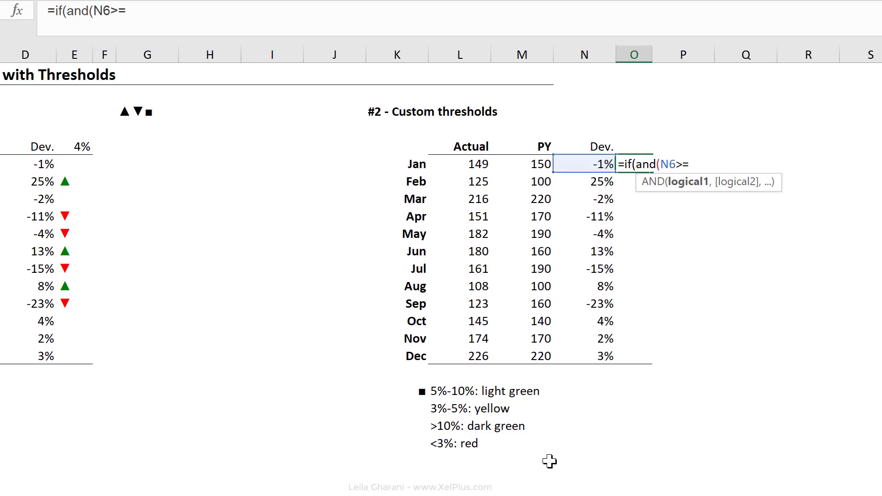
type("5")
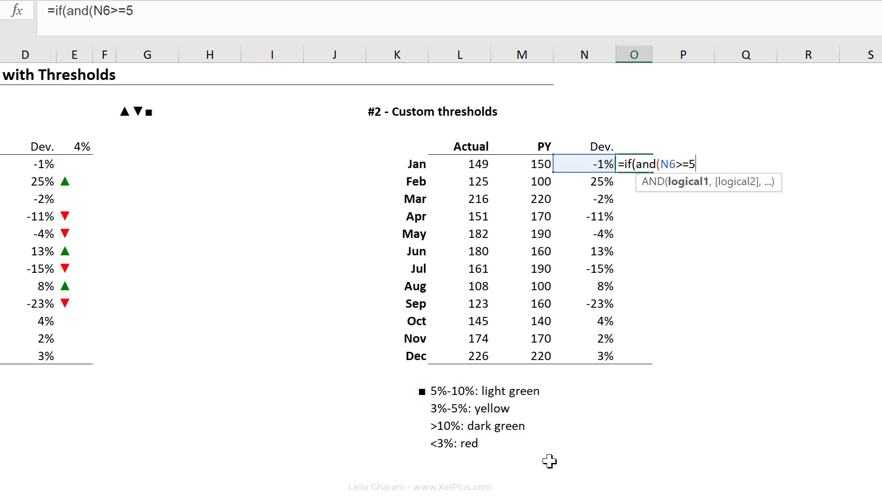
type("%,N6")
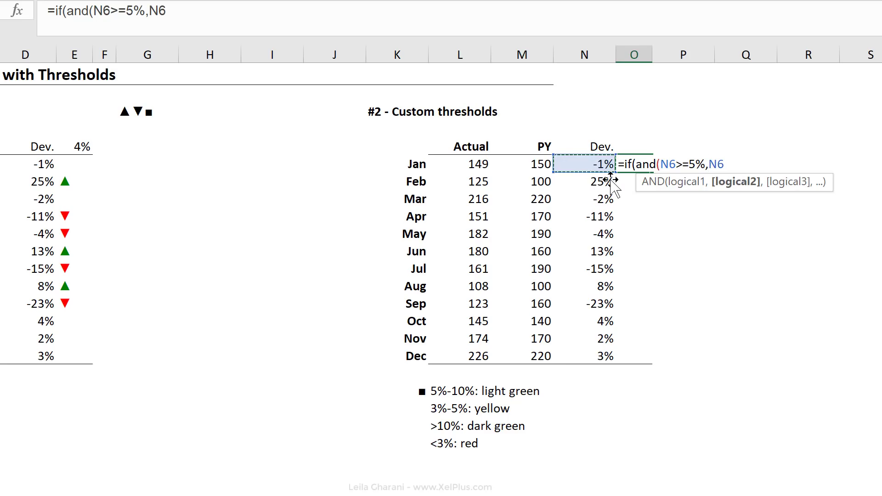
type("<=")
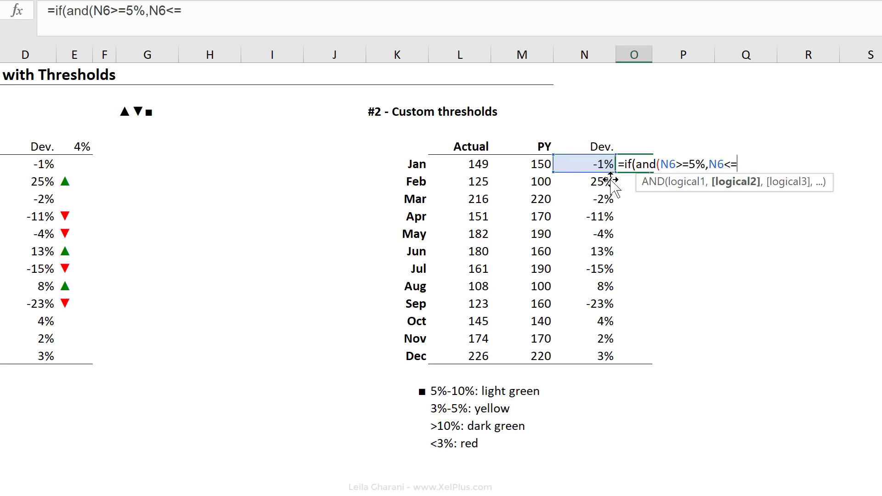
mouse_move(692, 364)
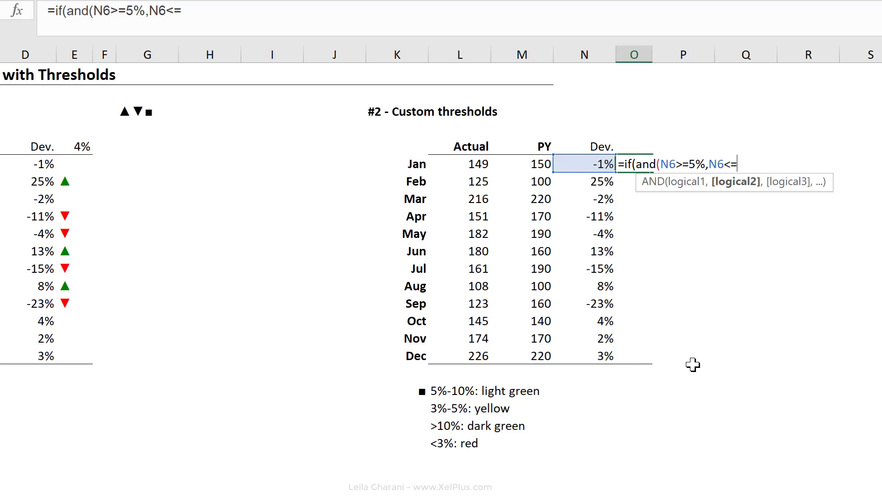
type("10")
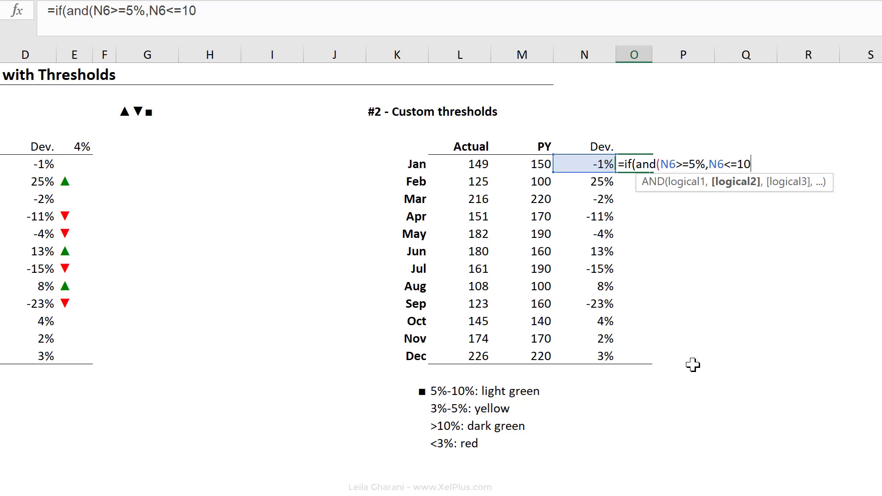
type("%),")
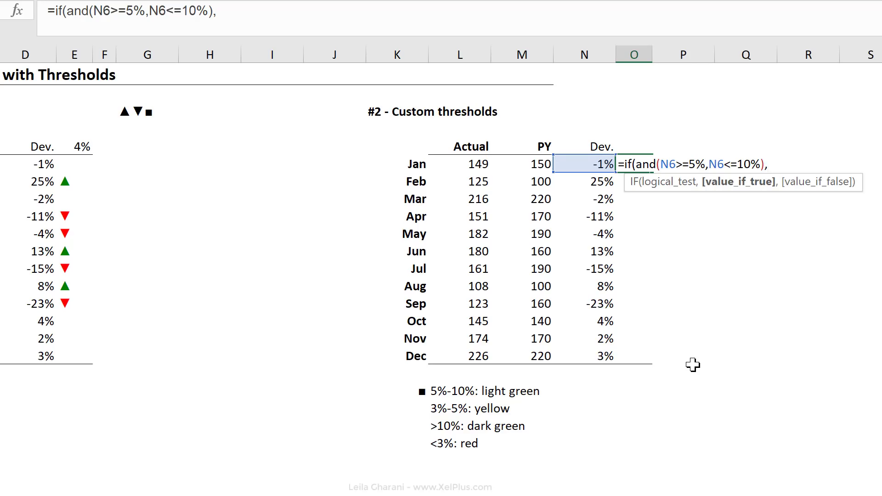
type("1")
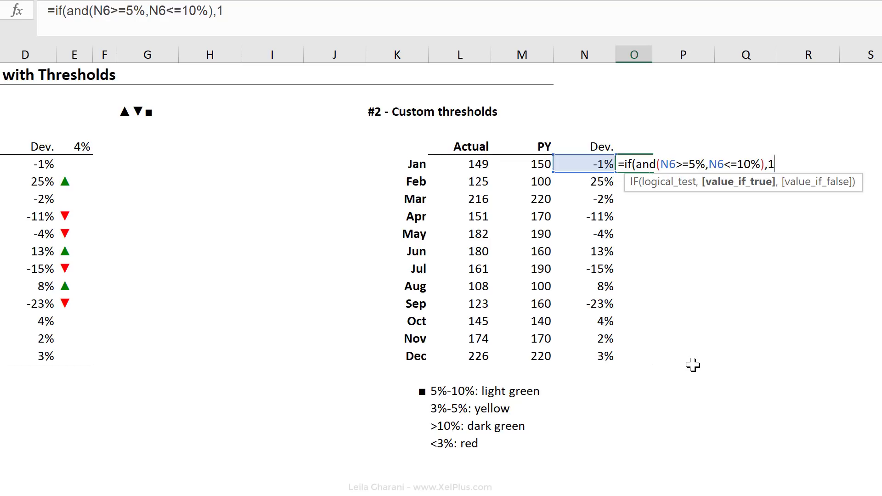
type(",if")
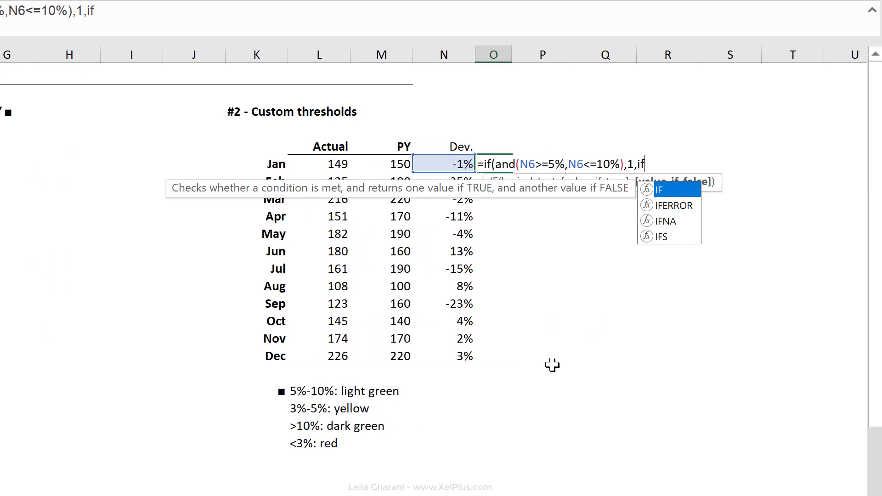
Add the second band AND(N6>=3%,N6<=5%) returning -1
type("(")
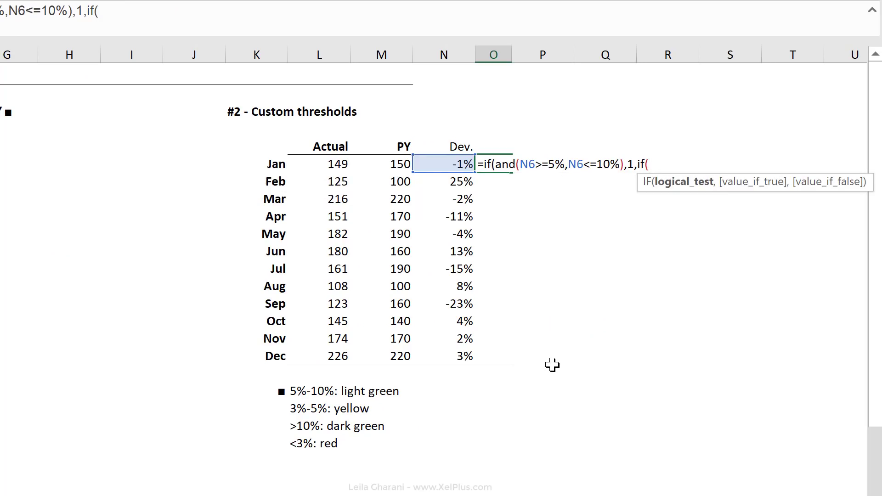
mouse_move(325, 412)
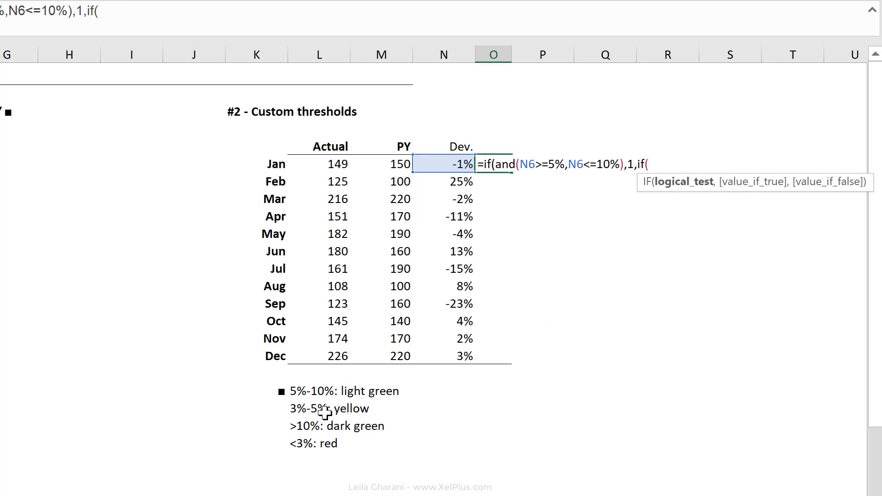
type("and(")
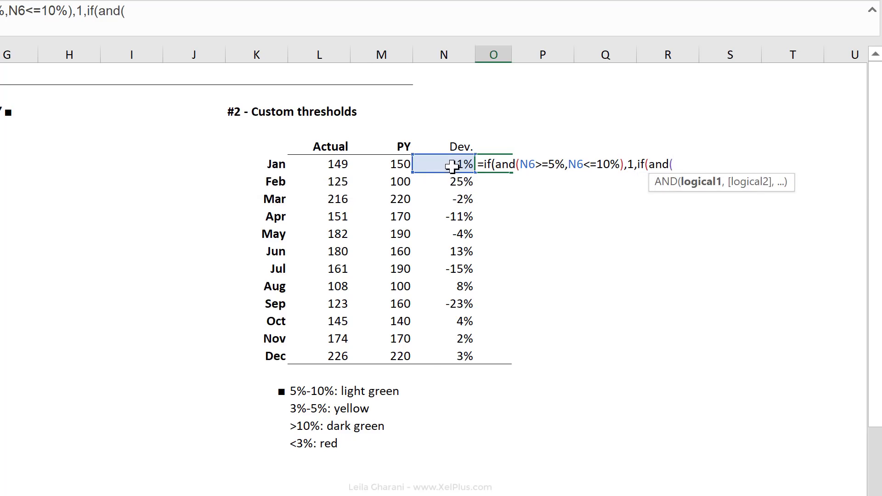
left_click(444, 164)
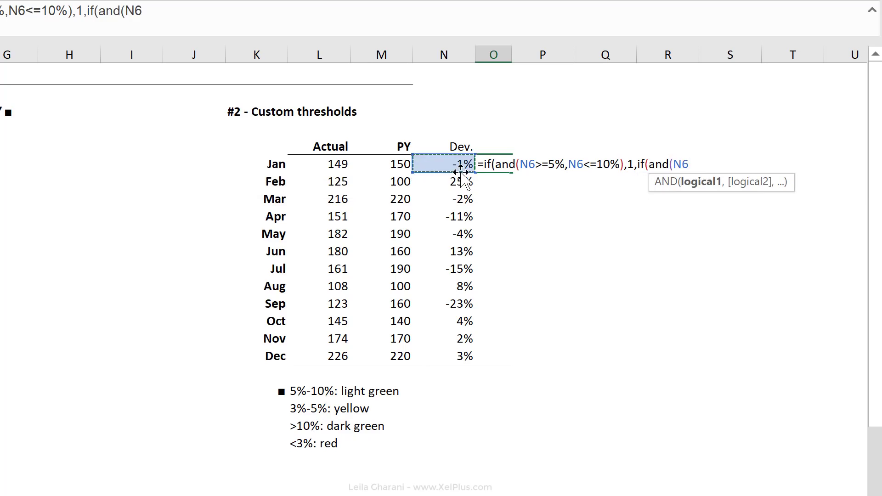
type(">")
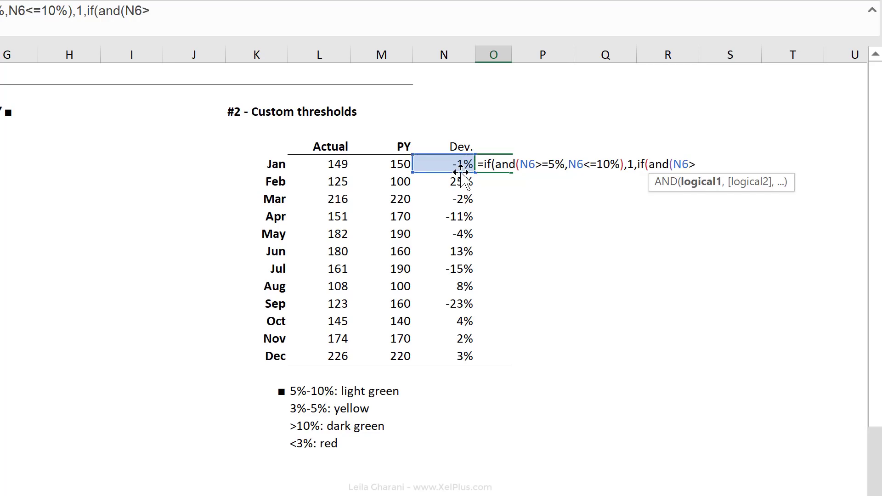
type(">=3")
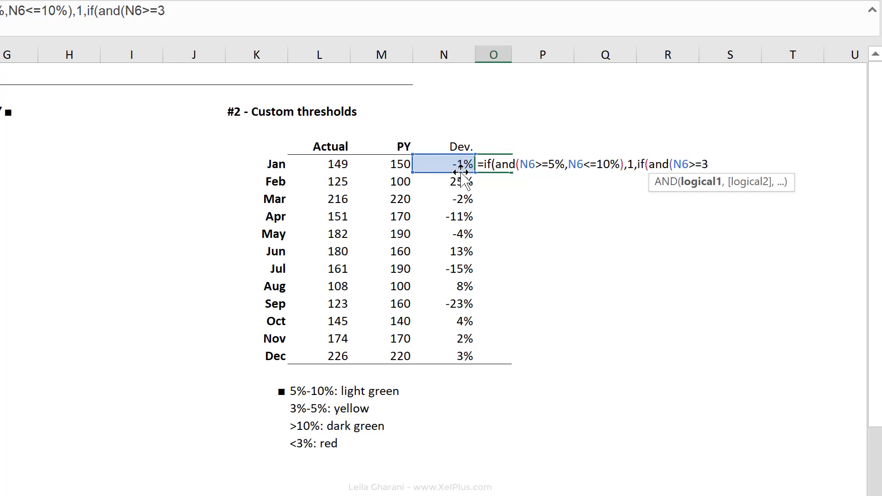
type("%,")
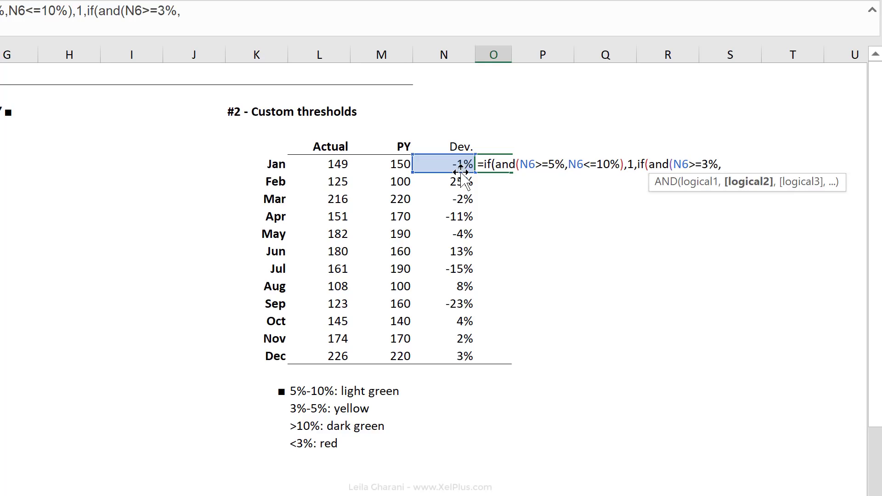
left_click(444, 163)
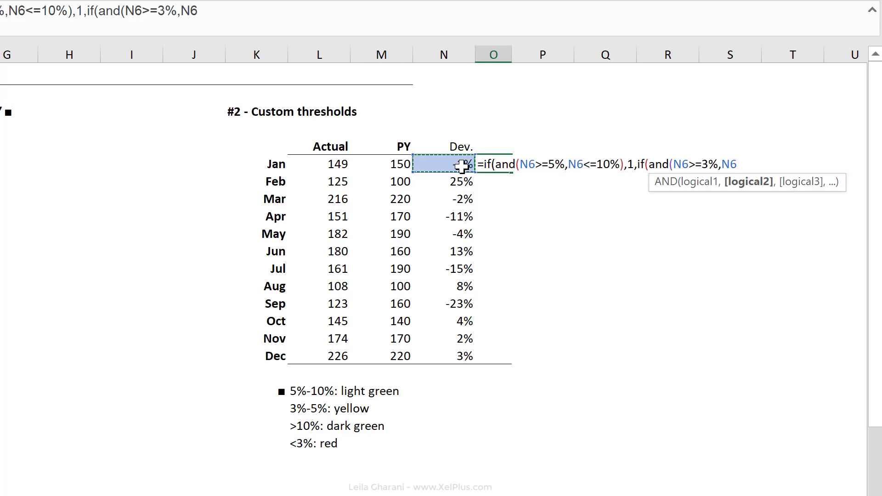
type("<")
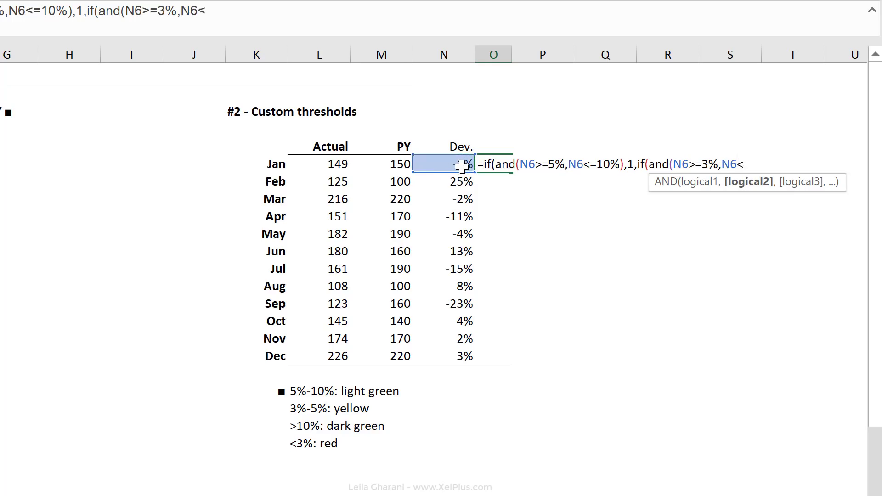
type("<=5%)")
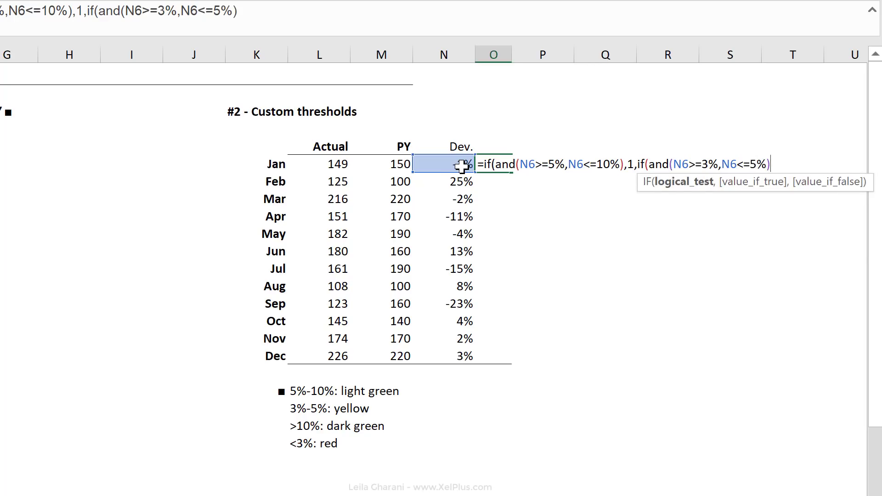
type(",")
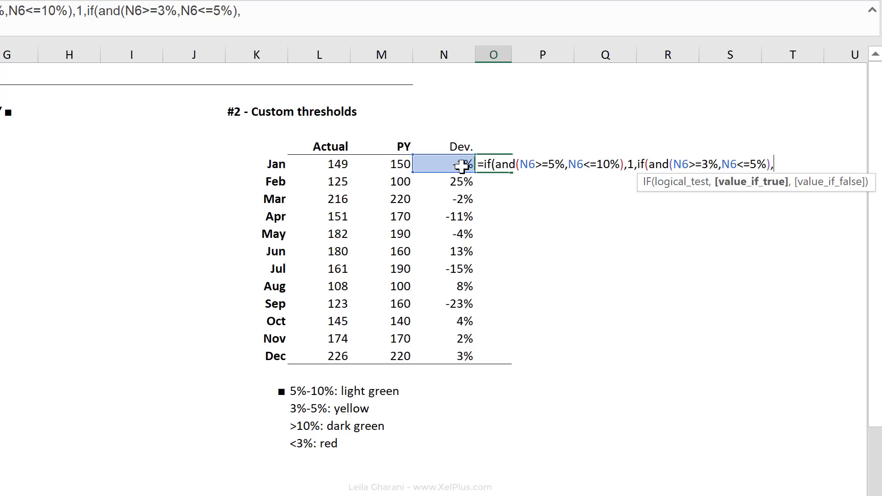
type("-1")
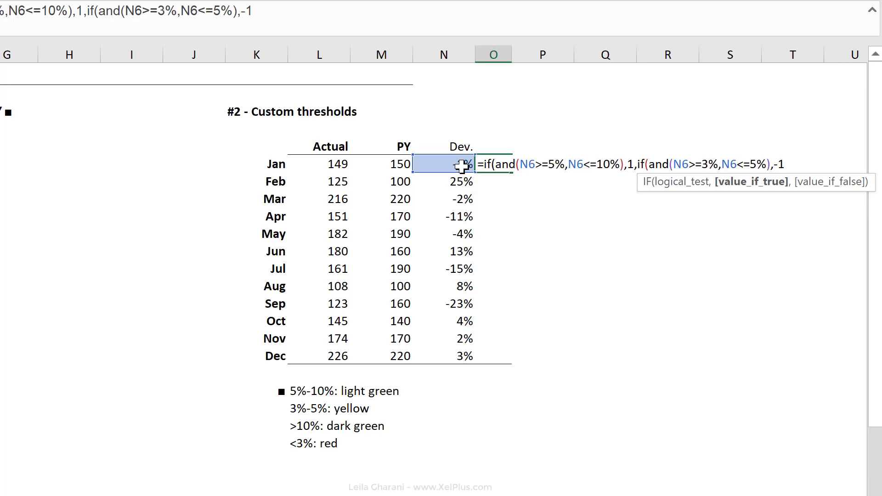
type(",")
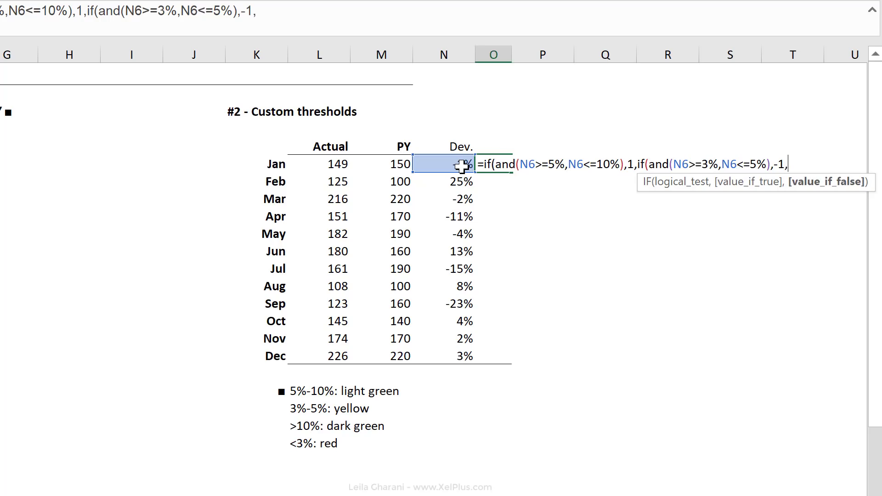
Finish with IF(N6>10%,0,"t") and close all parentheses
type("if")
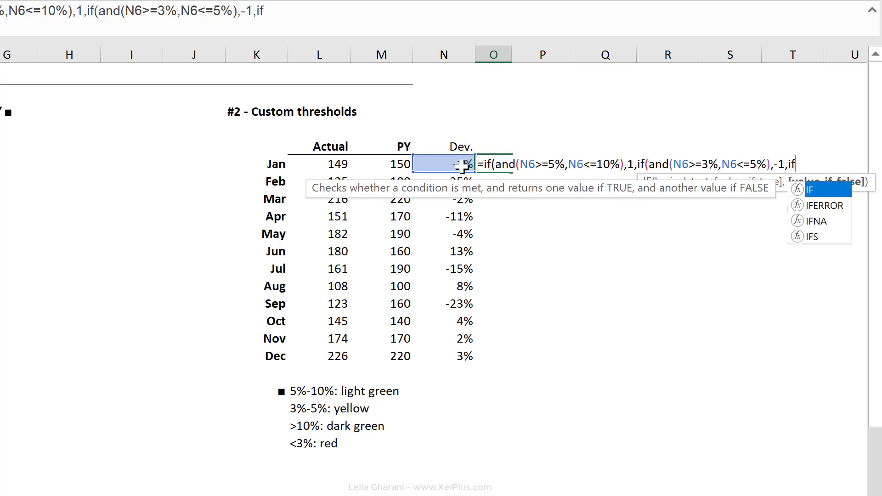
type("(N6")
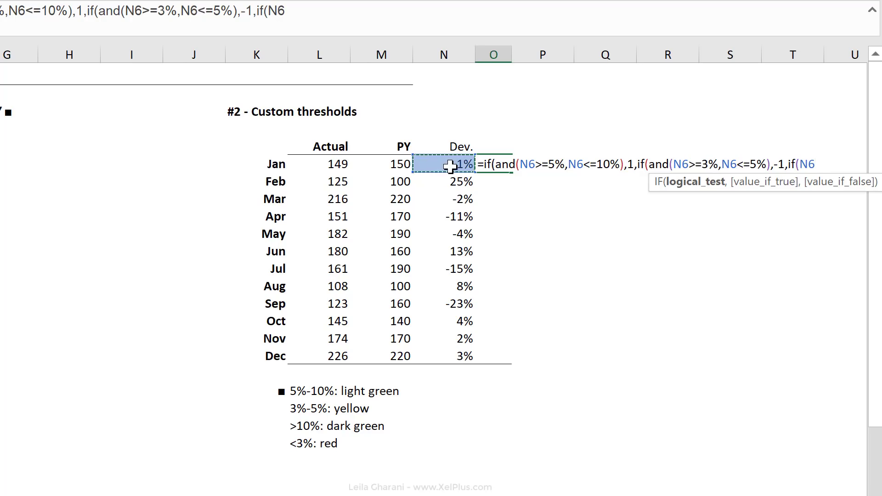
type(">10")
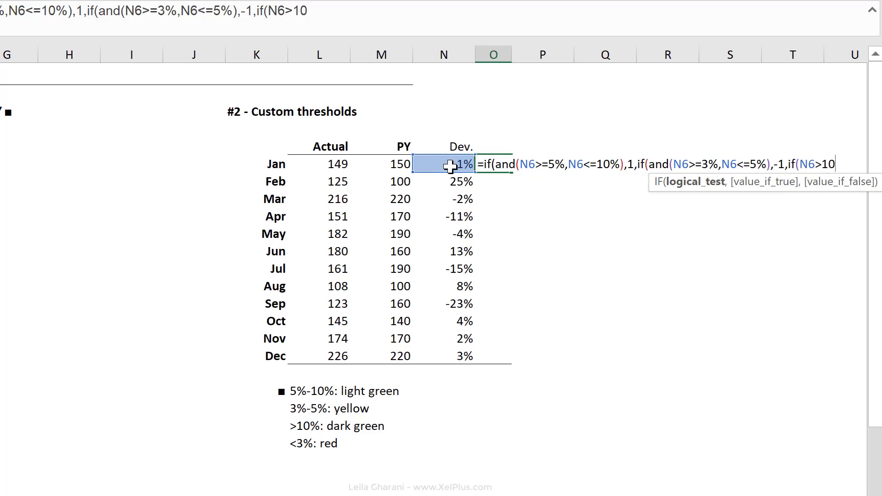
type("%,")
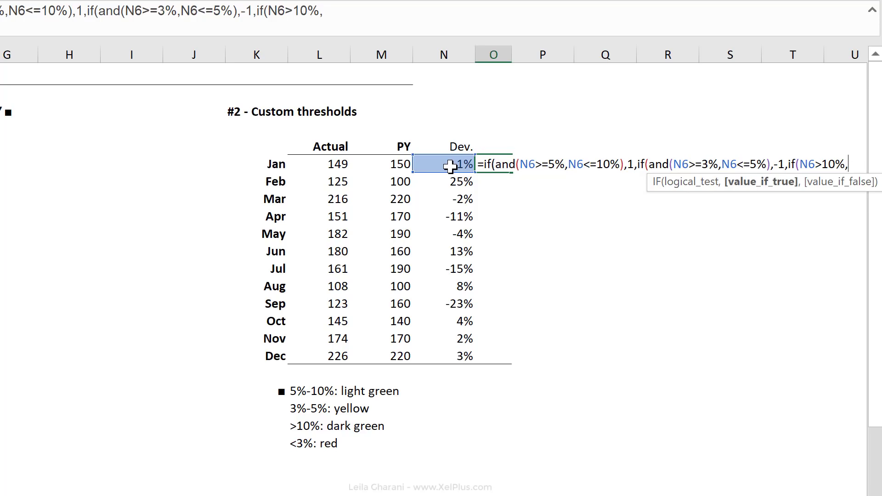
type("0")
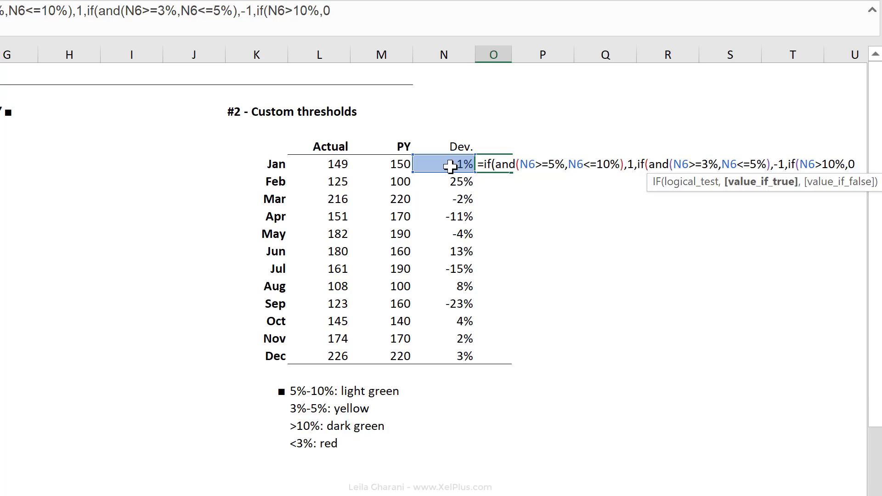
type(",")
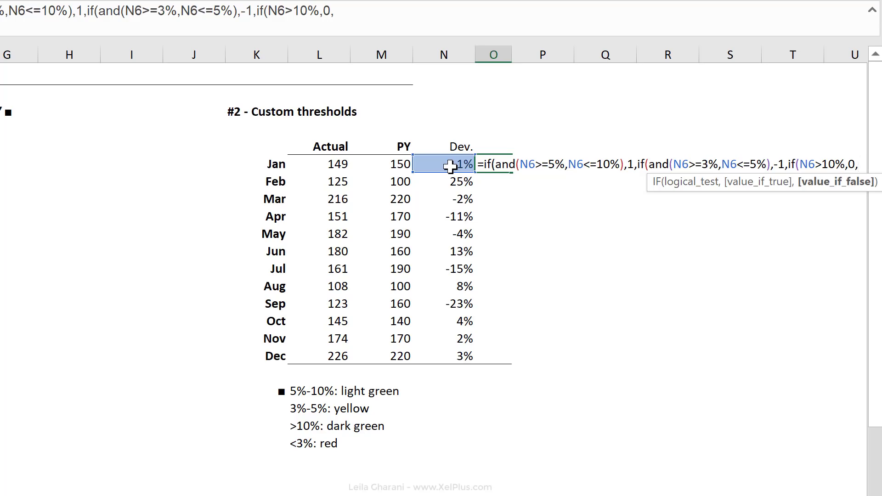
type("\"")
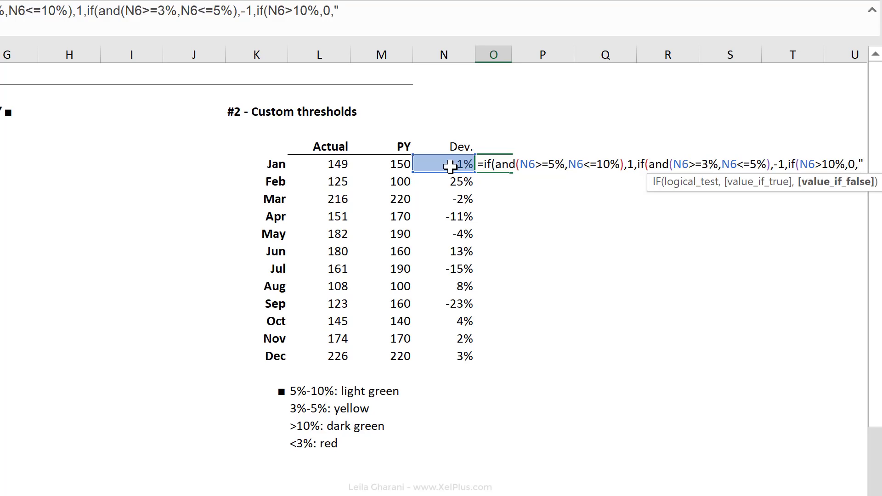
type("t")
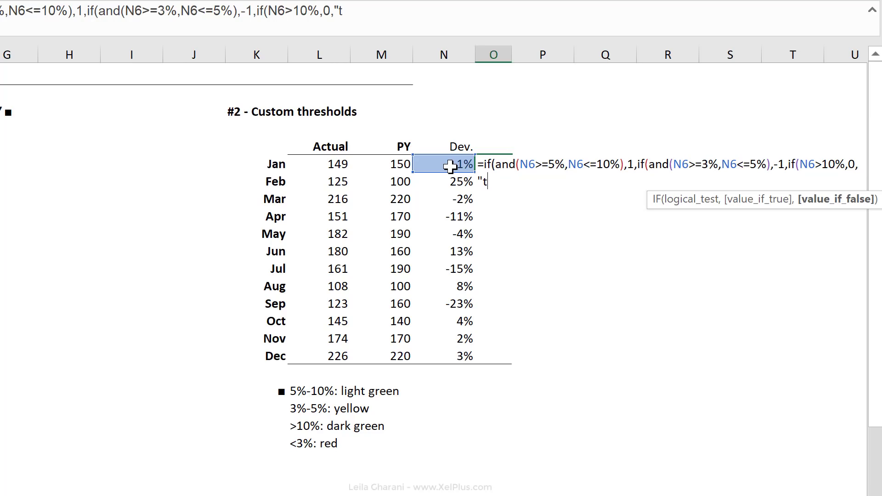
type("\"")
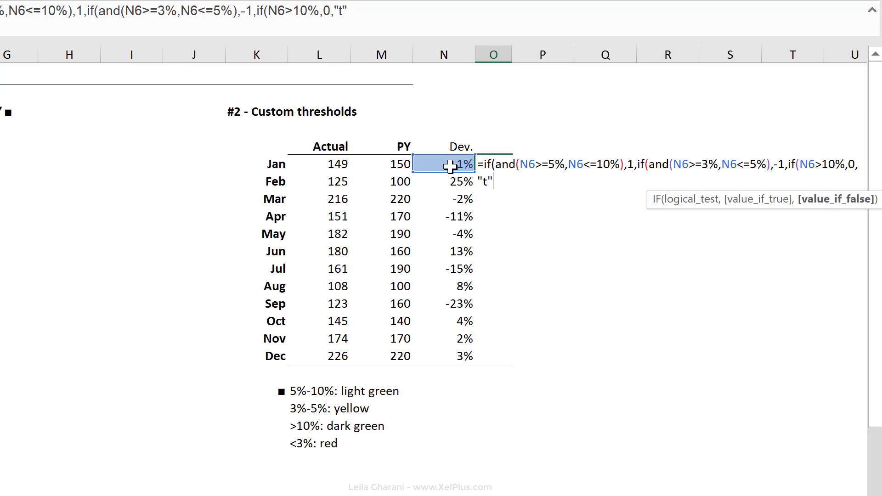
type("))")
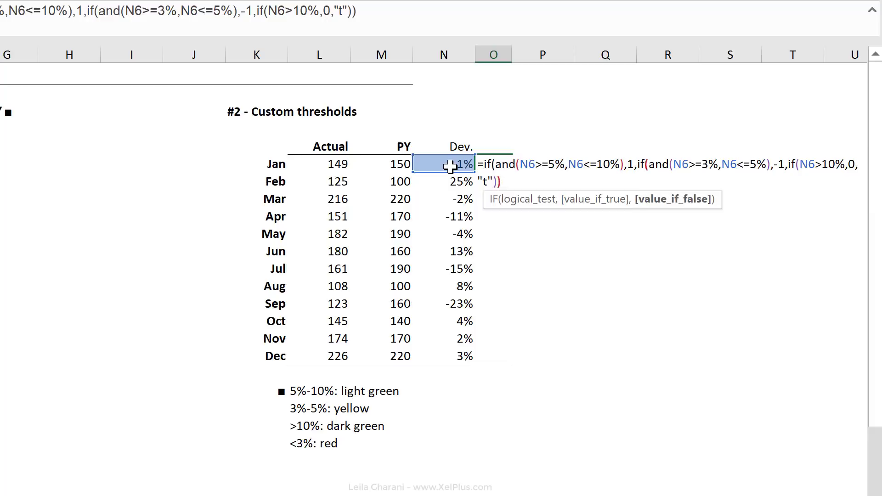
type(")")
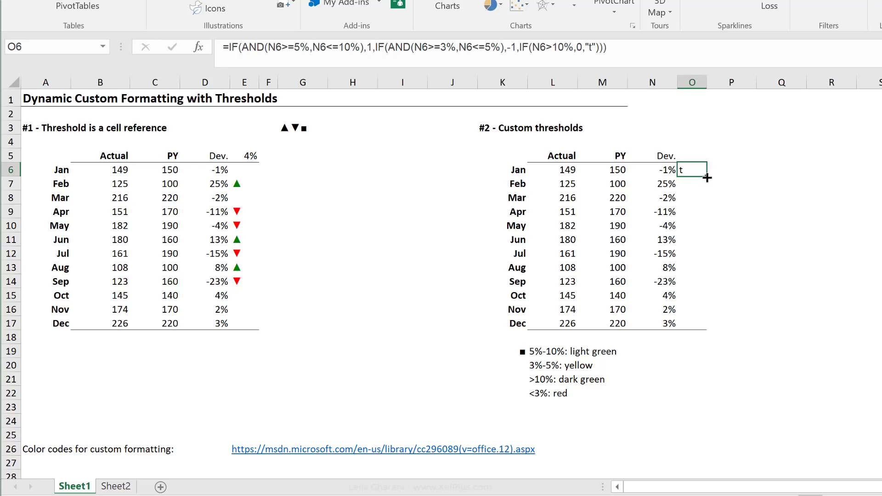
Select the twelve helper results O6:O17 and open Format Cells
left_click_drag(707, 177, 707, 332)
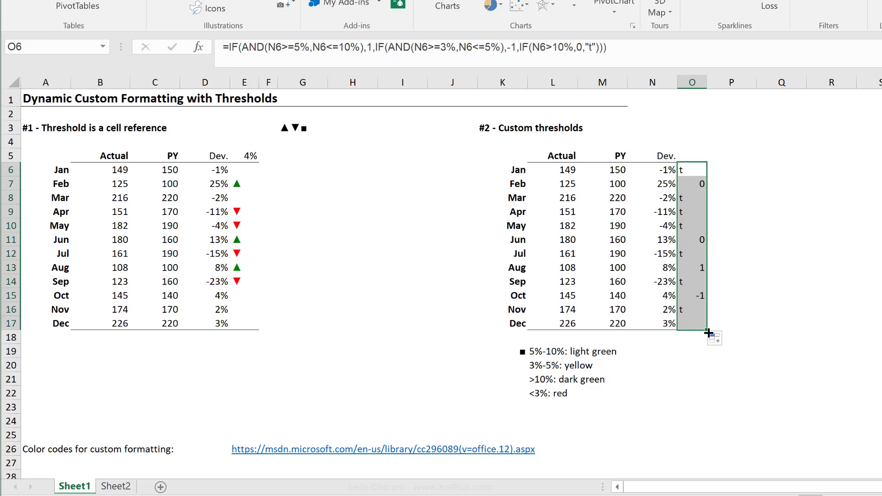
left_click(691, 184)
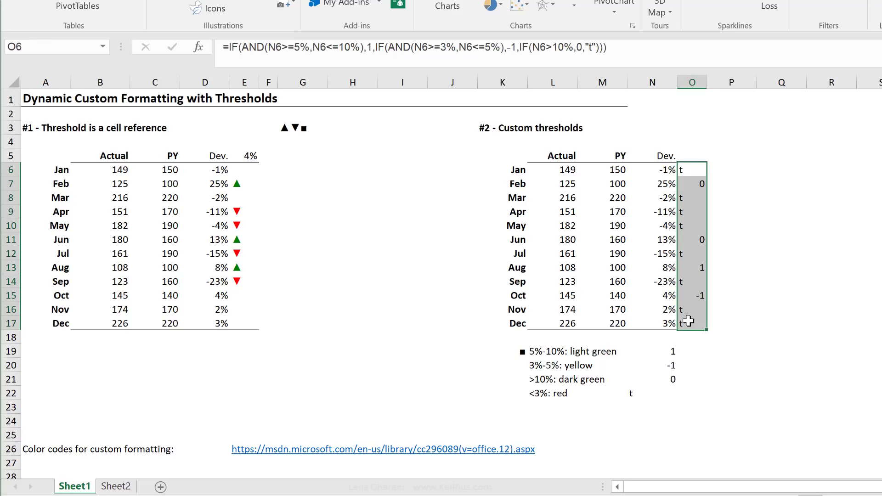
key("ctrl+1")
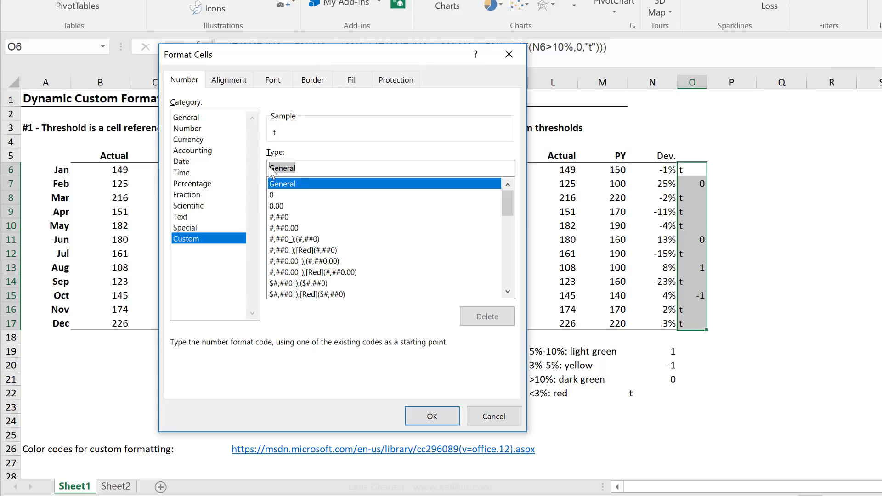
mouse_move(367, 197)
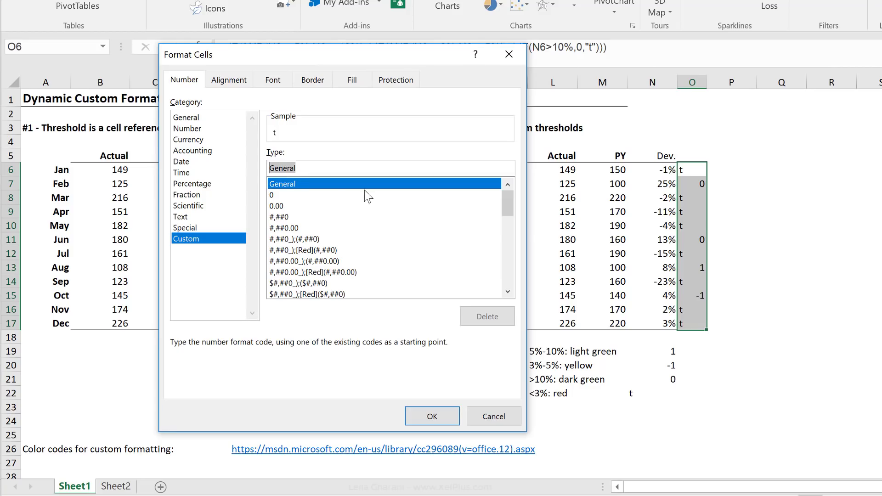
Apply the custom format [color43]■;[yellow]■;[color10]■;[red]■ to the helper cells
type("[color43]■")
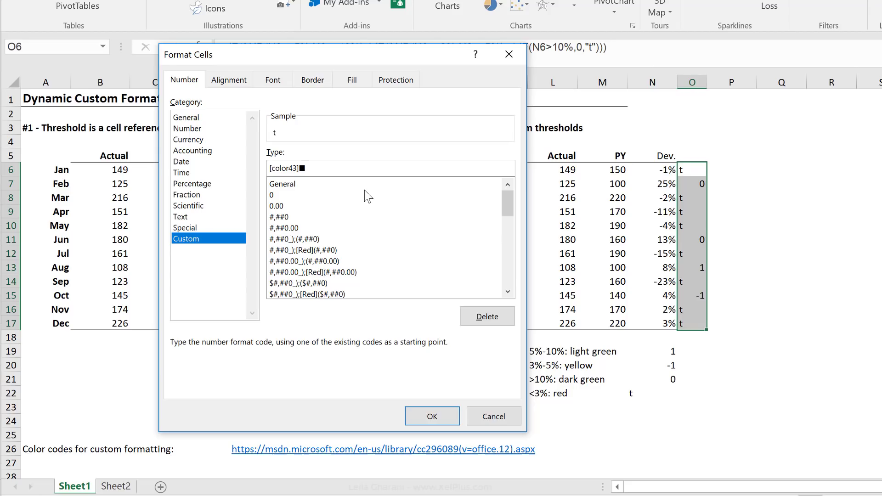
type(";")
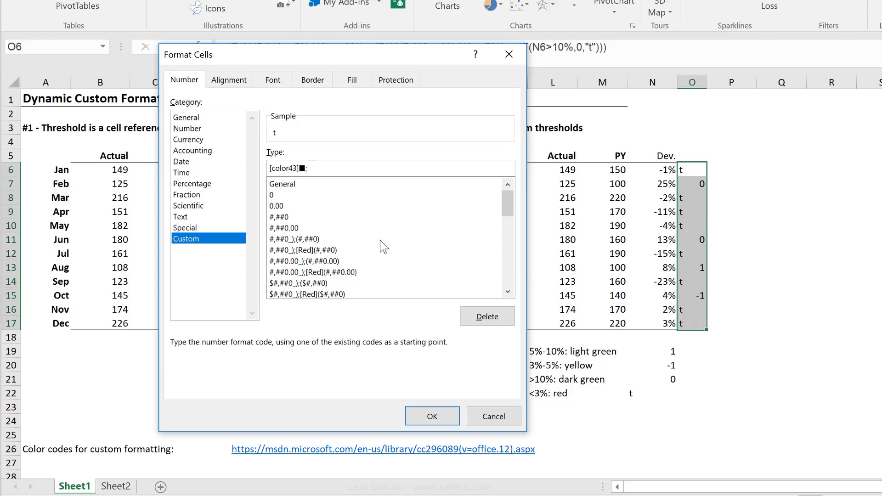
type("[")
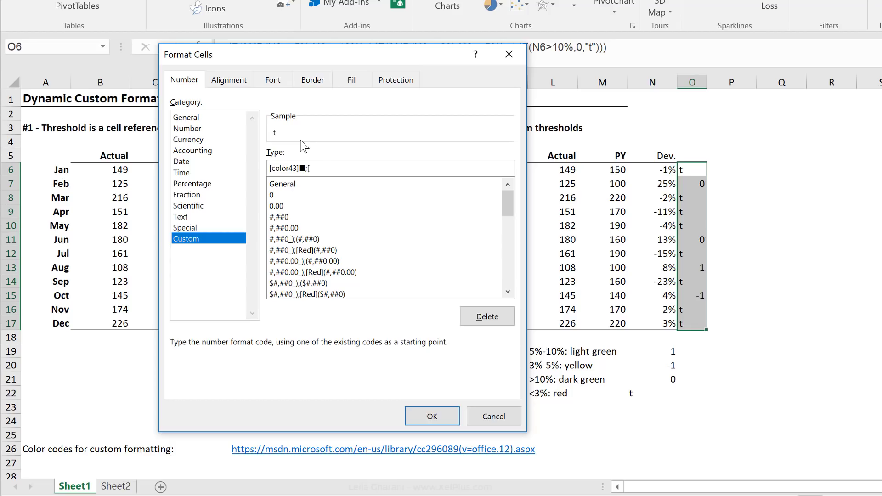
type("yellow]■;")
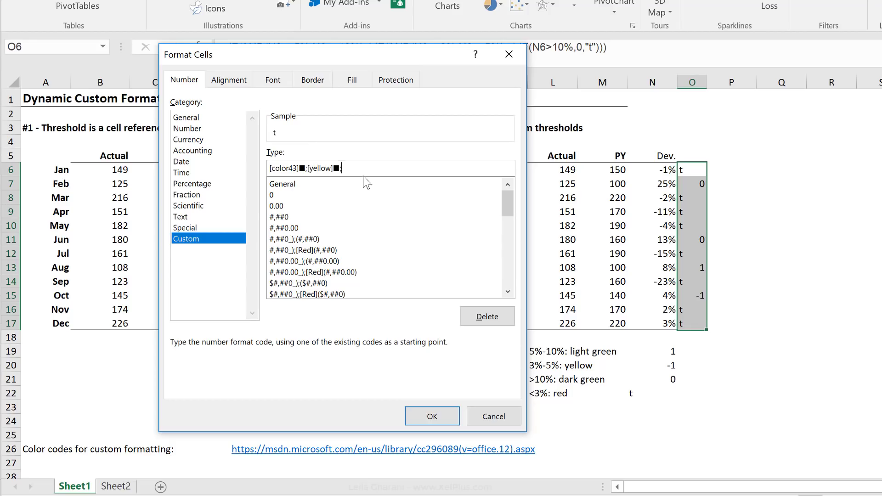
mouse_move(389, 172)
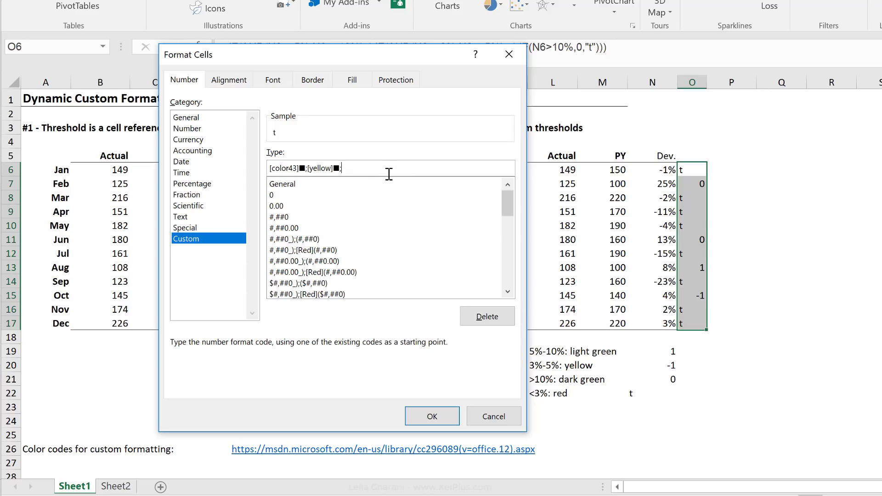
type("[color")
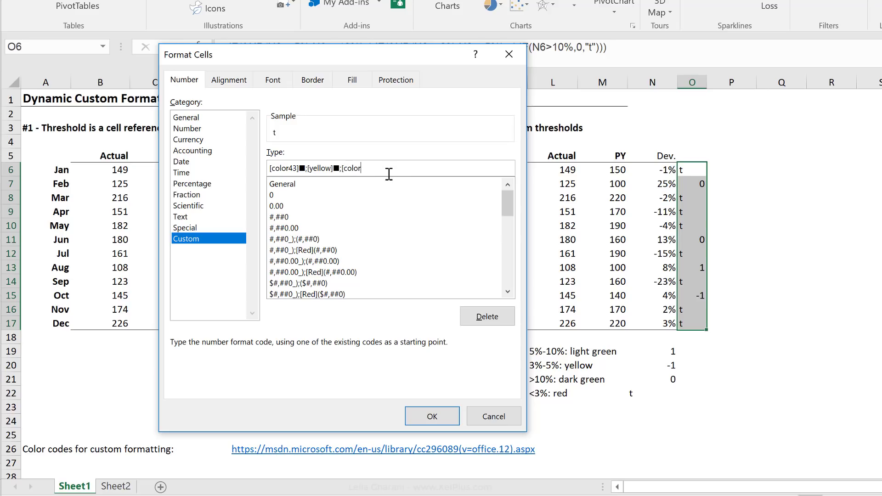
type("10]")
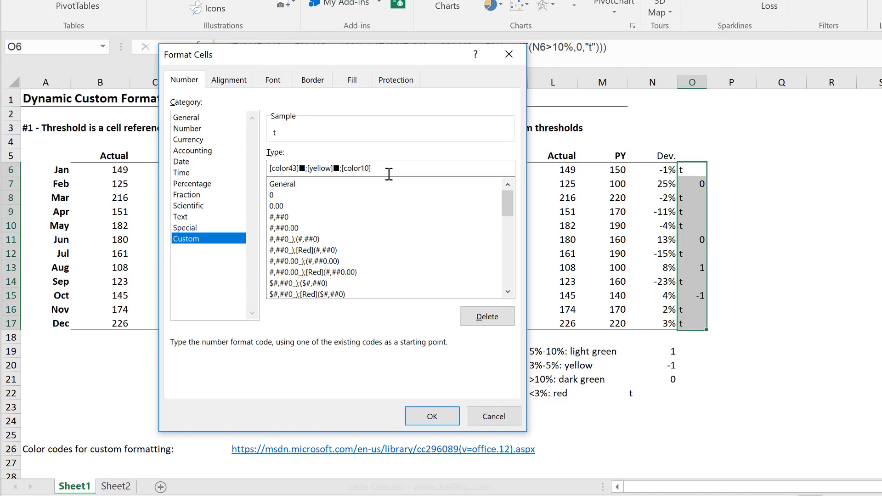
type("■;[")
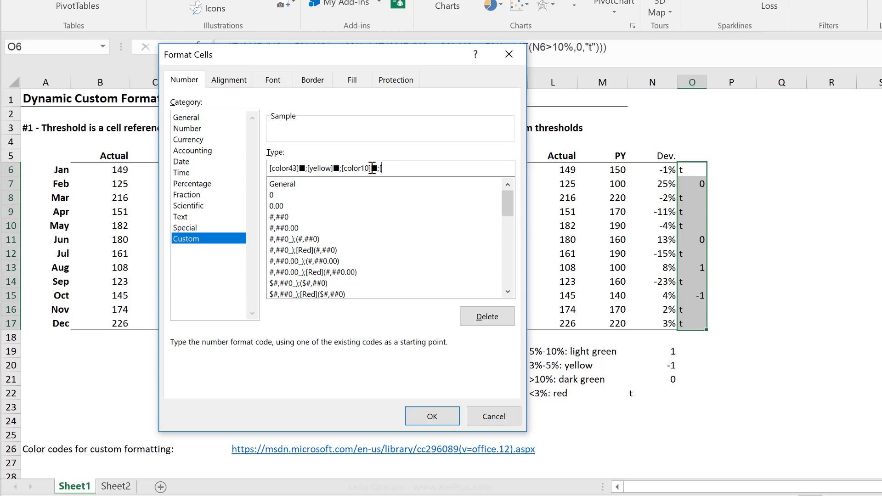
type("red]■")
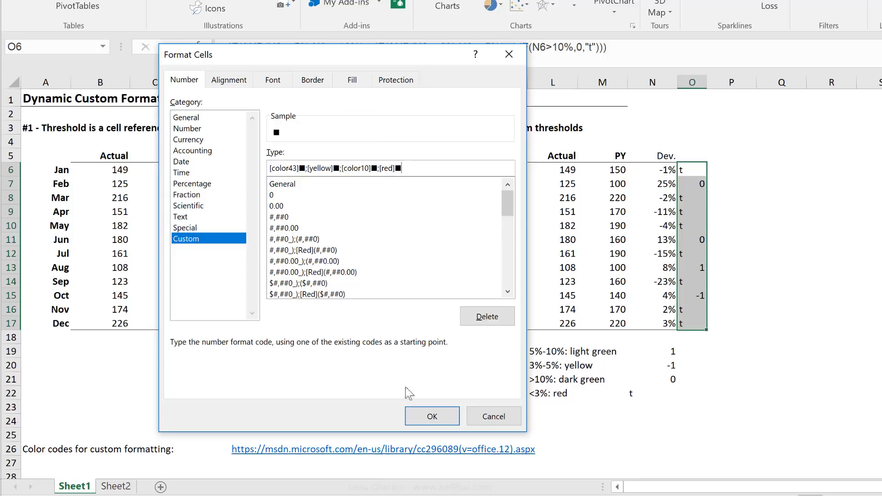
left_click(432, 416)
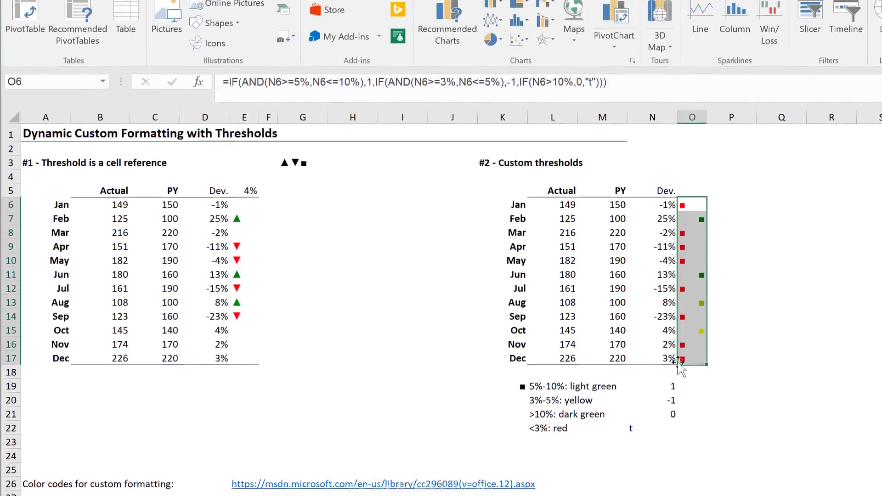
left_click(73, 13)
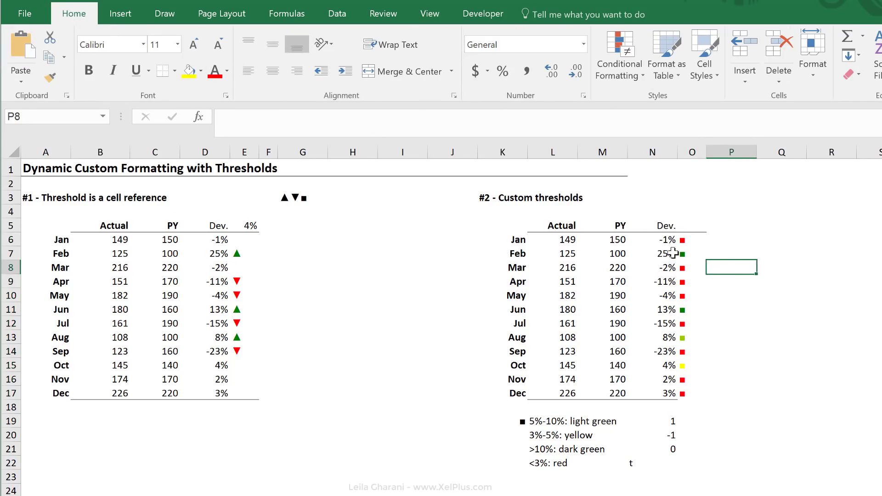
left_click(651, 253)
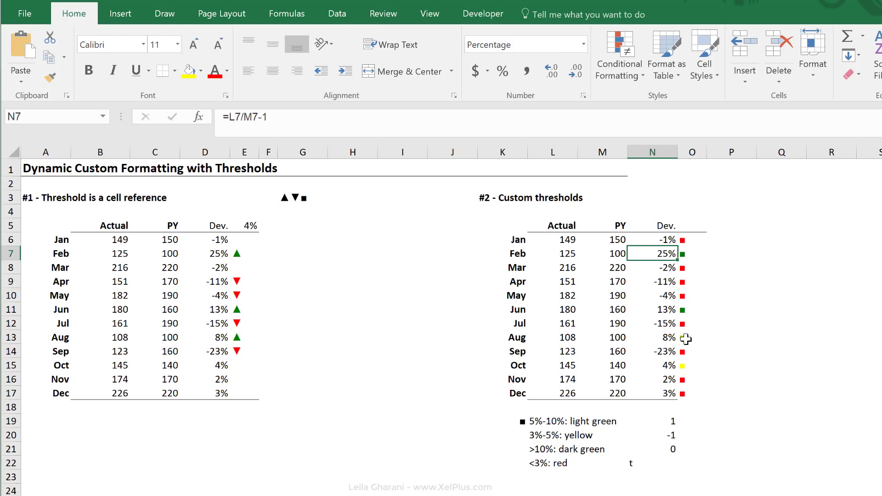
left_click(651, 337)
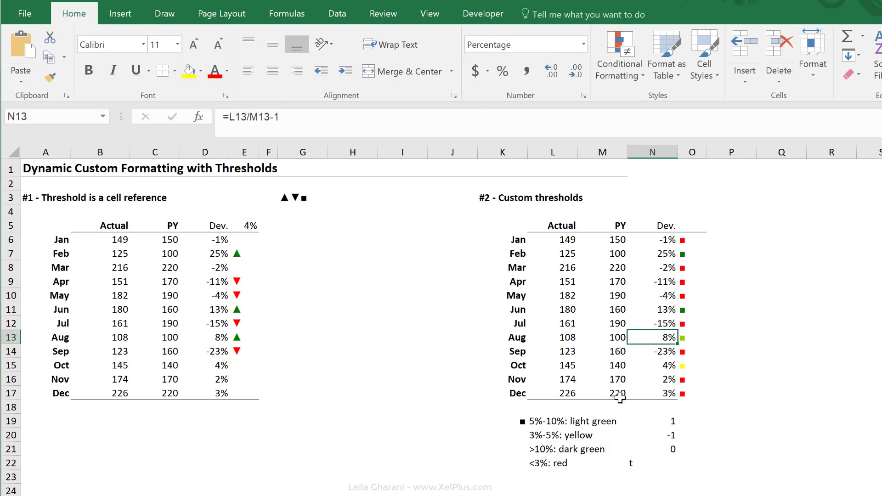
left_click(651, 365)
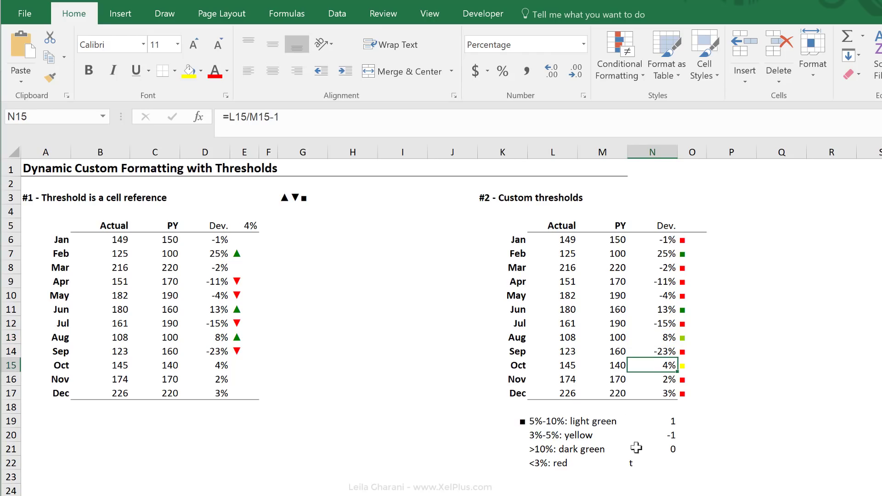
mouse_move(533, 441)
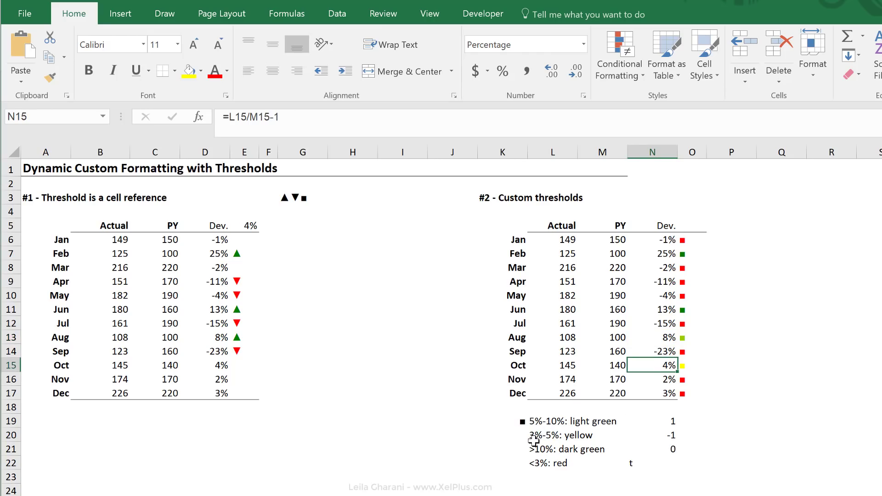
mouse_move(646, 414)
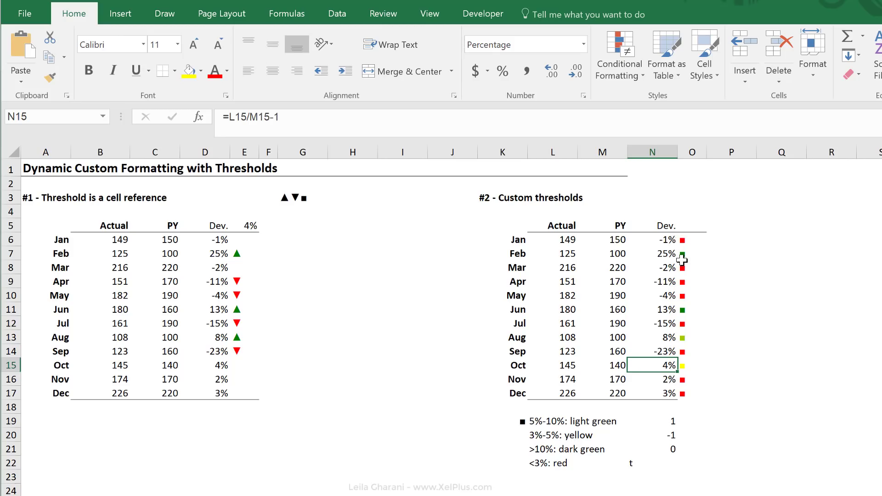
left_click(652, 268)
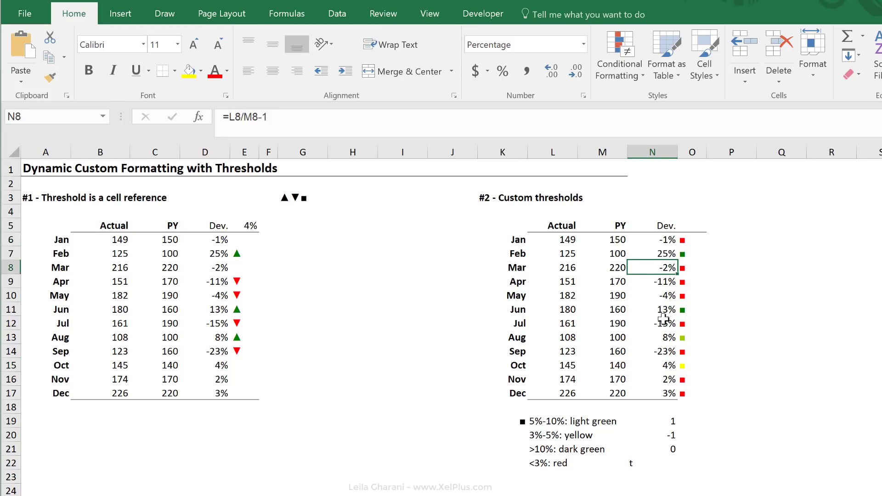
left_click(666, 378)
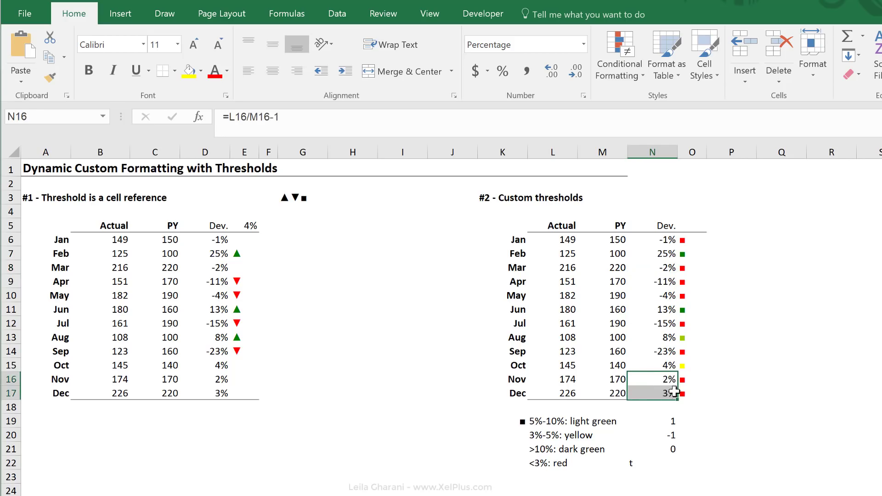
left_click(691, 379)
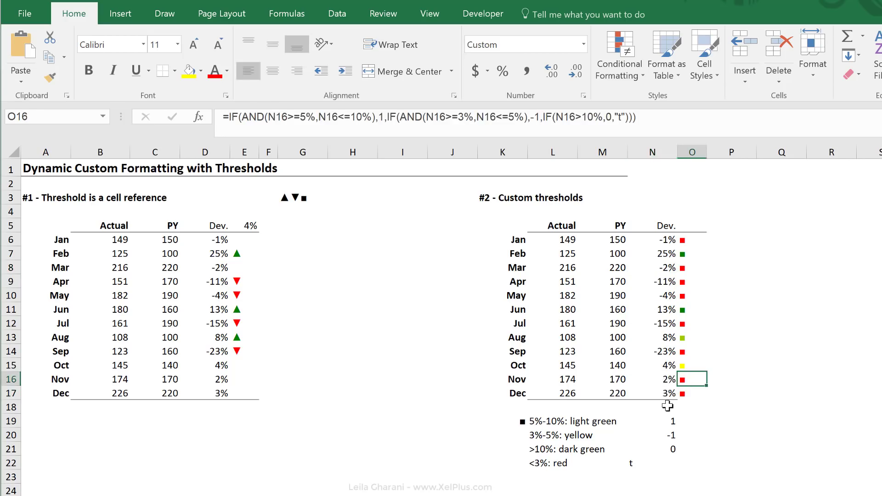
mouse_move(661, 341)
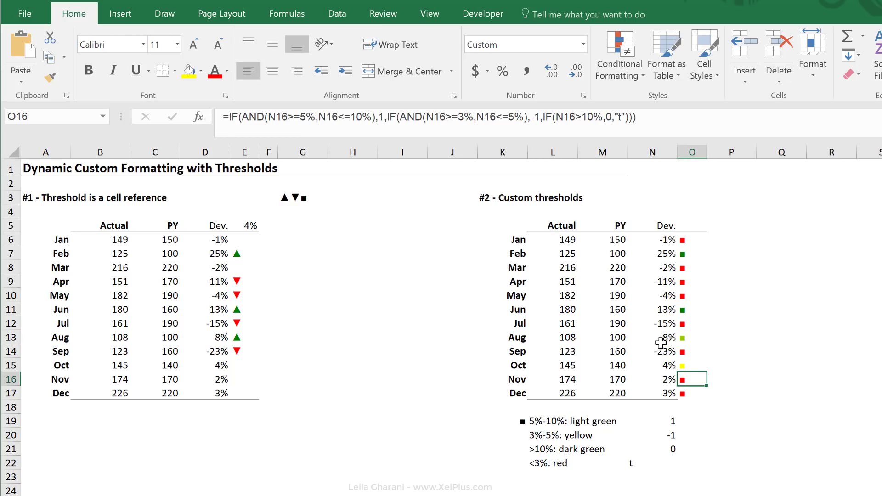
mouse_move(681, 323)
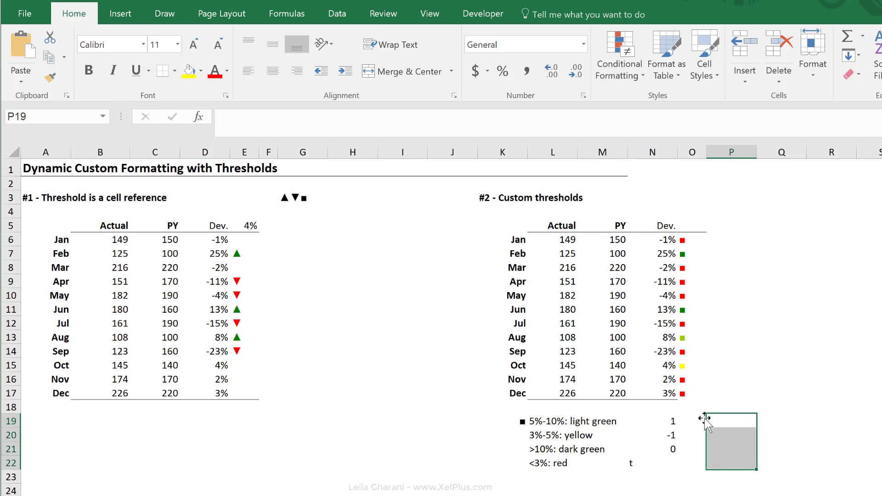
left_click(692, 239)
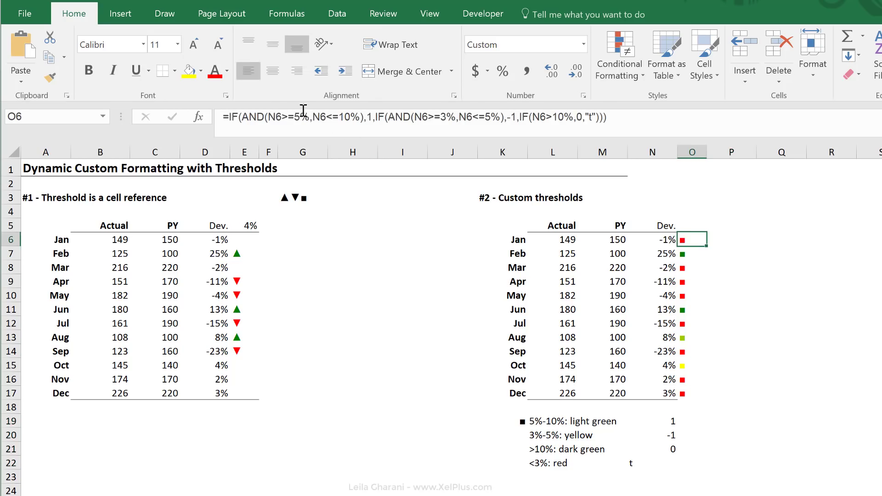
mouse_move(517, 122)
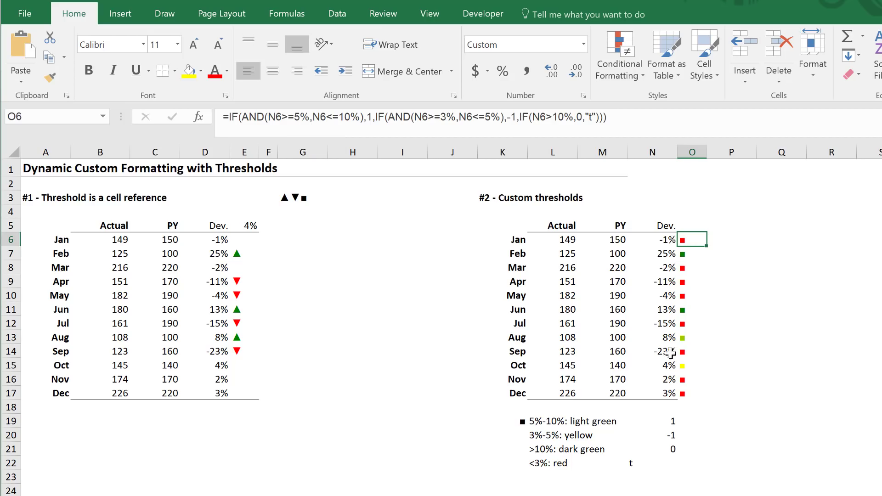
mouse_move(703, 379)
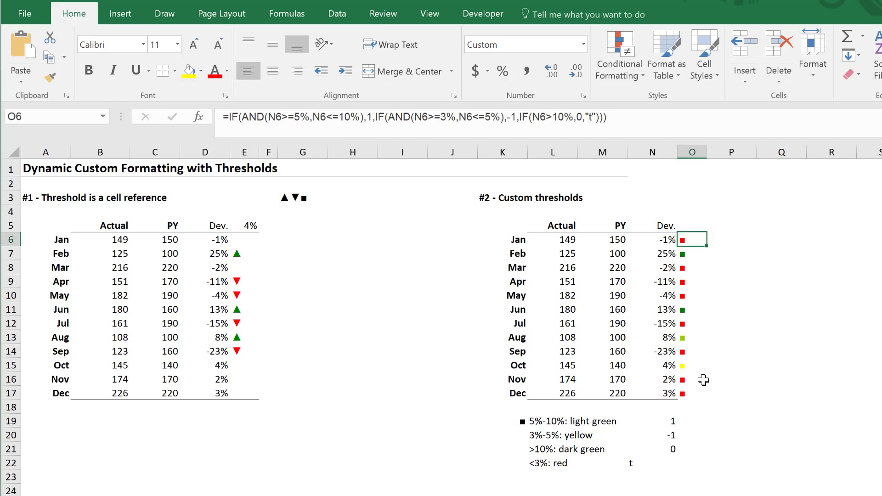